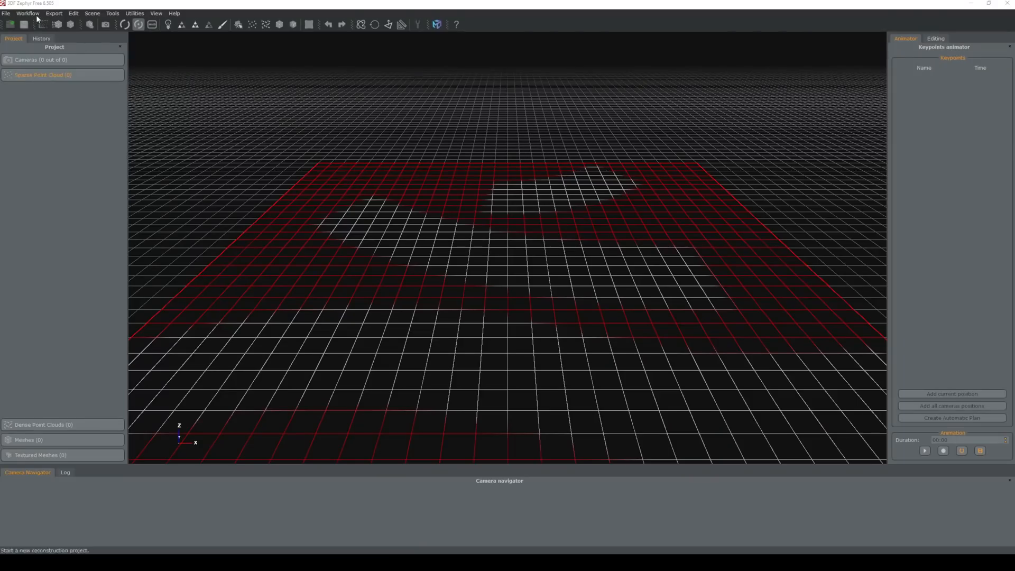
Start a new Zephyr reconstruction project set to compute the 3D model and texture automatically.
left_click(28, 13)
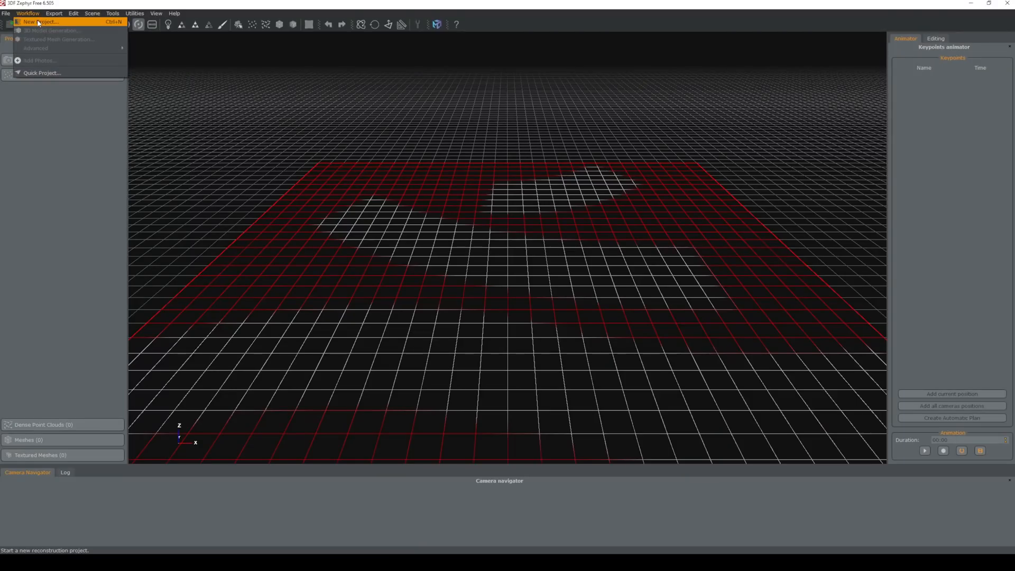
left_click(40, 21)
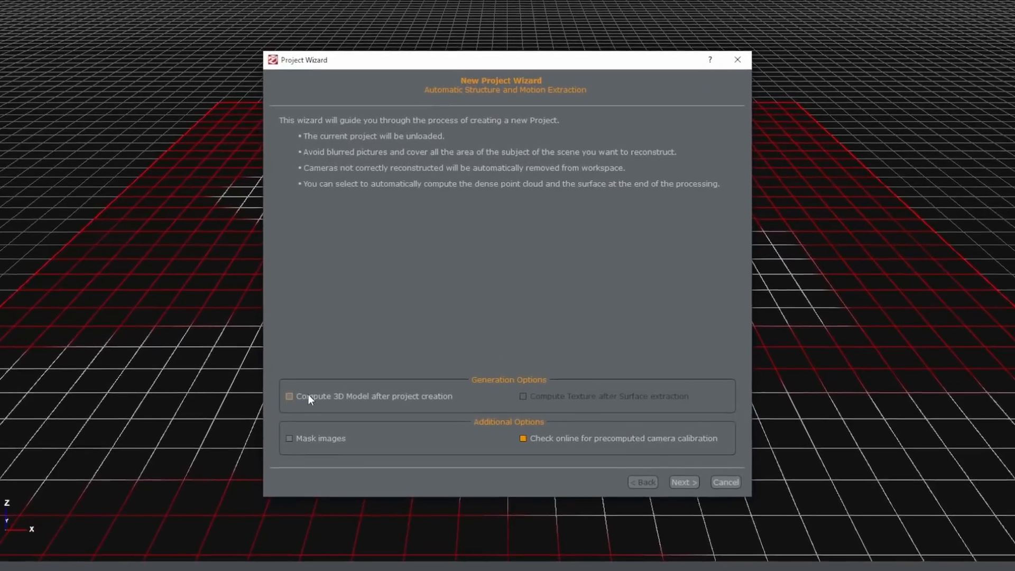
left_click(289, 396)
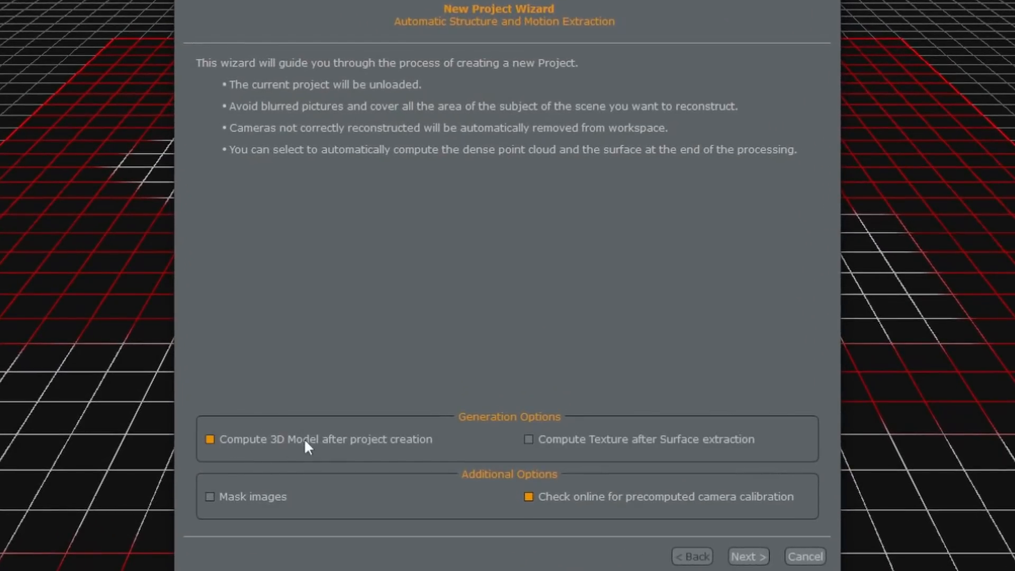
mouse_move(356, 452)
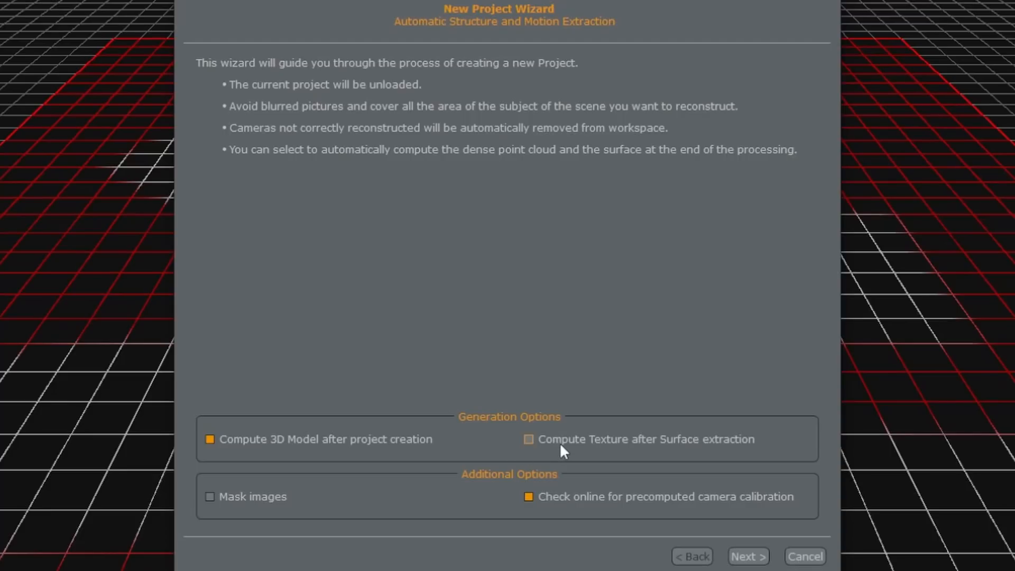
left_click(529, 438)
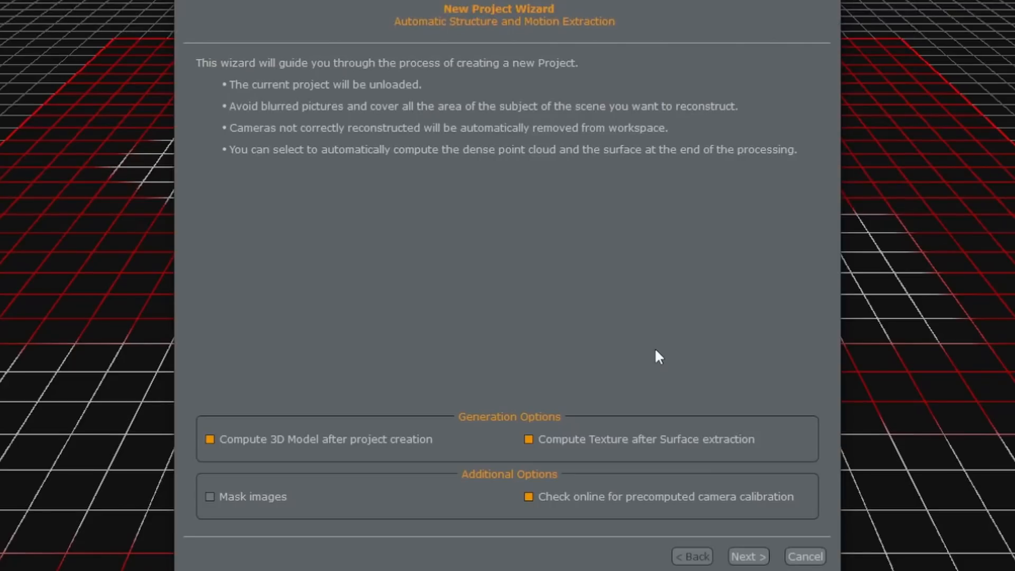
mouse_move(752, 541)
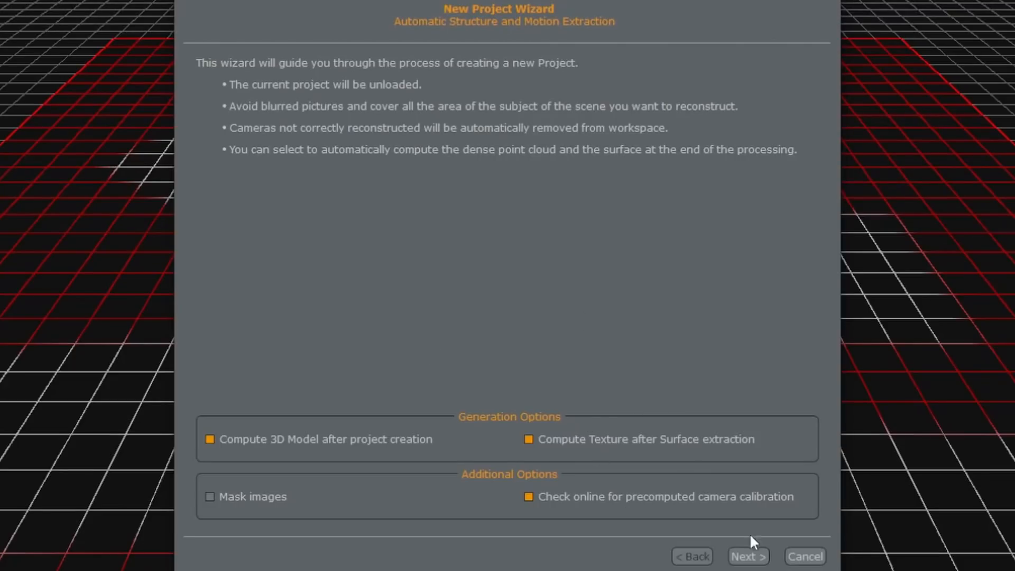
Add the 50 head-scan photos, accept automatic calibration and reach the camera orientation page.
left_click(747, 562)
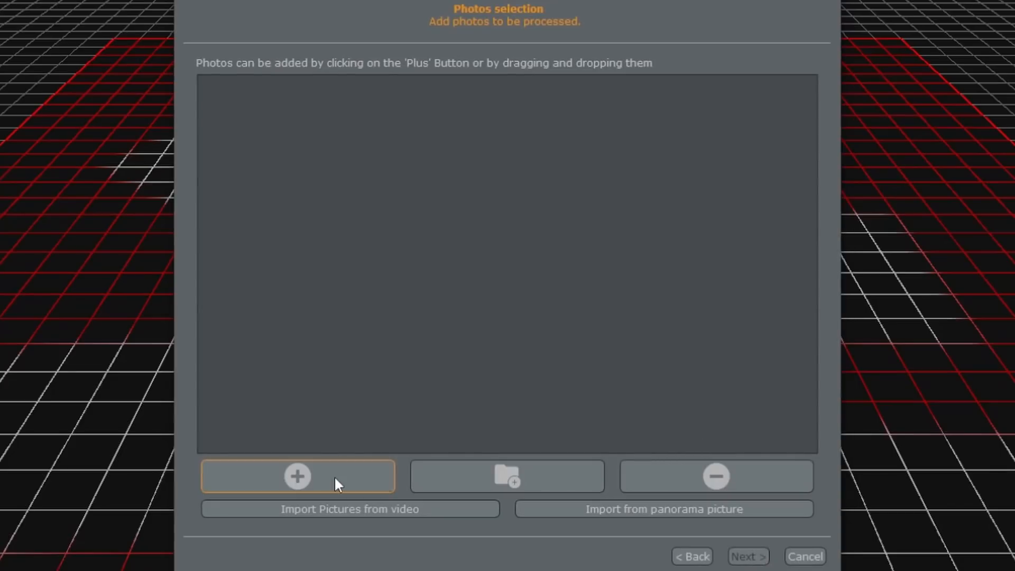
left_click(297, 475)
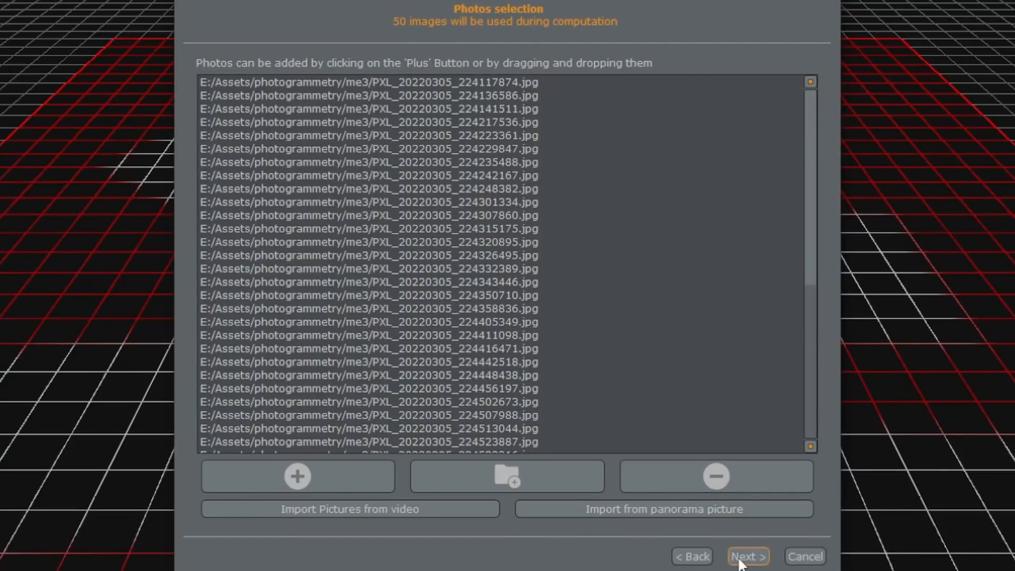
left_click(748, 556)
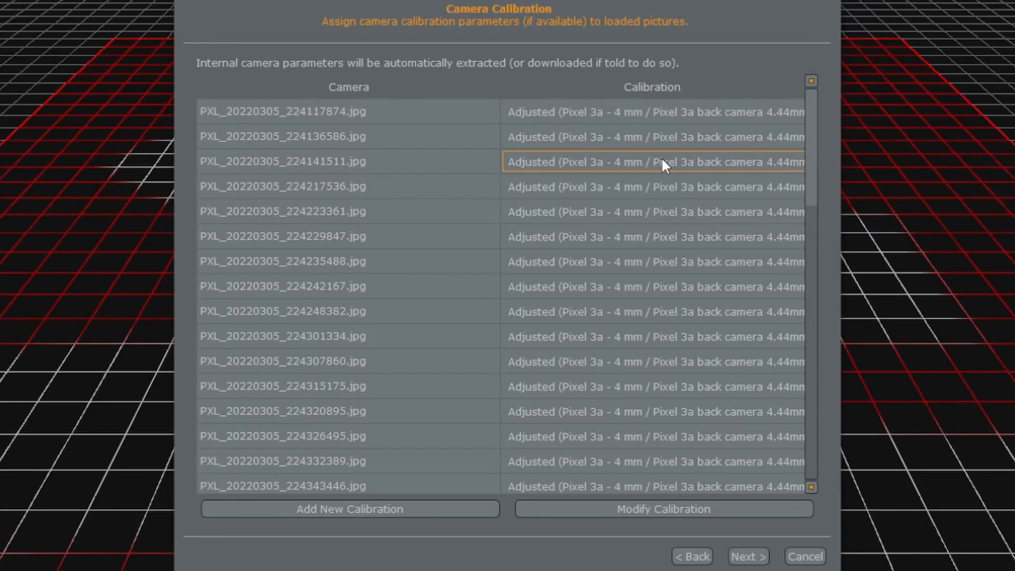
left_click(747, 556)
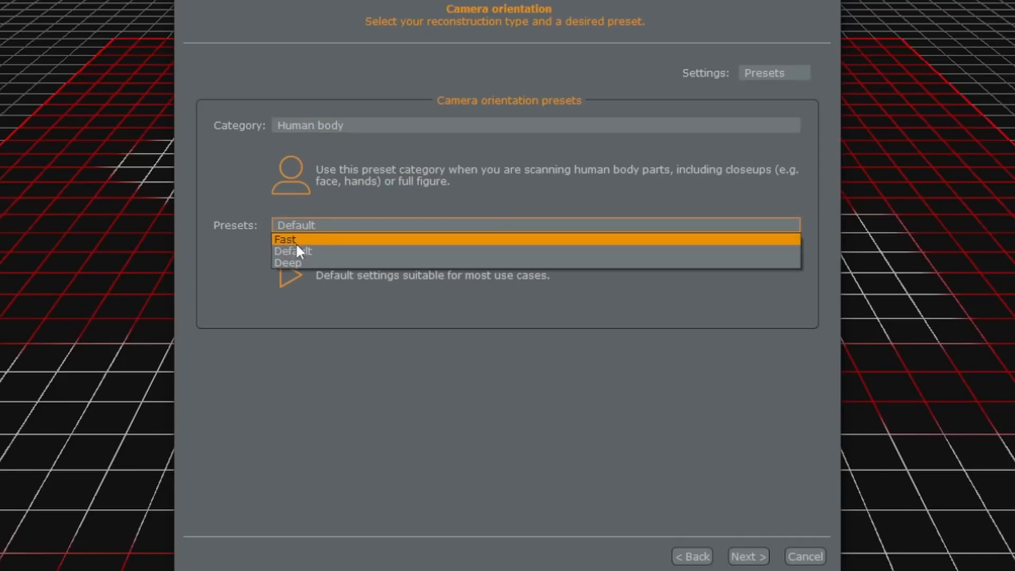
Keep Human body Default presets for orientation, dense cloud and surface, and Default single texture.
left_click(291, 250)
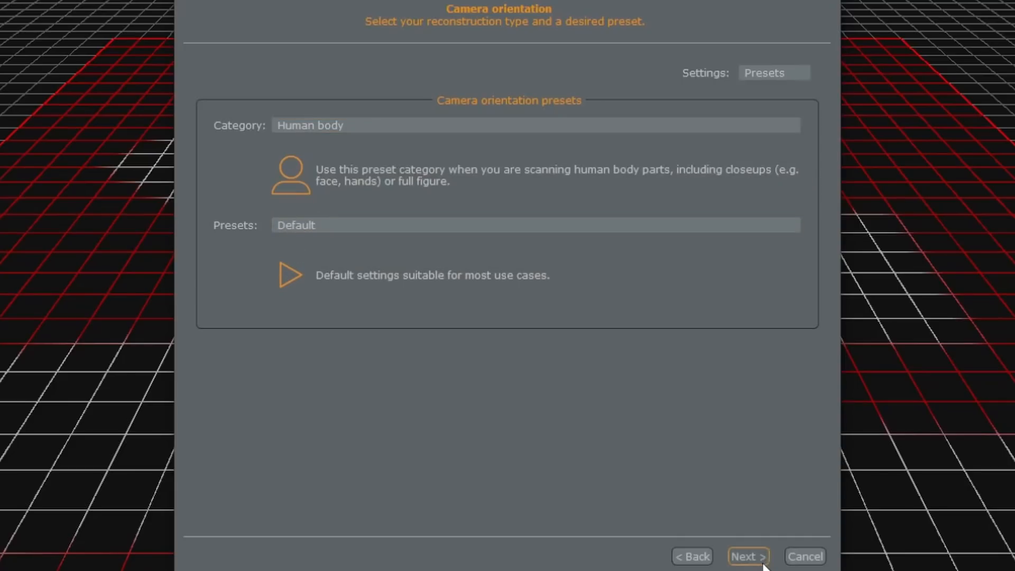
left_click(748, 561)
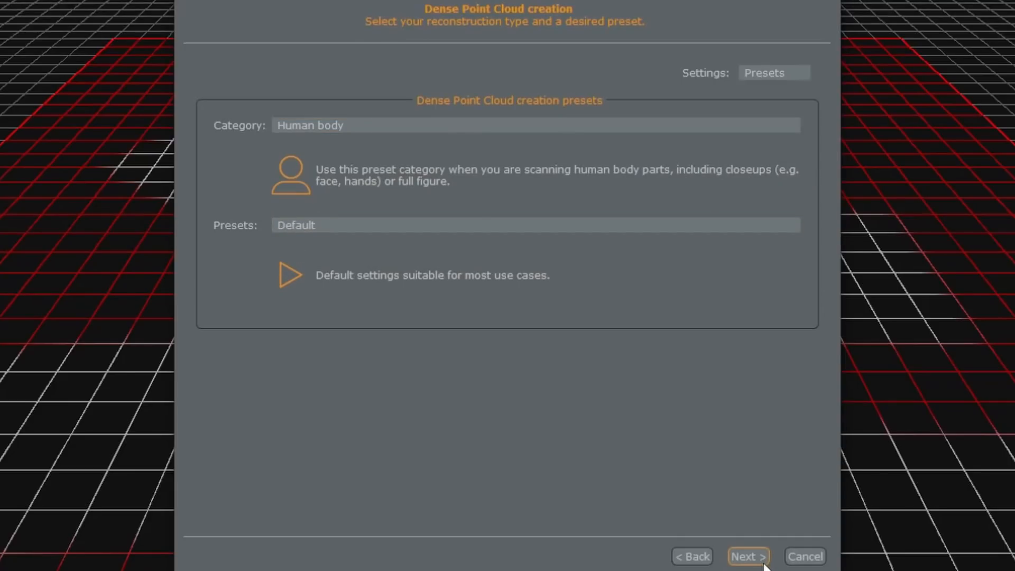
left_click(747, 561)
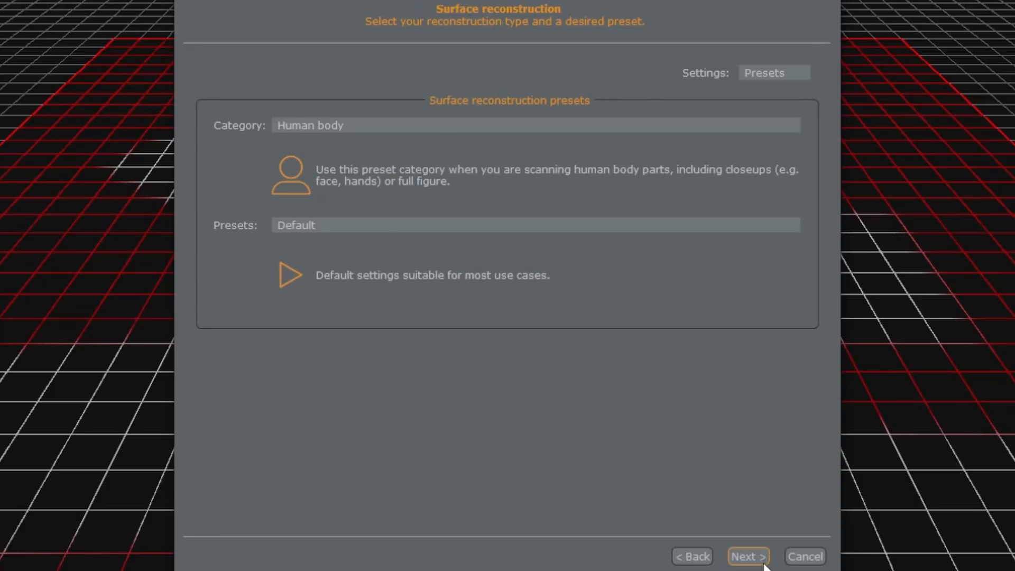
left_click(749, 555)
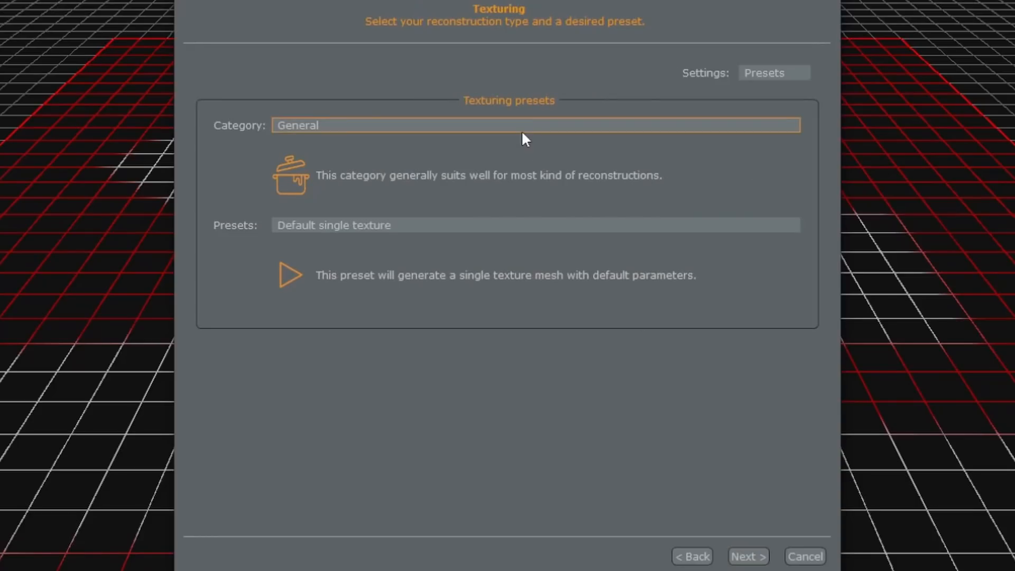
mouse_move(374, 131)
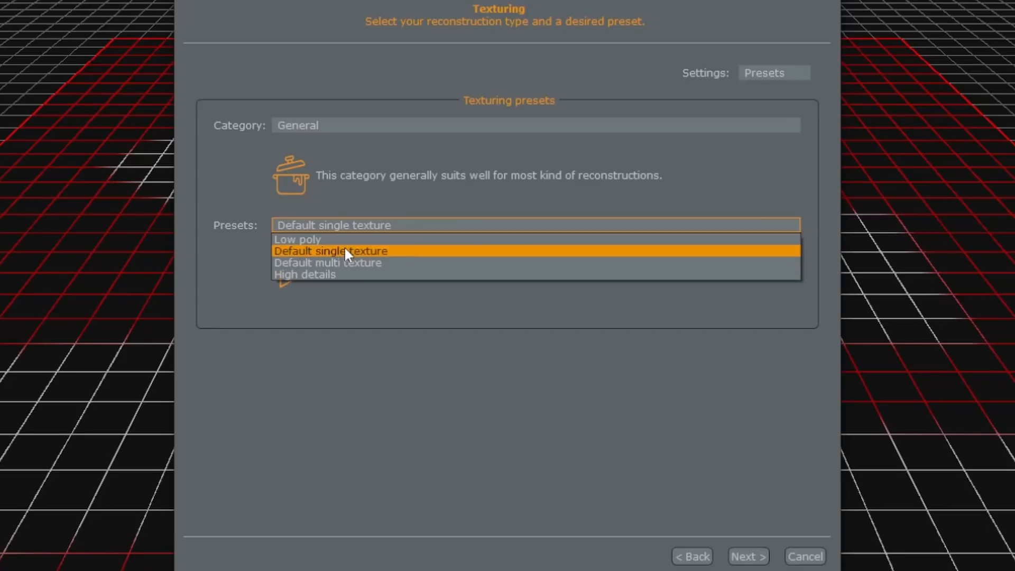
left_click(329, 251)
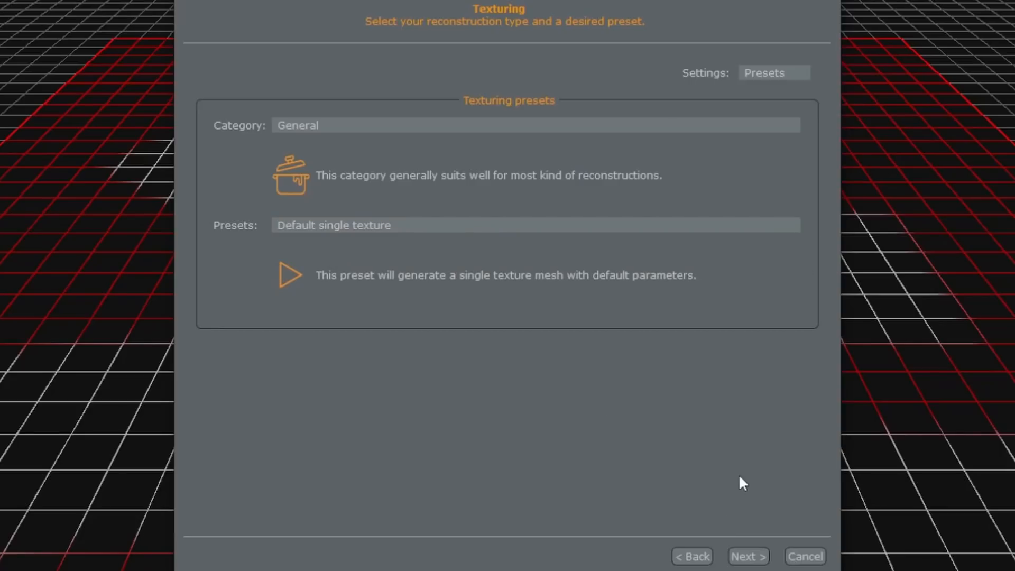
mouse_move(748, 555)
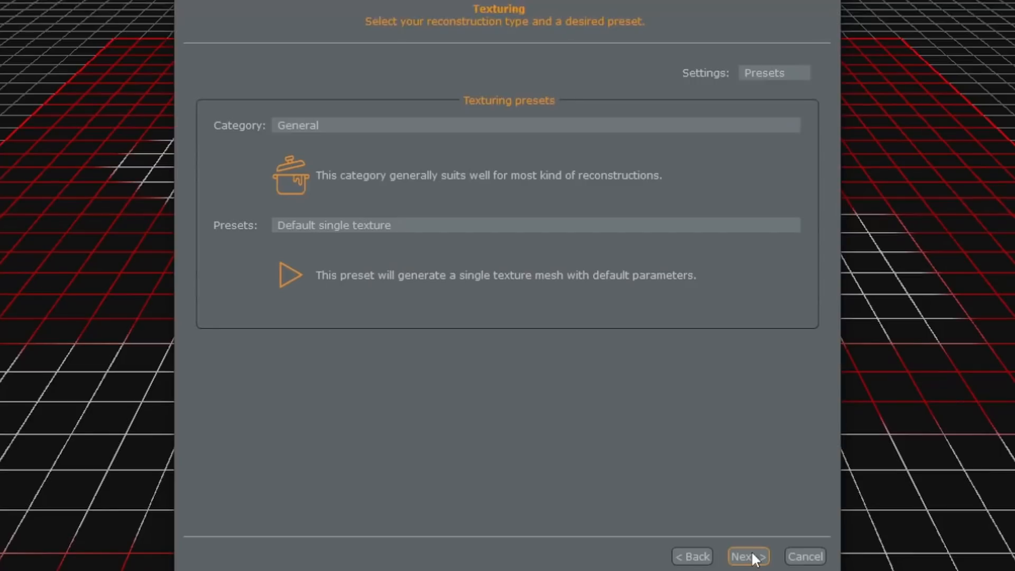
left_click(747, 557)
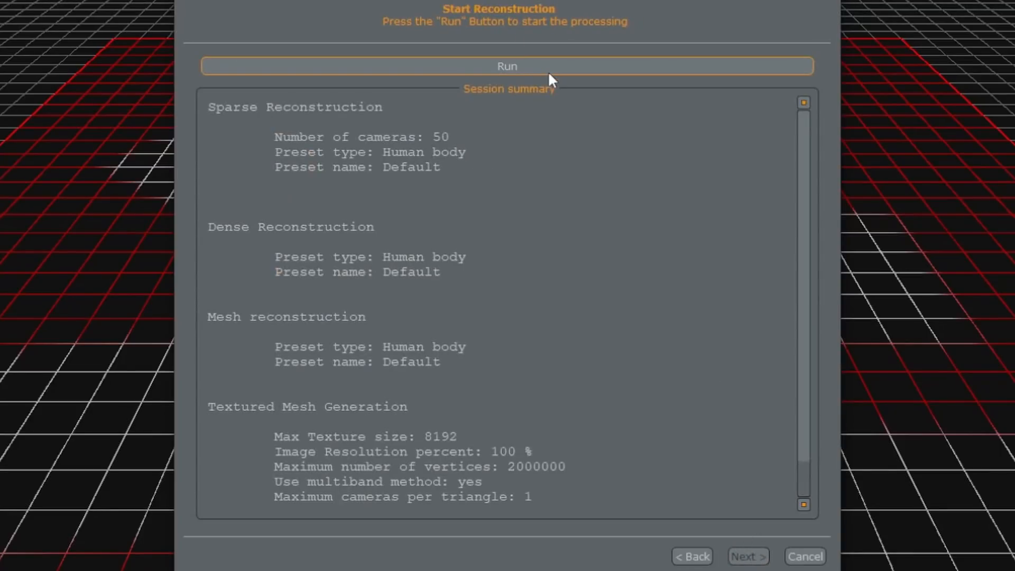
mouse_move(558, 91)
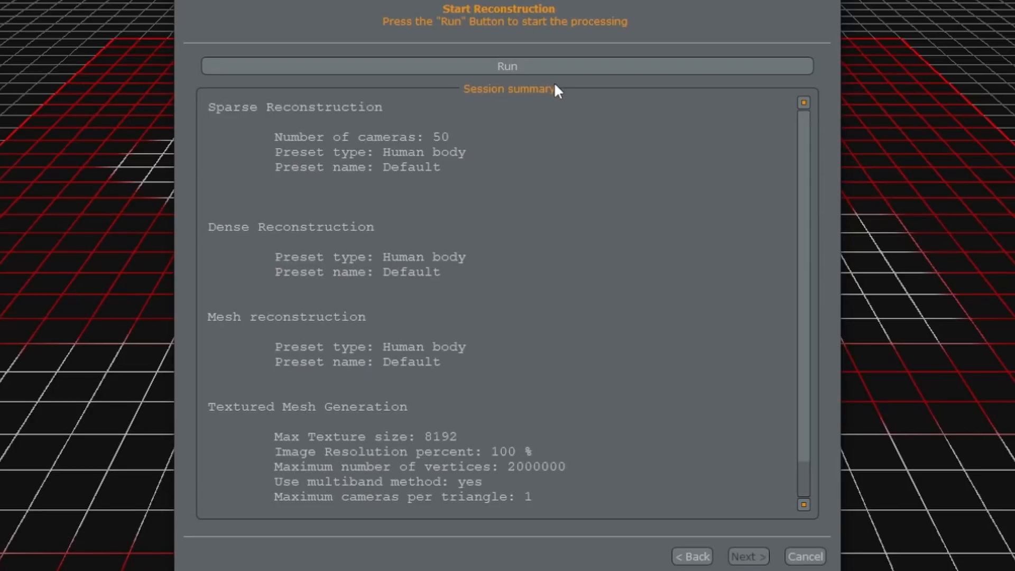
mouse_move(589, 146)
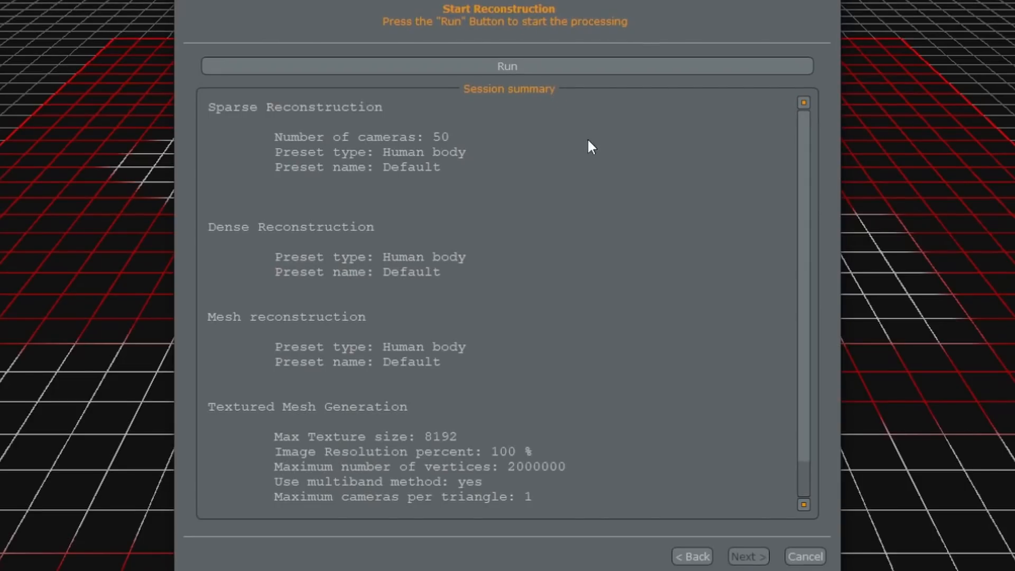
Run the reconstruction and wait for all 50 photos to be processed.
left_click(506, 66)
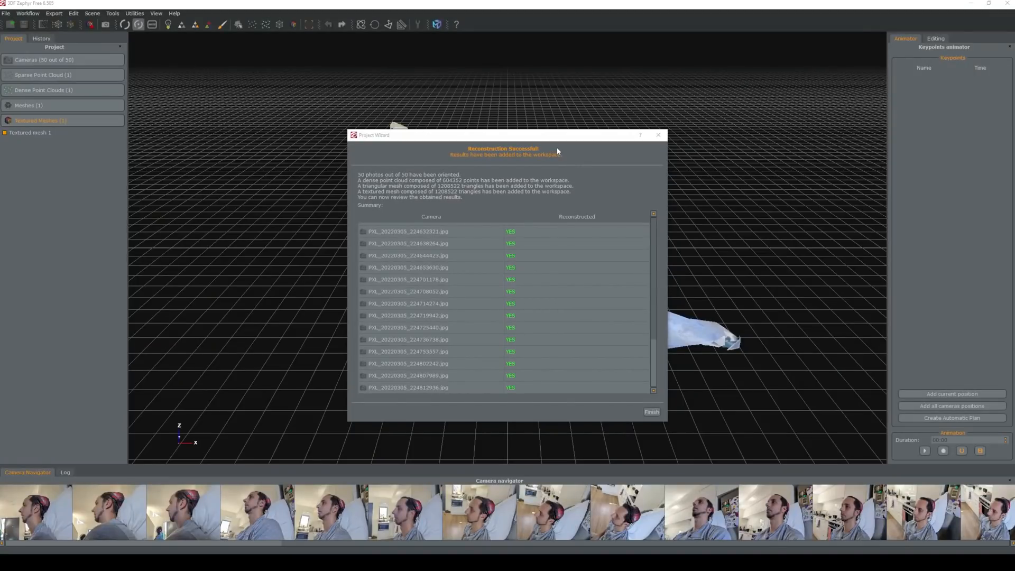
mouse_move(566, 192)
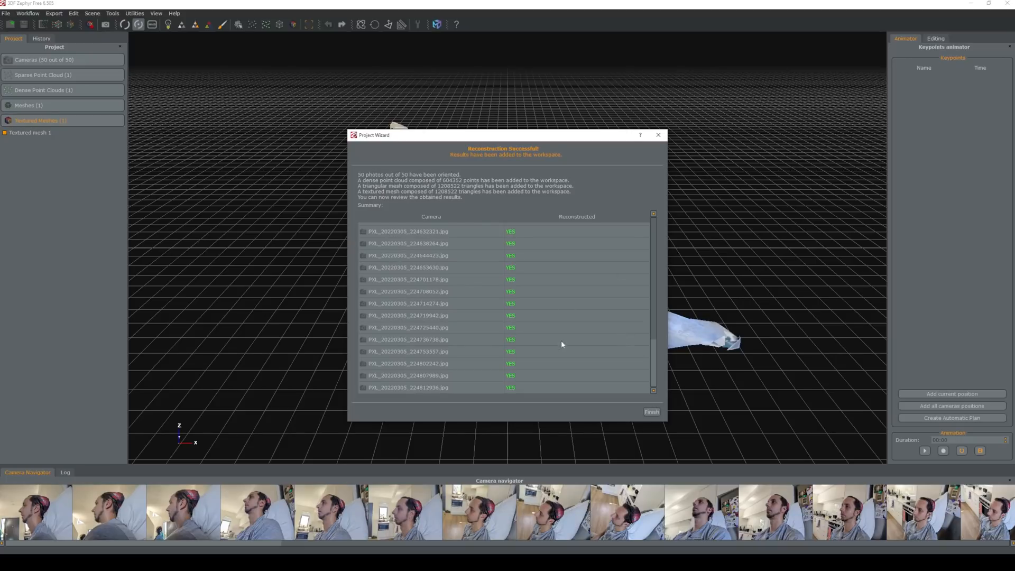
mouse_move(651, 398)
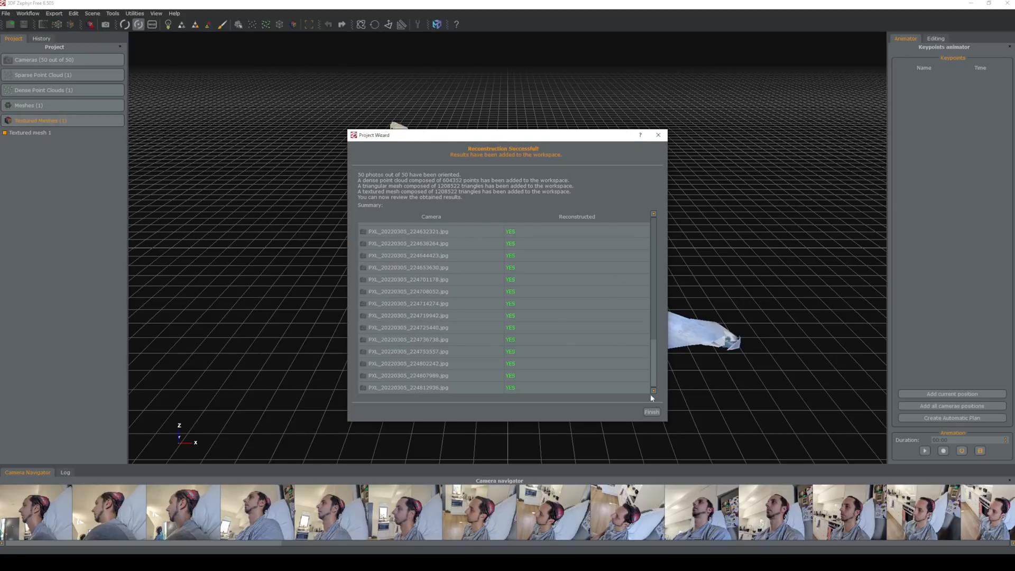
Close the results summary and display Mesh 1 from the project tree in the viewport.
left_click(650, 412)
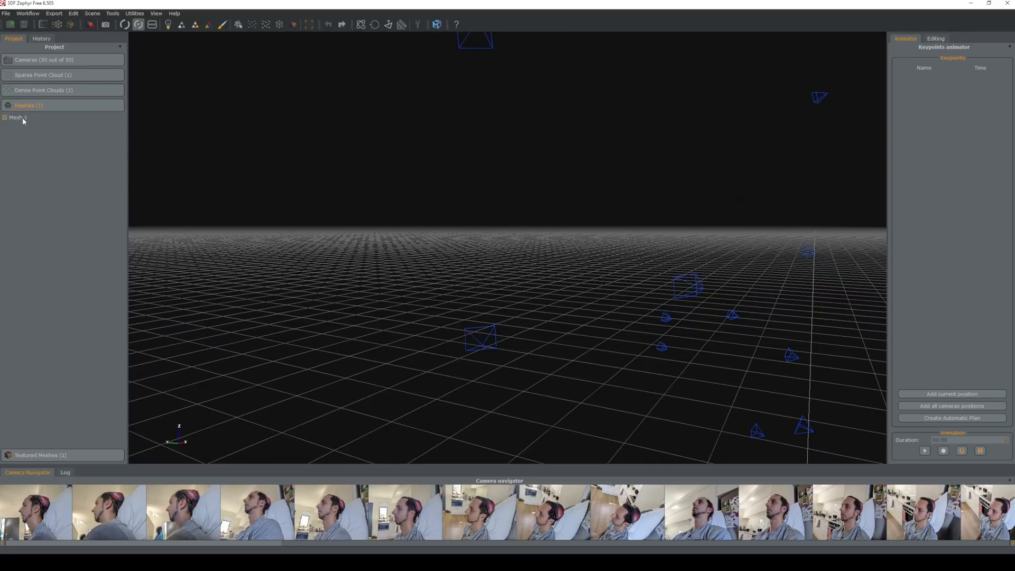
left_click(44, 90)
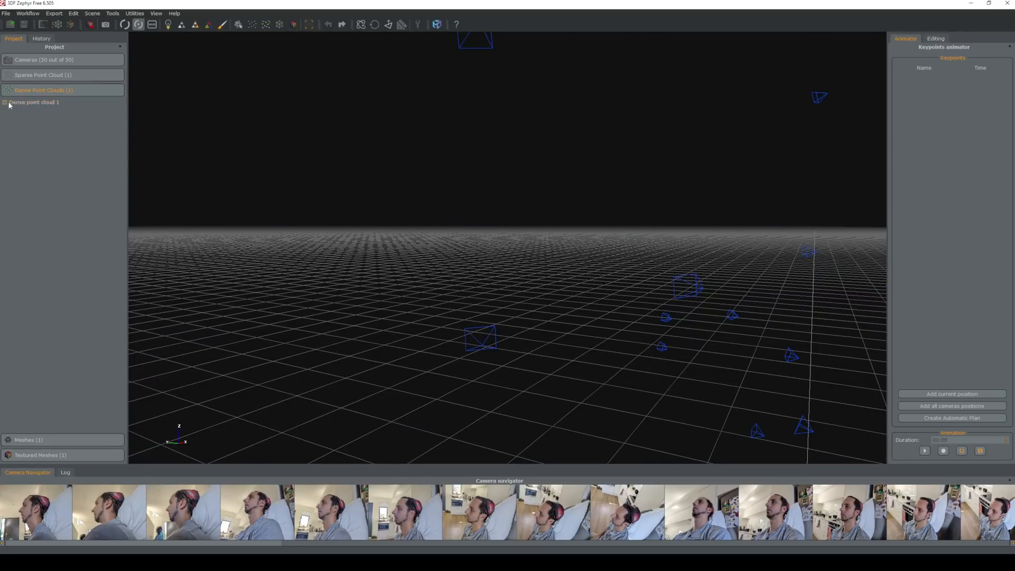
left_click(5, 103)
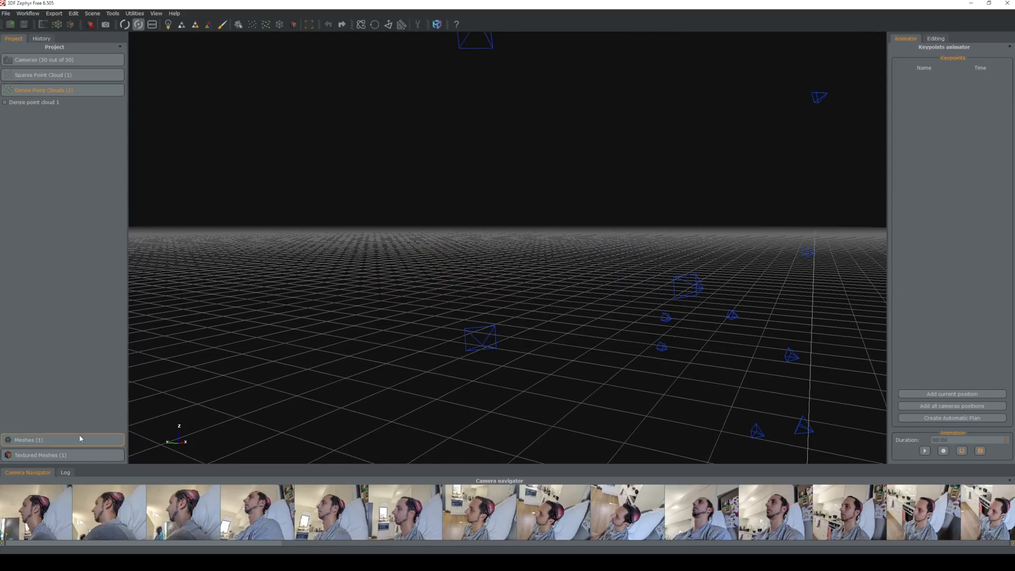
left_click(28, 440)
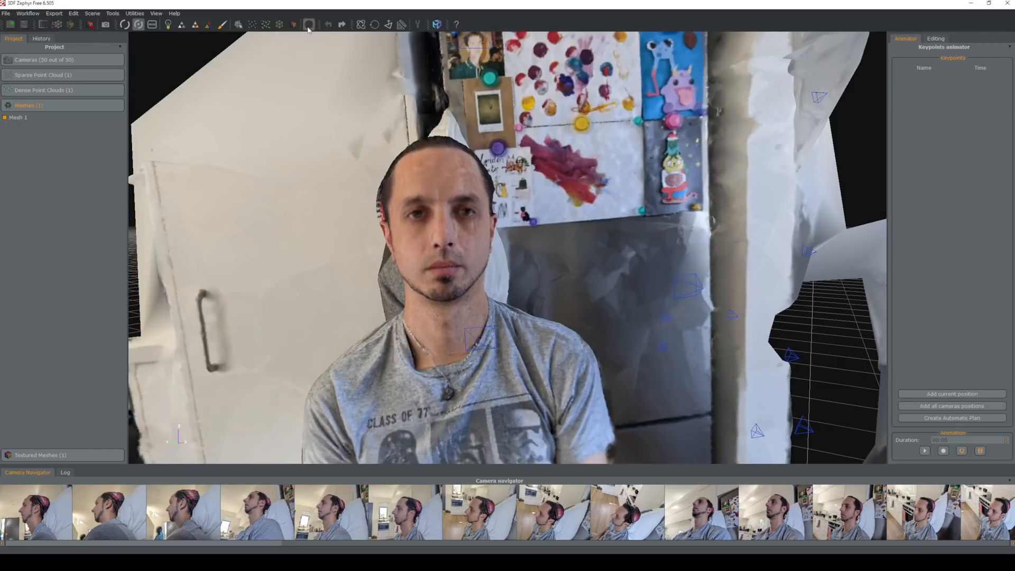
Edit the bounding box so it tightly encloses only the person's head.
left_click(308, 24)
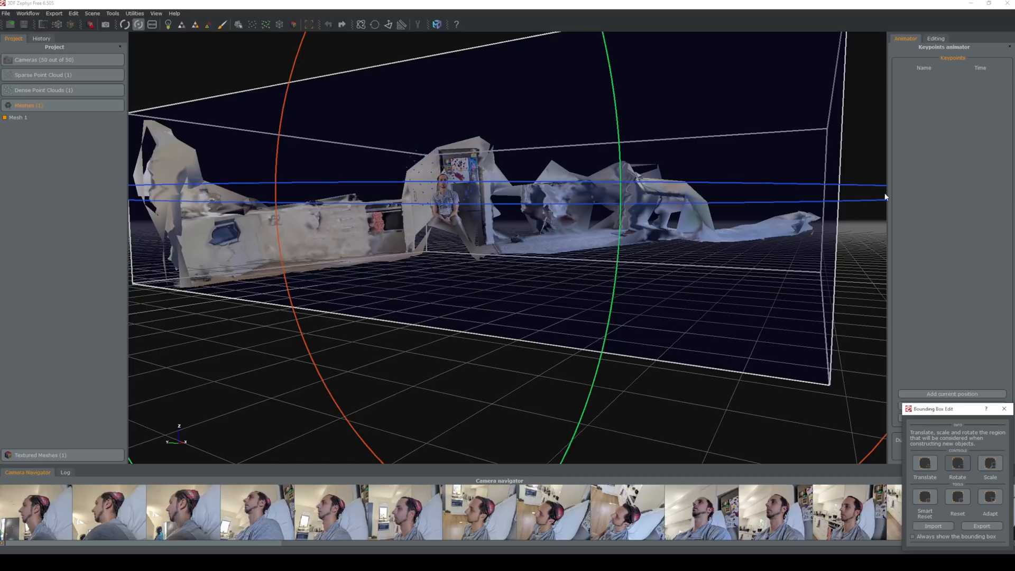
left_click(924, 463)
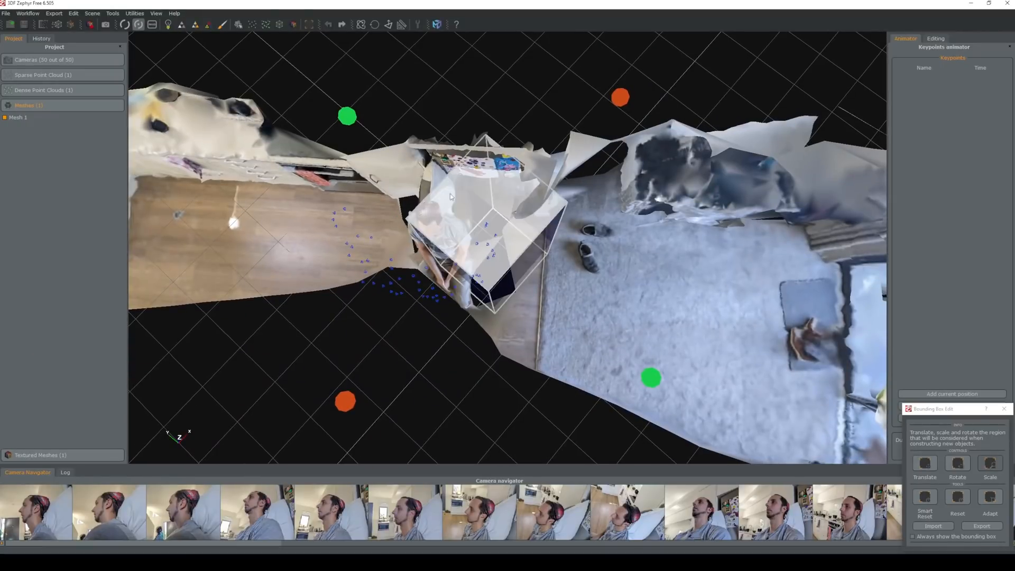
left_click(957, 462)
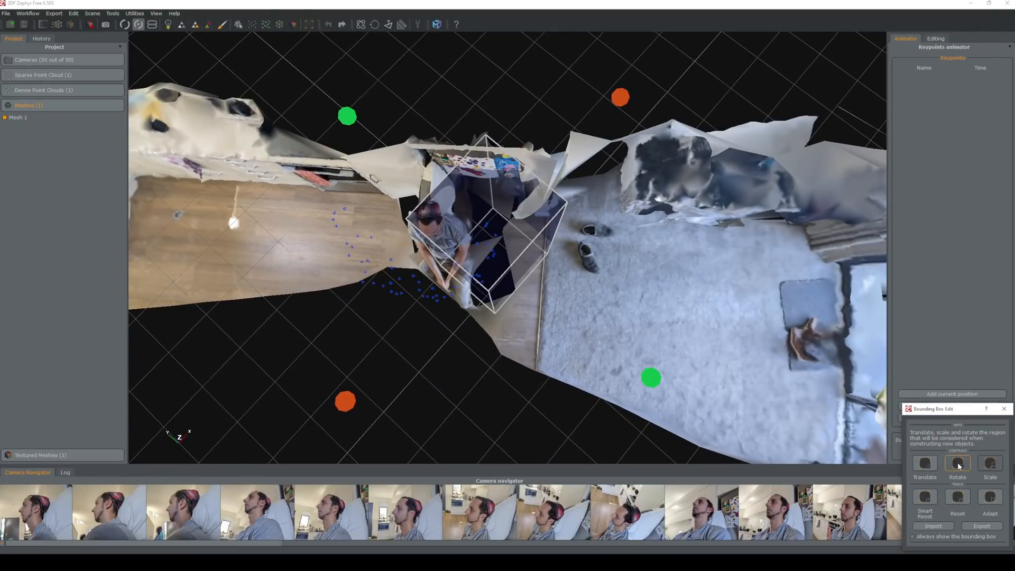
left_click(958, 463)
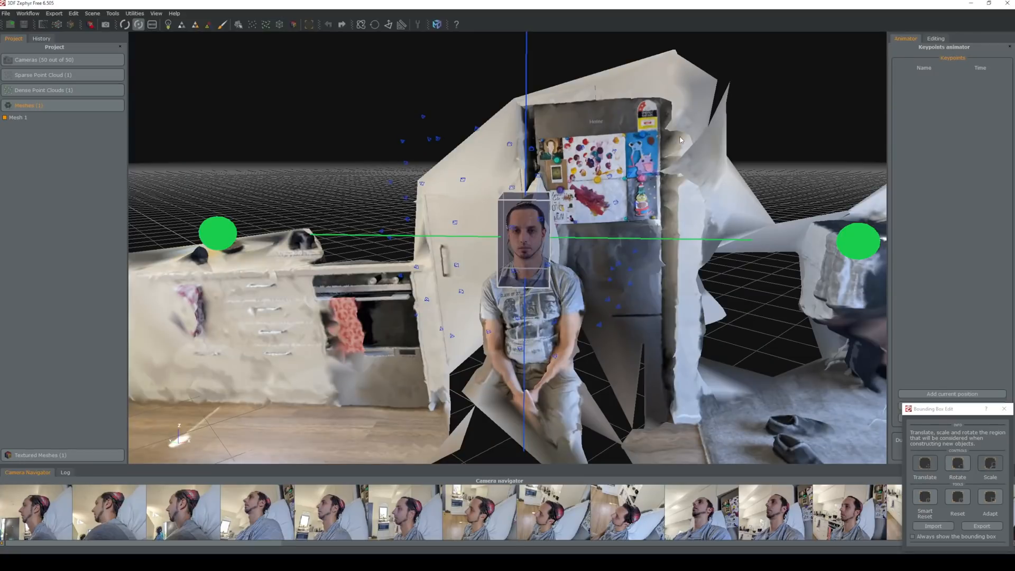
mouse_move(477, 192)
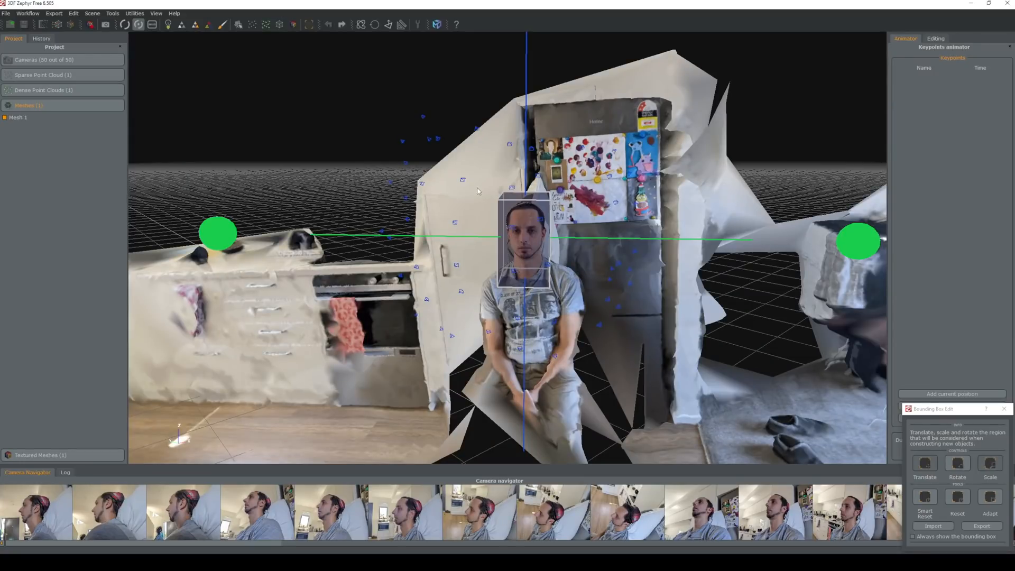
scroll("up", 3)
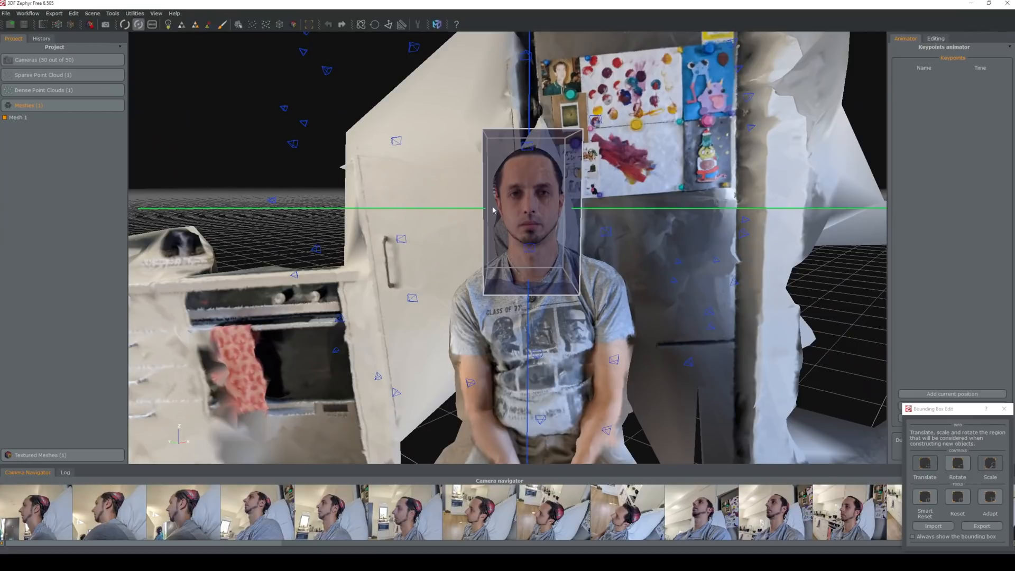
mouse_move(657, 245)
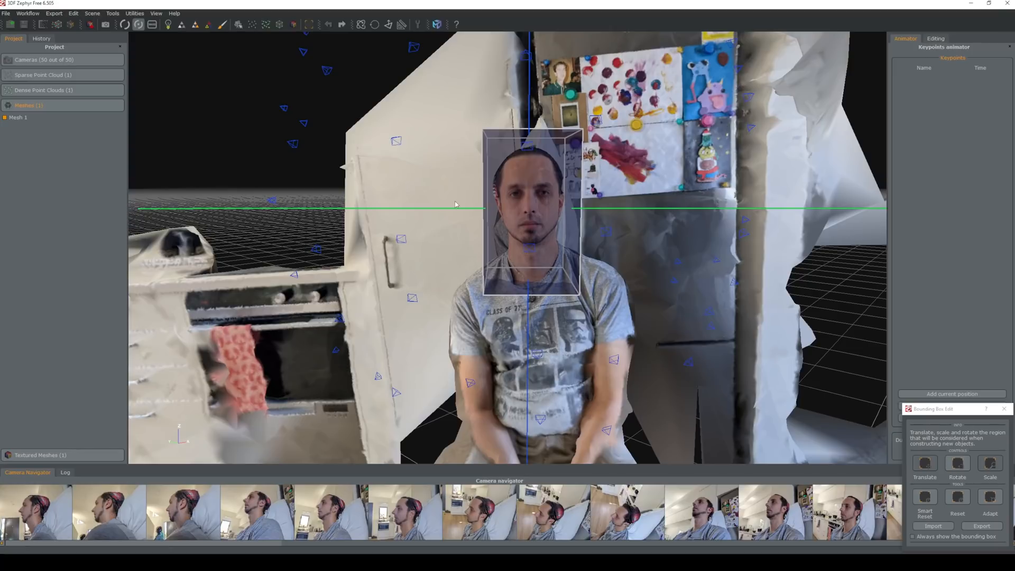
mouse_move(710, 171)
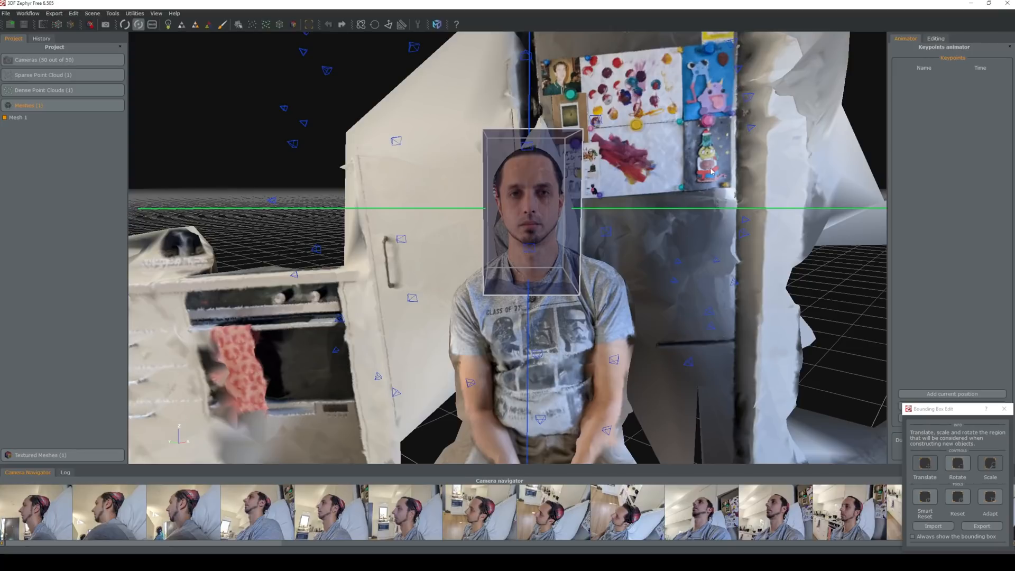
Check the dense point cloud's visibility and launch the Mesh Creation workflow.
left_click(44, 90)
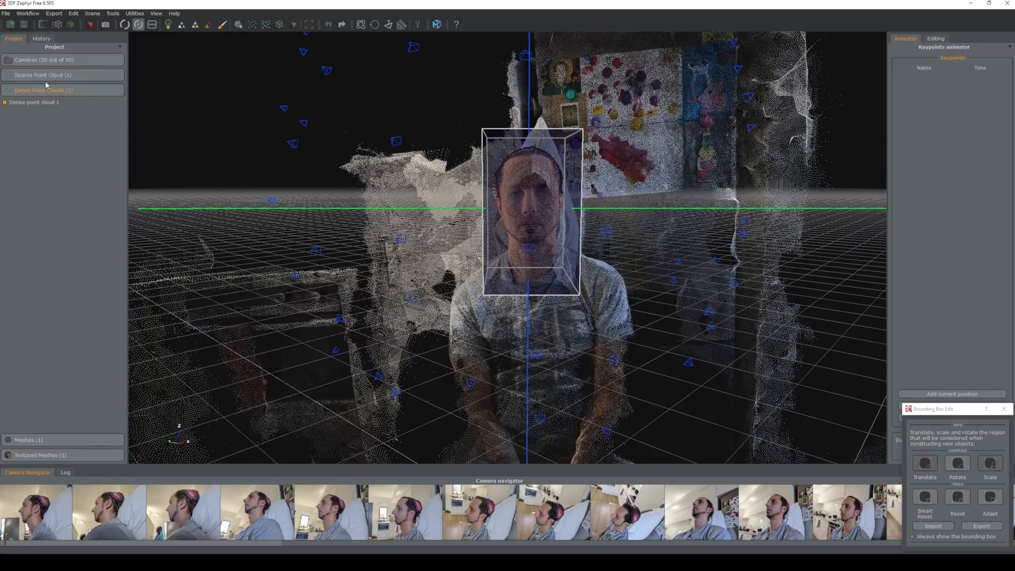
left_click(4, 103)
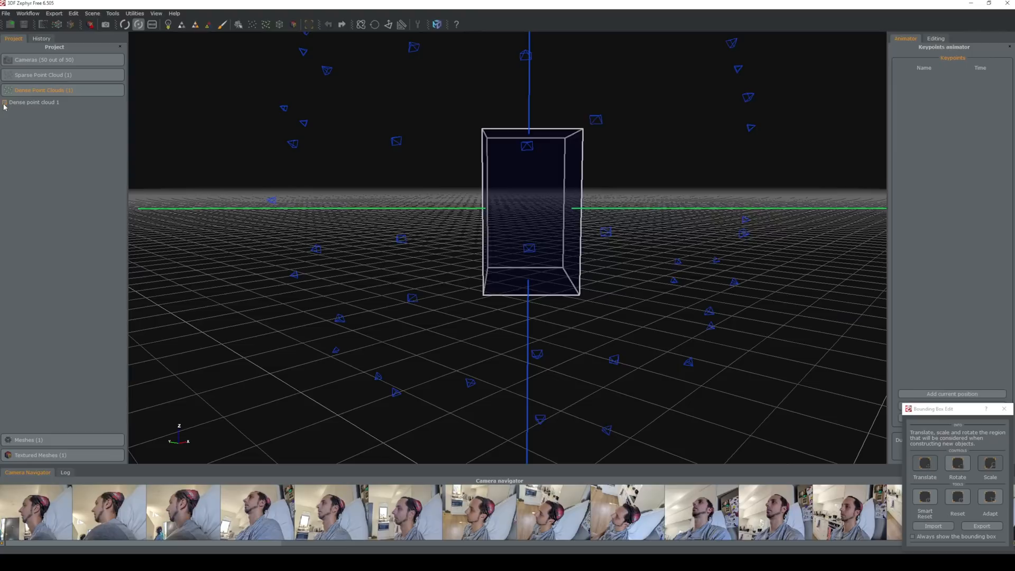
left_click(4, 102)
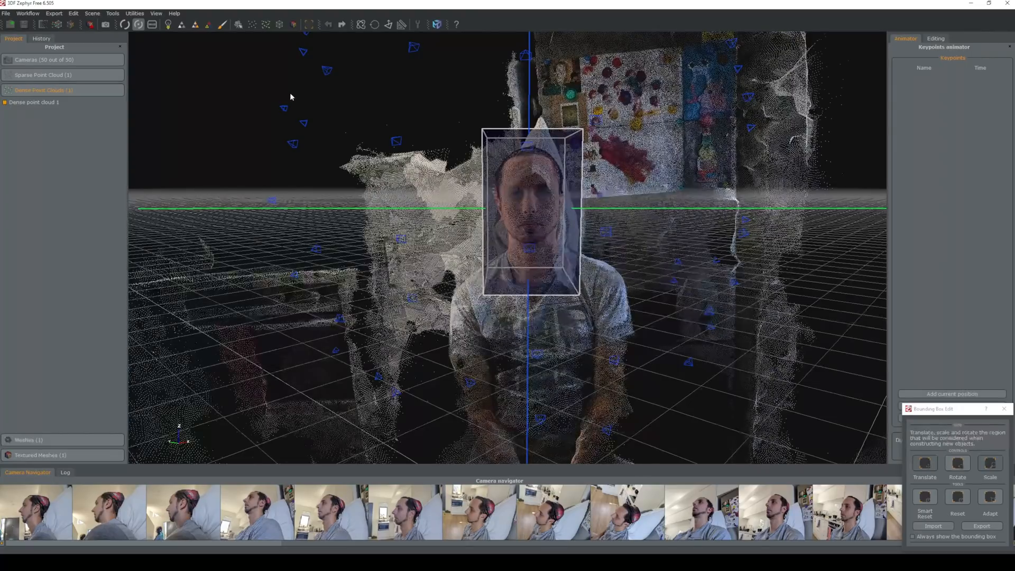
left_click(28, 13)
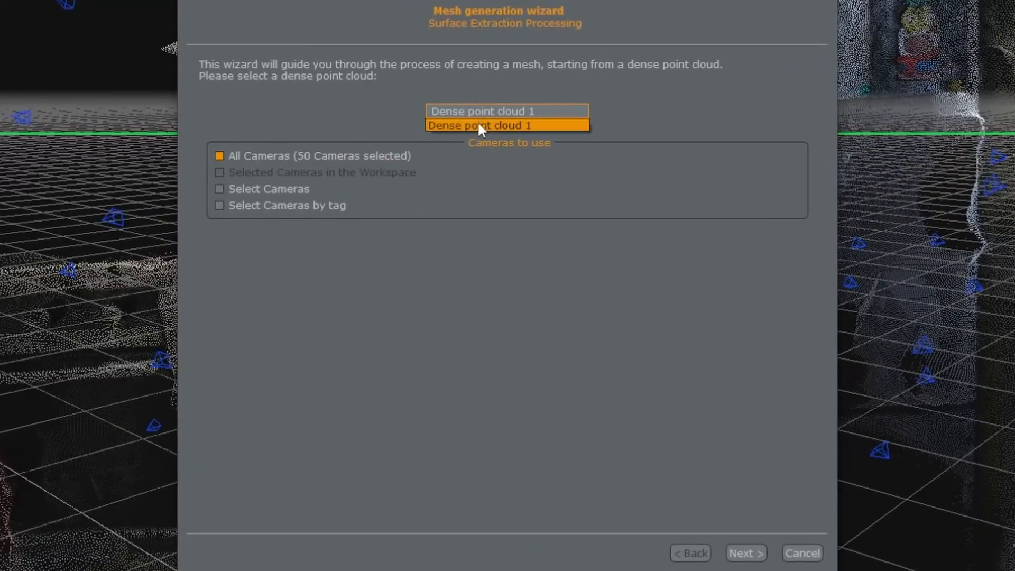
Build Mesh 2 from Dense point cloud 1 using the Human body Ultra preset.
left_click(506, 125)
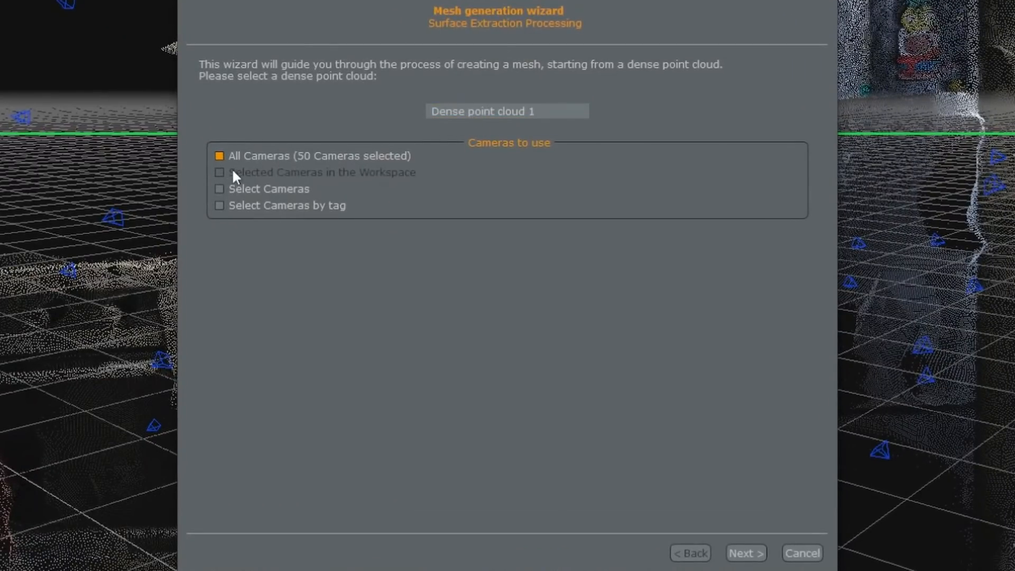
mouse_move(219, 188)
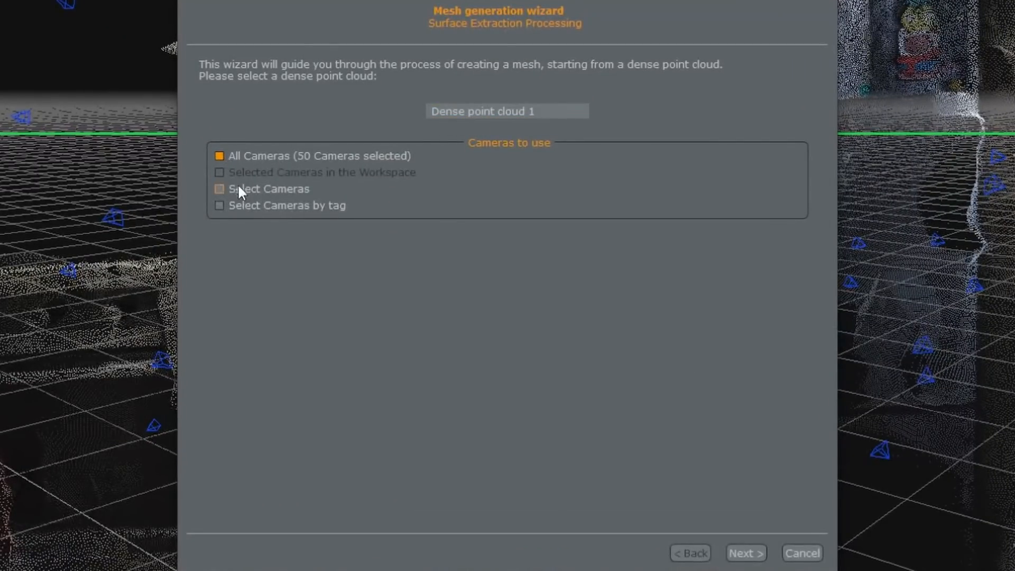
left_click(744, 553)
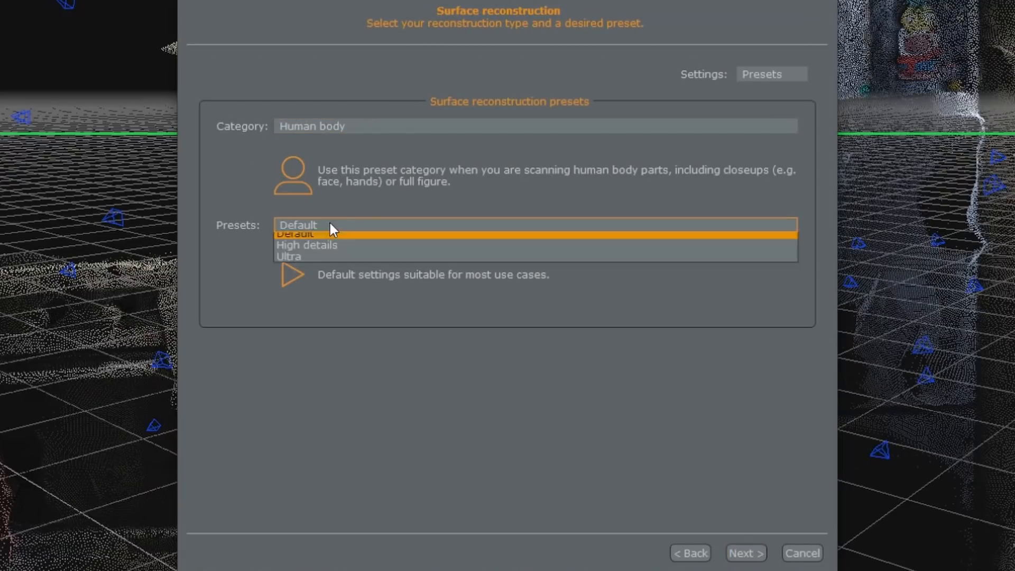
left_click(288, 255)
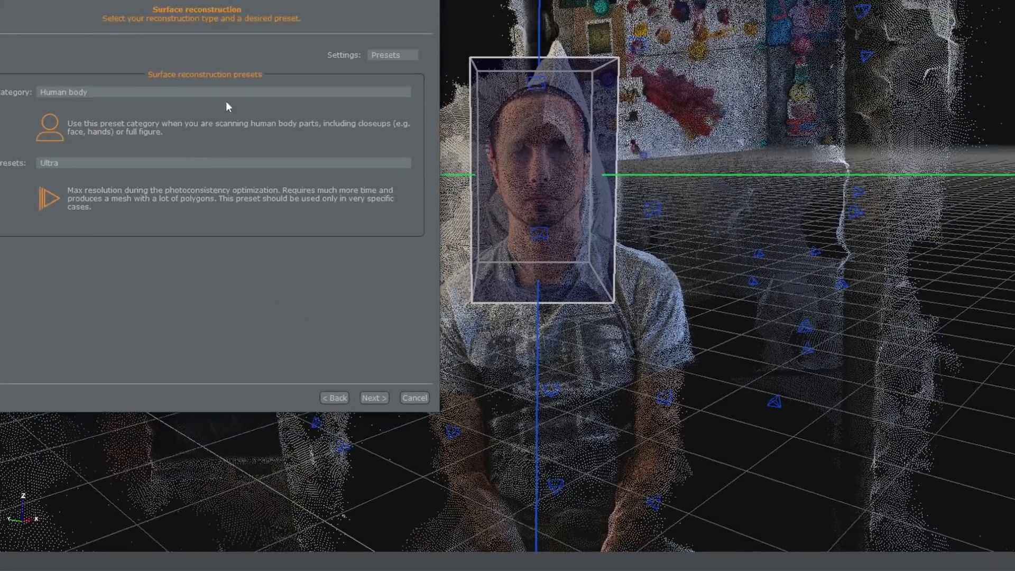
left_click(373, 397)
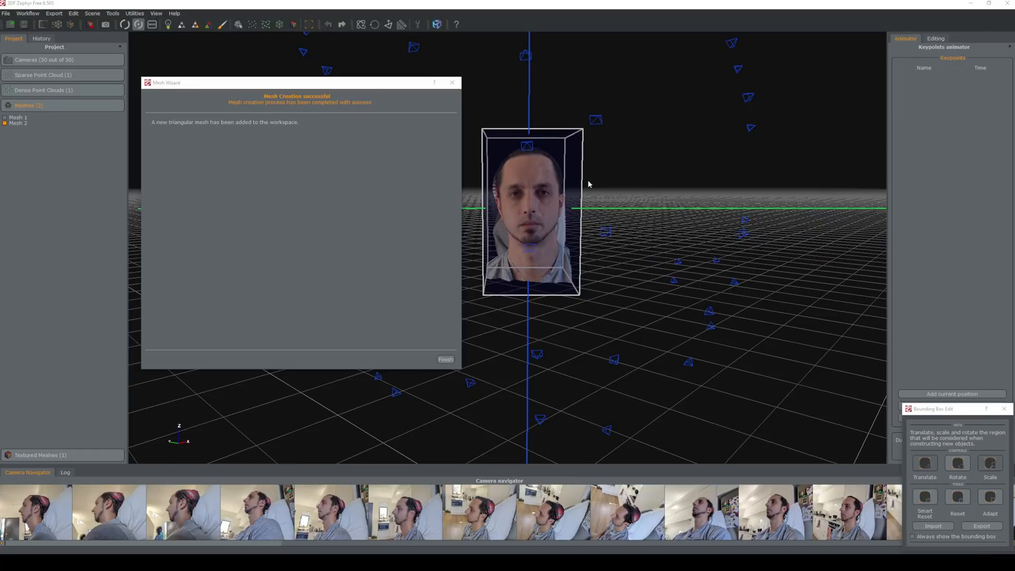
mouse_move(327, 305)
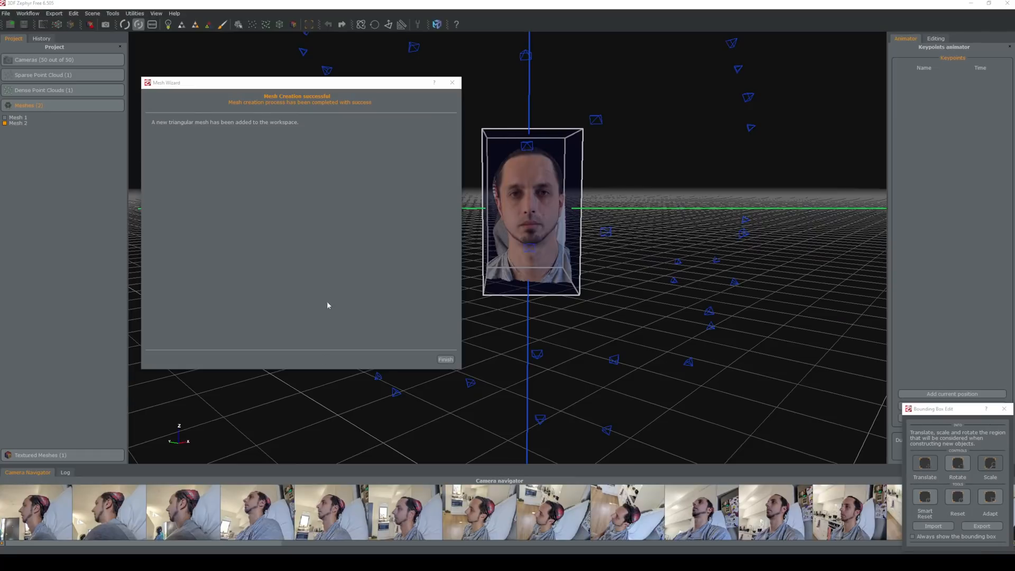
Close the mesh wizard and bounding box panel, then toggle Mesh 1's visibility.
left_click(445, 360)
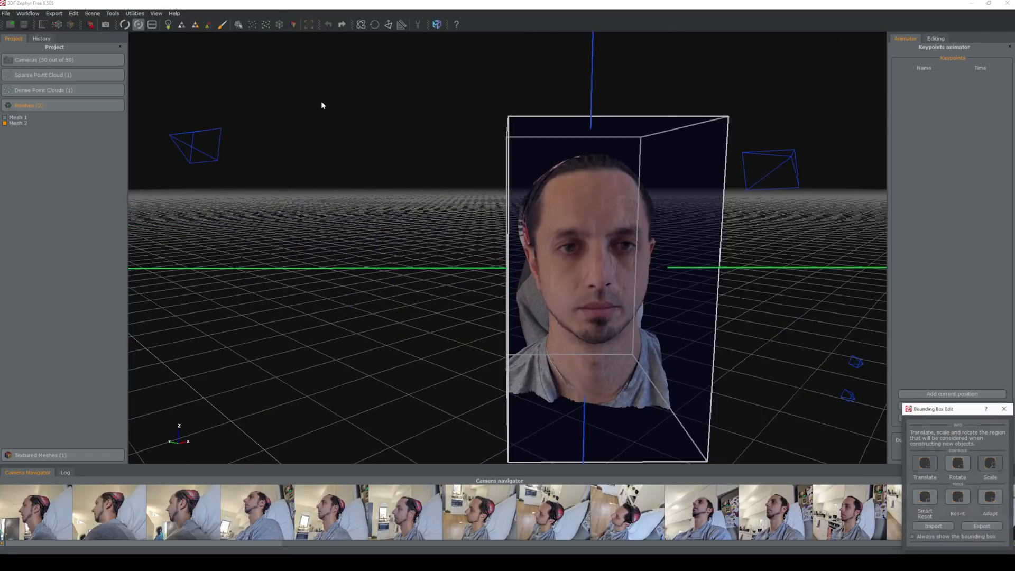
mouse_move(1004, 408)
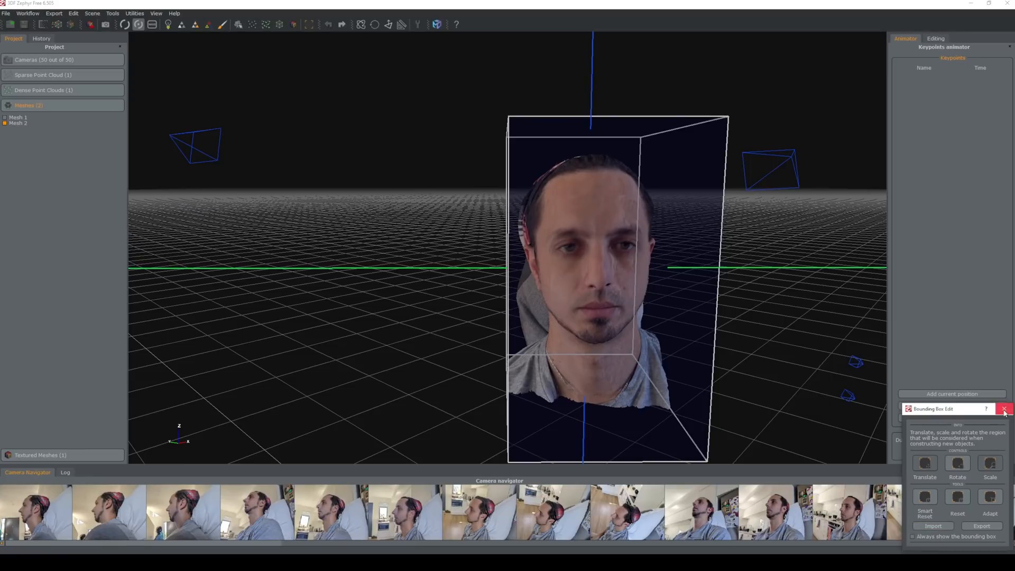
left_click(1005, 408)
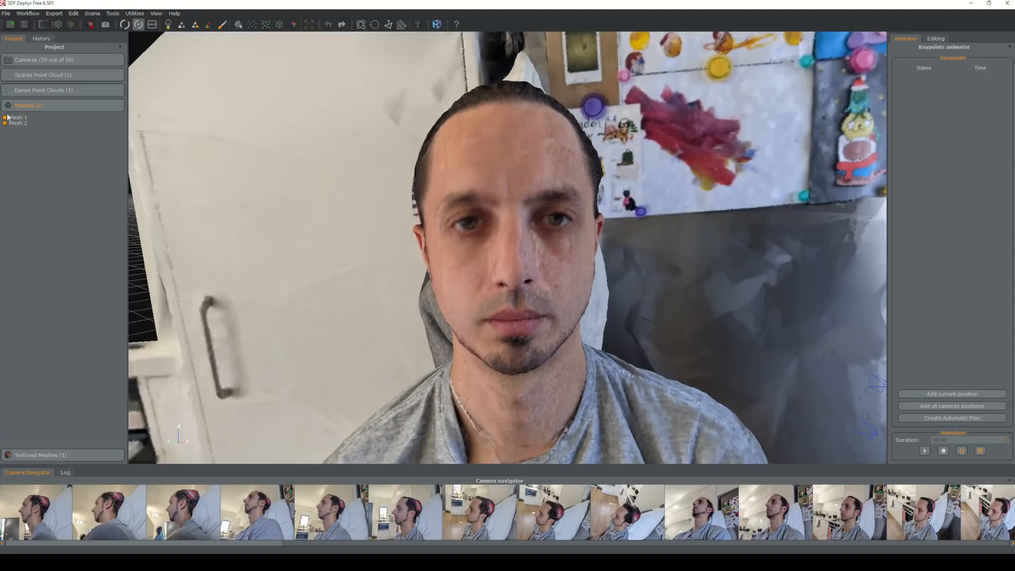
left_click(7, 117)
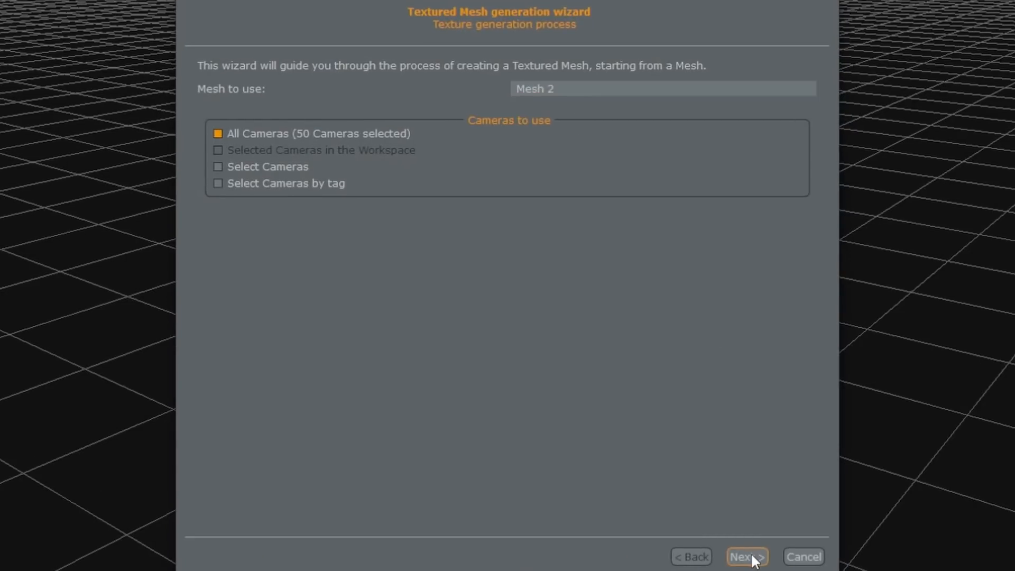
Generate a textured mesh for Mesh 2 from all 50 cameras with the Default single texture preset.
left_click(745, 557)
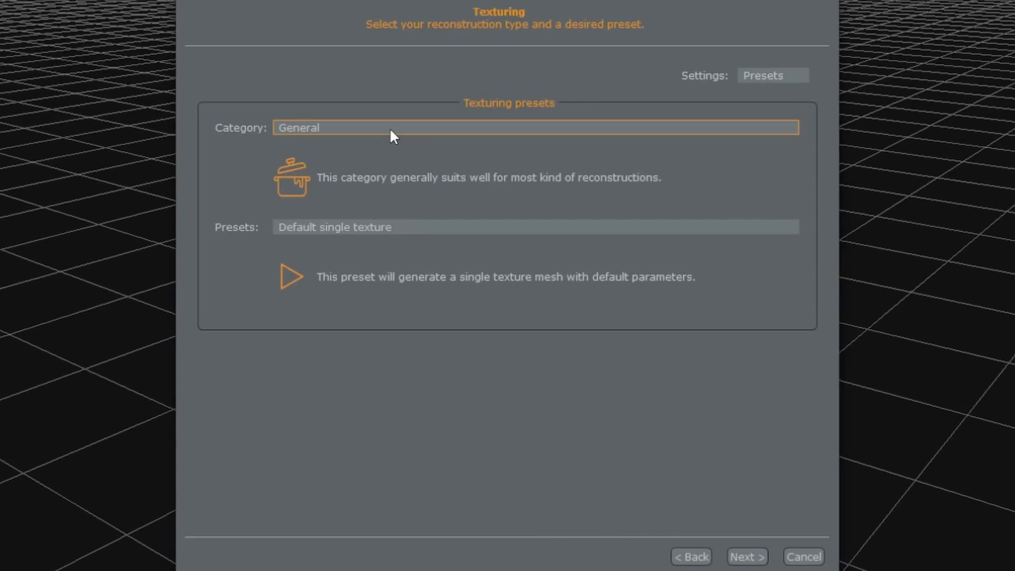
mouse_move(275, 253)
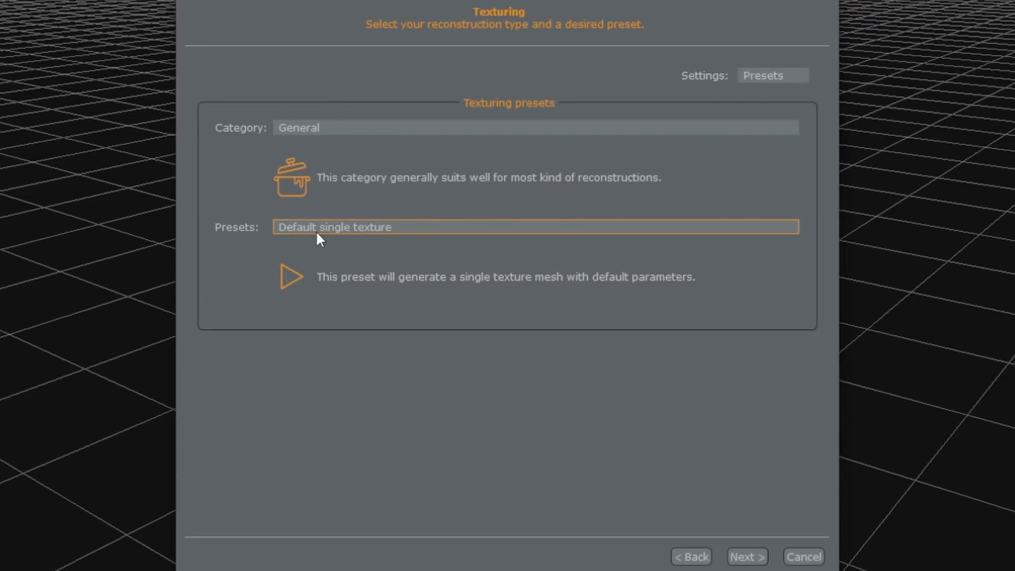
mouse_move(396, 188)
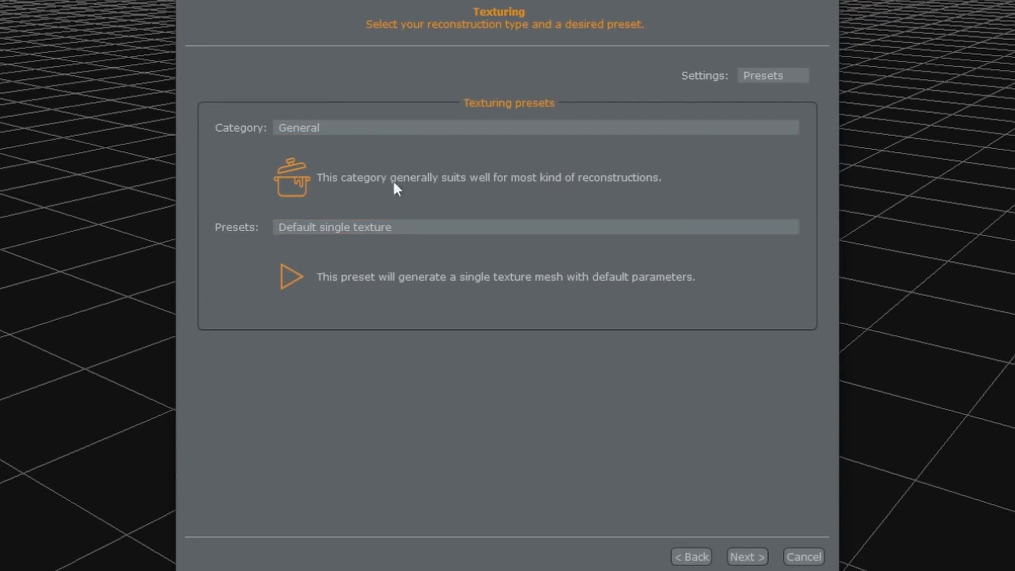
mouse_move(746, 555)
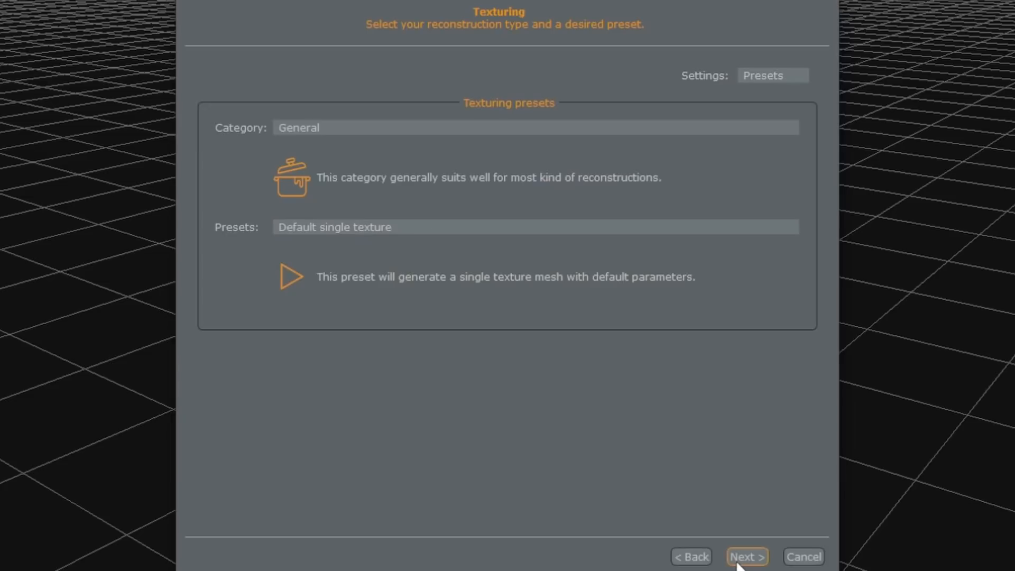
left_click(746, 556)
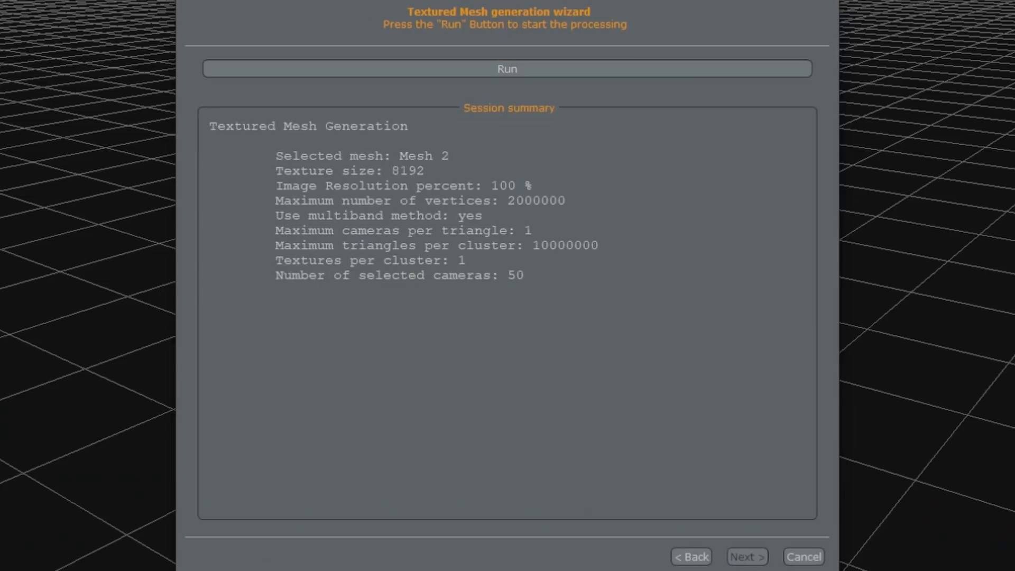
left_click(506, 68)
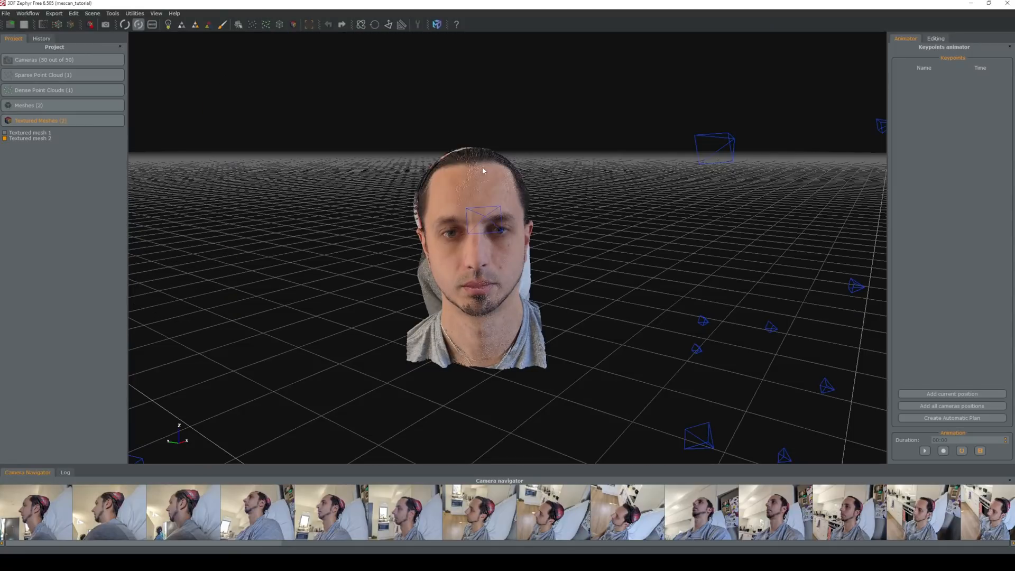
mouse_move(221, 103)
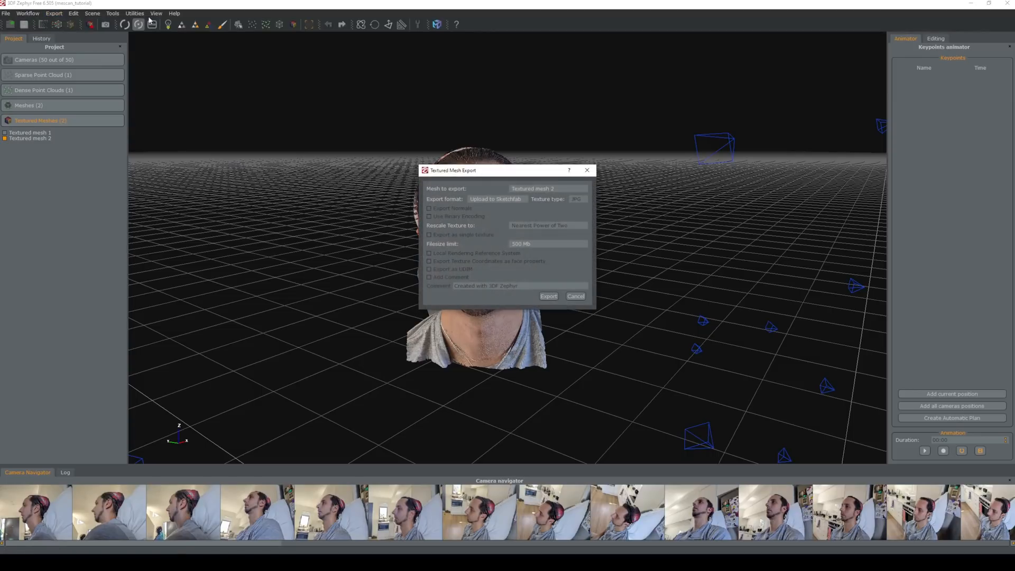
Choose Textured mesh 2 for export in Obj/Mtl format with a single texture.
left_click(549, 188)
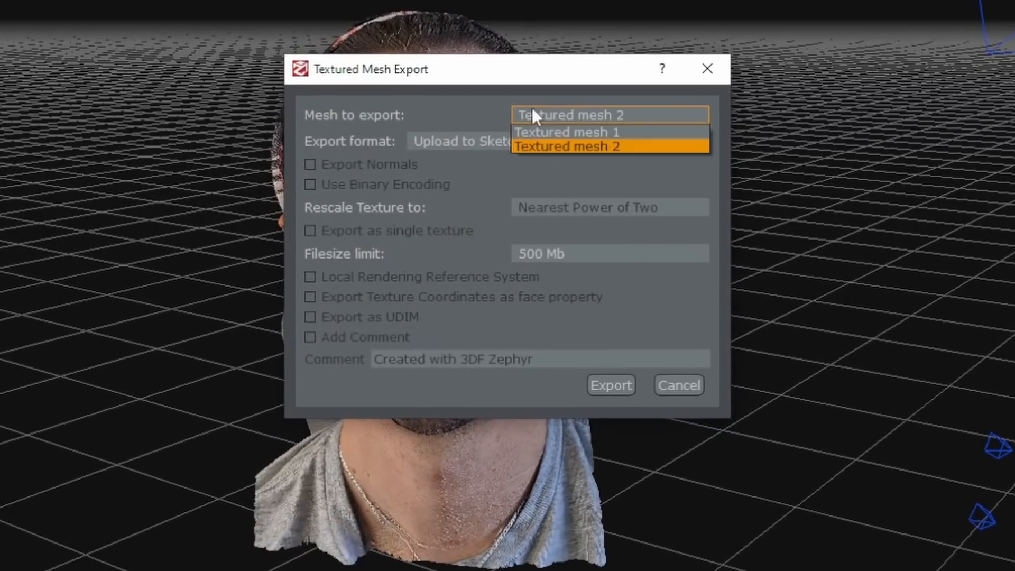
left_click(570, 146)
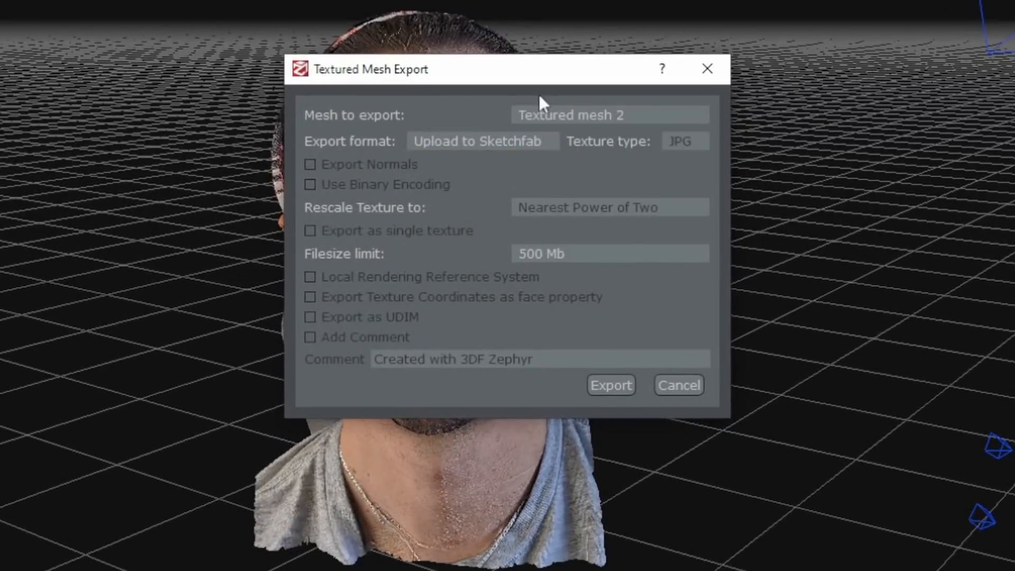
left_click(482, 141)
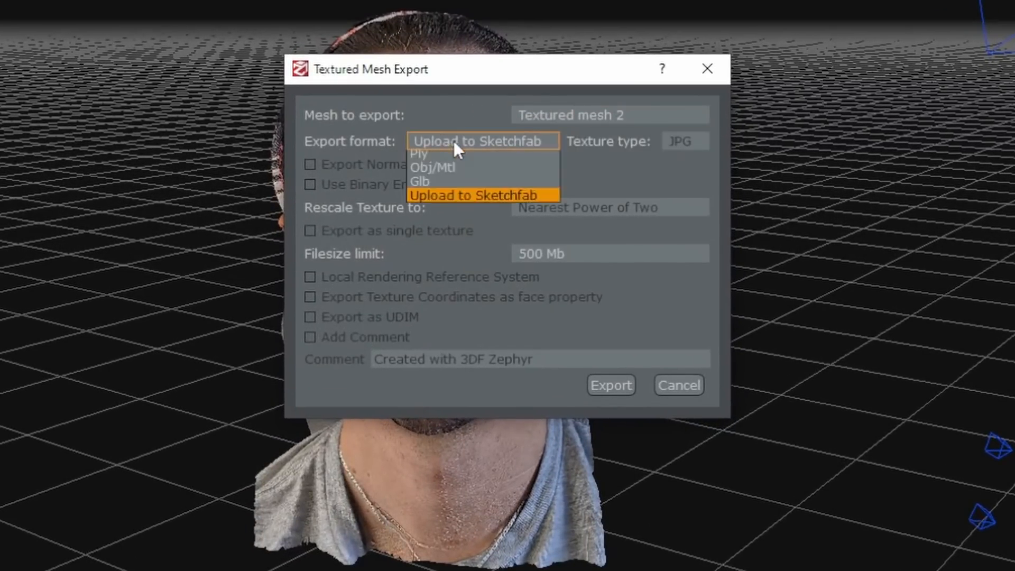
left_click(432, 167)
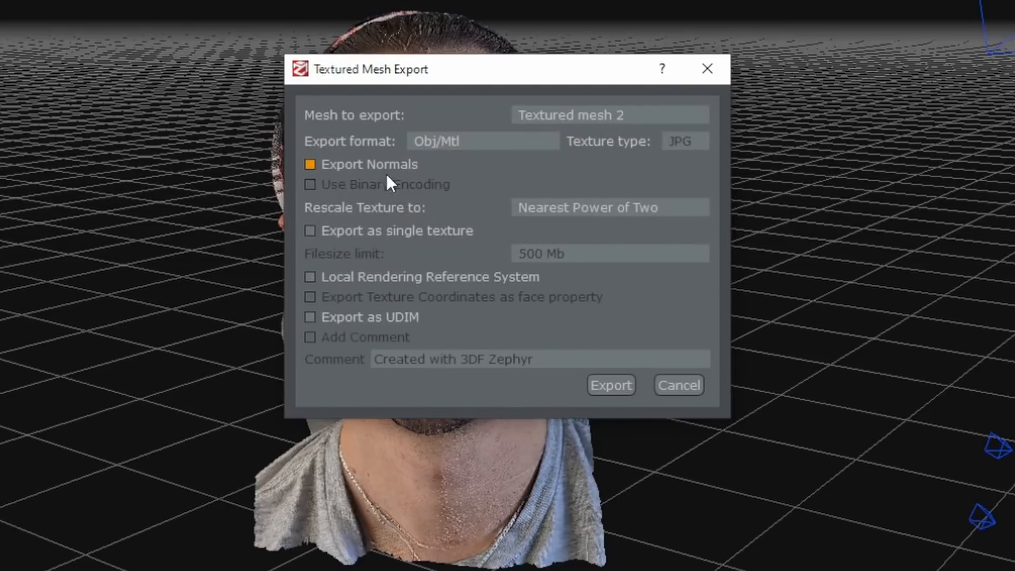
left_click(310, 231)
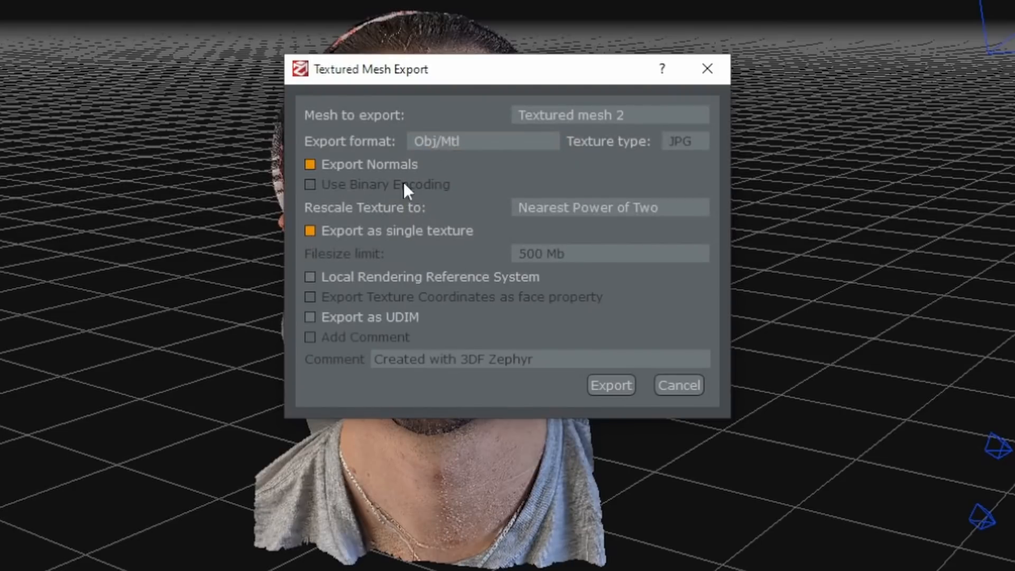
Rescale the texture to 8192 and export into the memesh project folder.
left_click(608, 207)
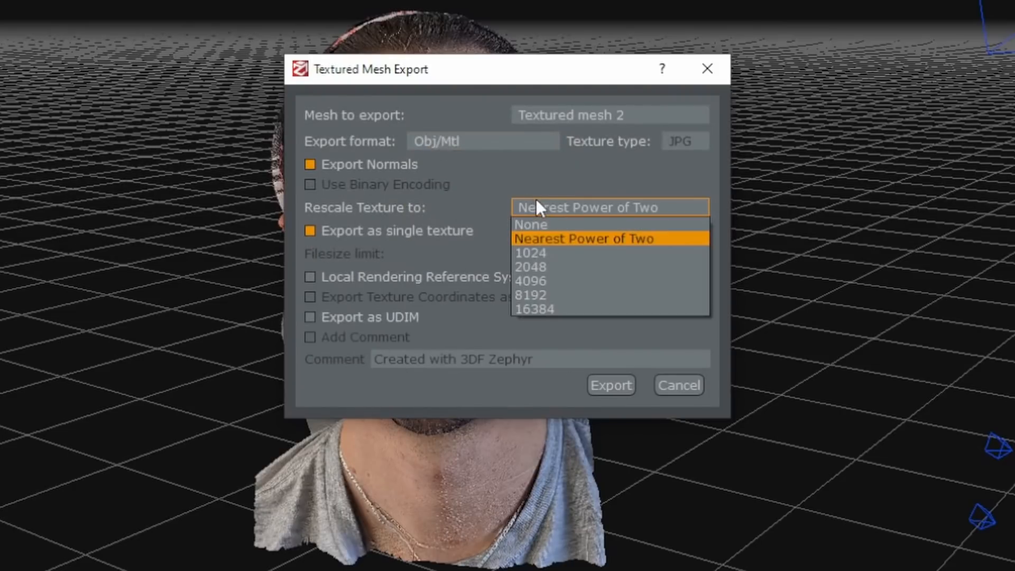
left_click(529, 295)
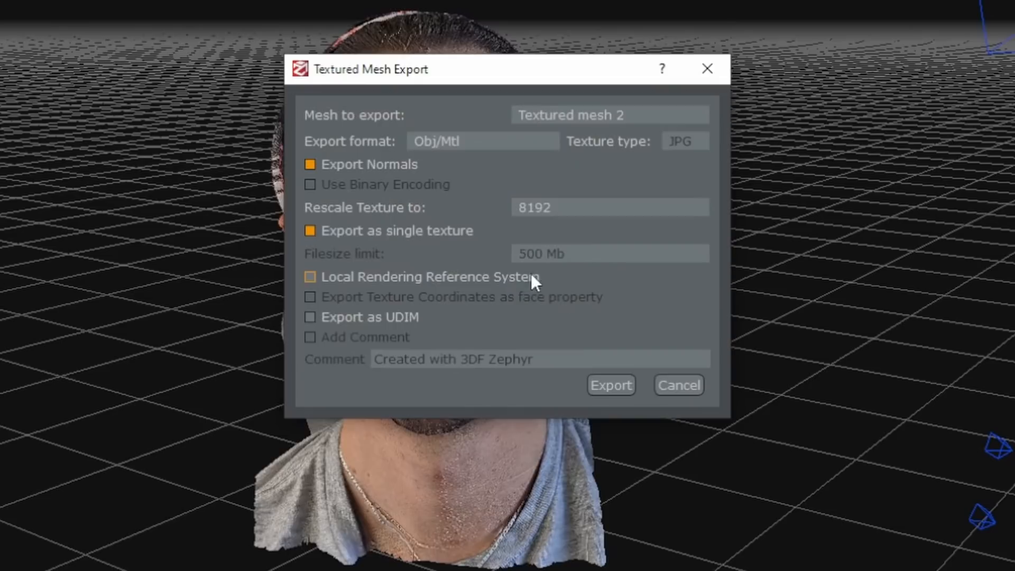
mouse_move(610, 384)
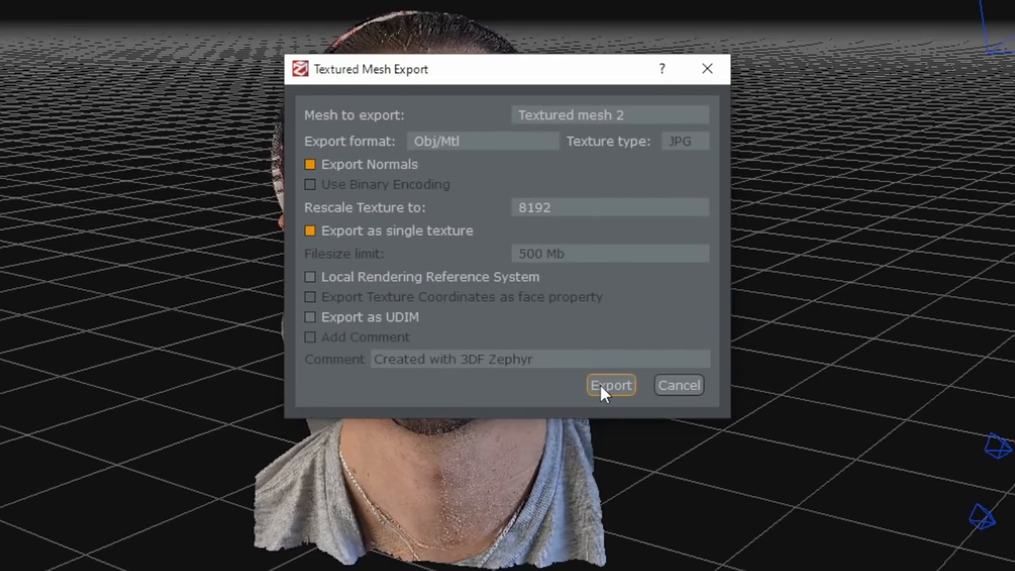
left_click(608, 385)
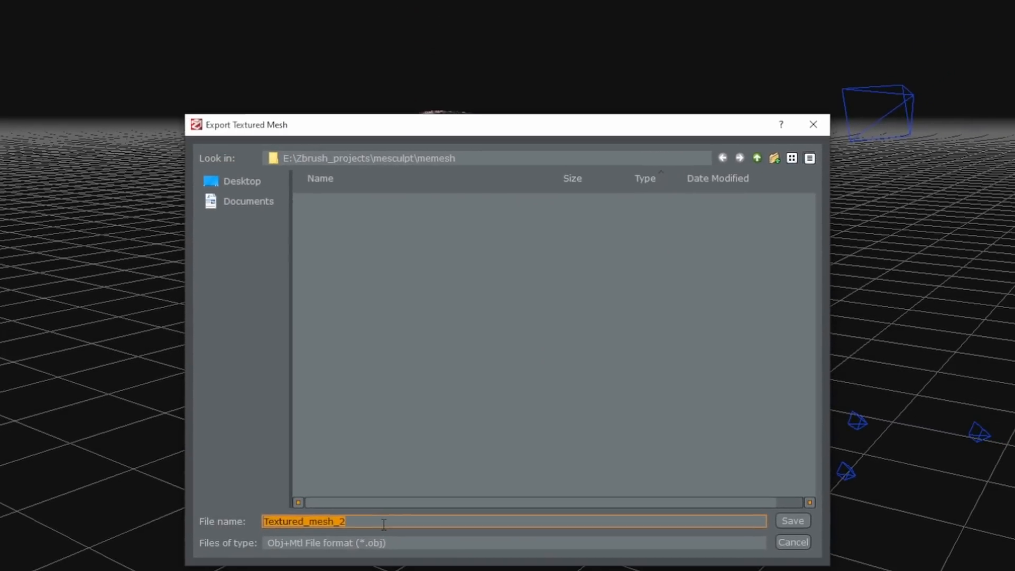
left_click(792, 520)
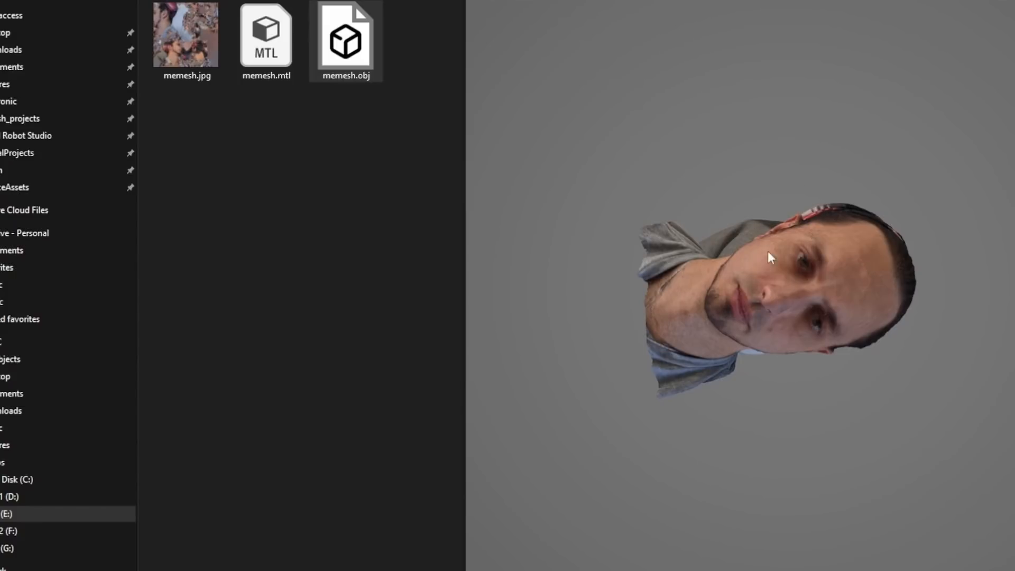
mouse_move(895, 176)
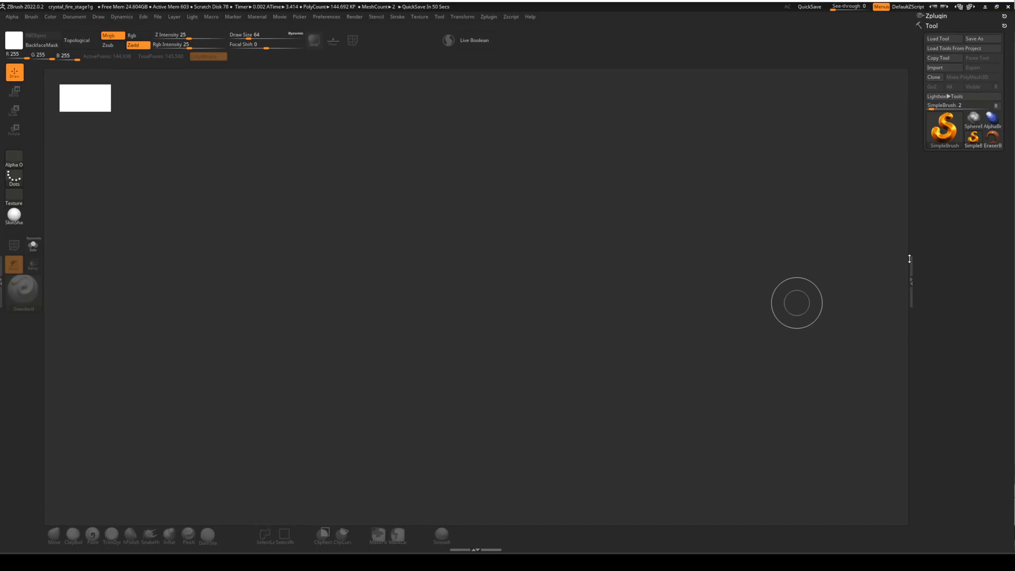
mouse_move(850, 178)
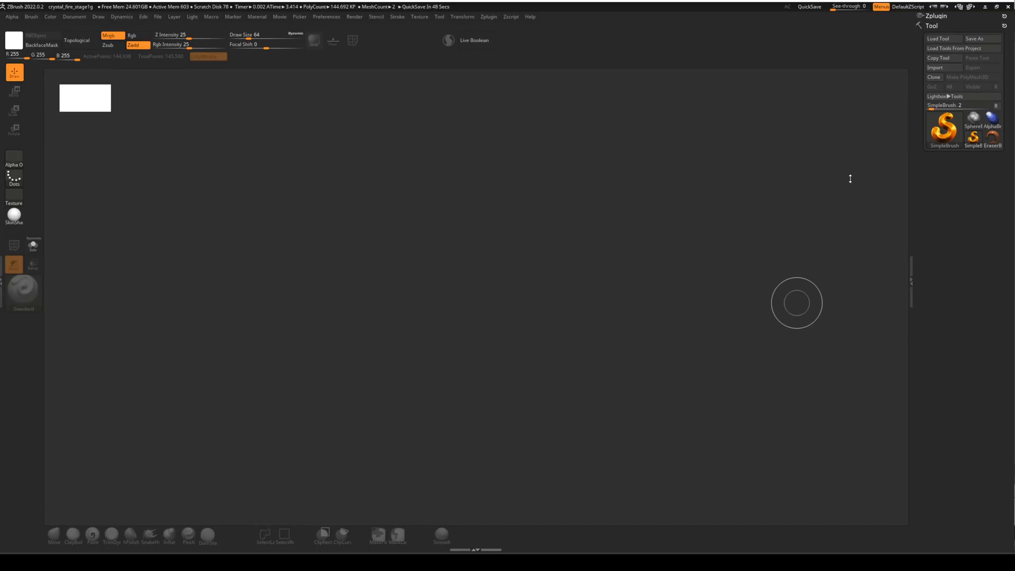
mouse_move(861, 104)
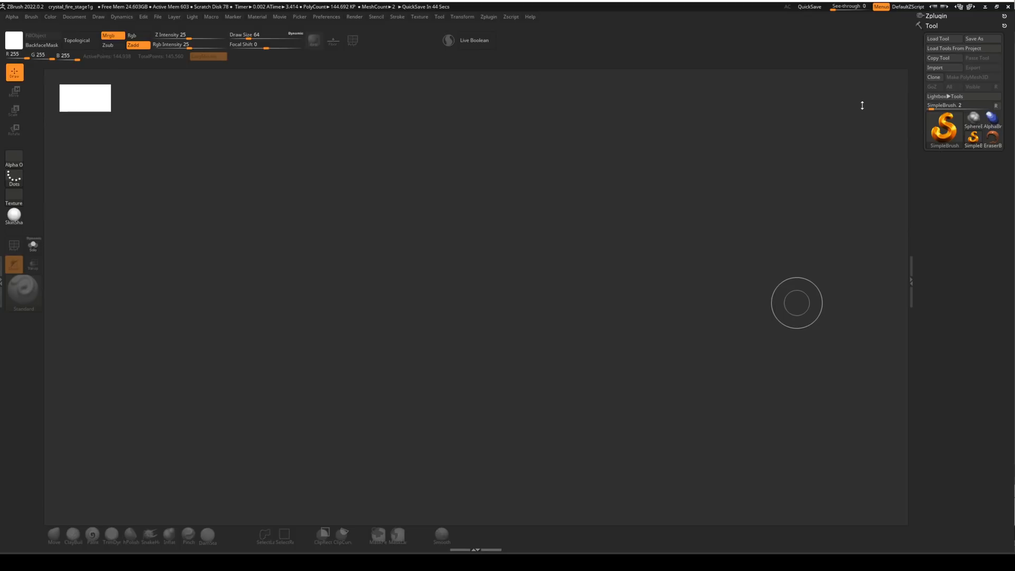
mouse_move(880, 47)
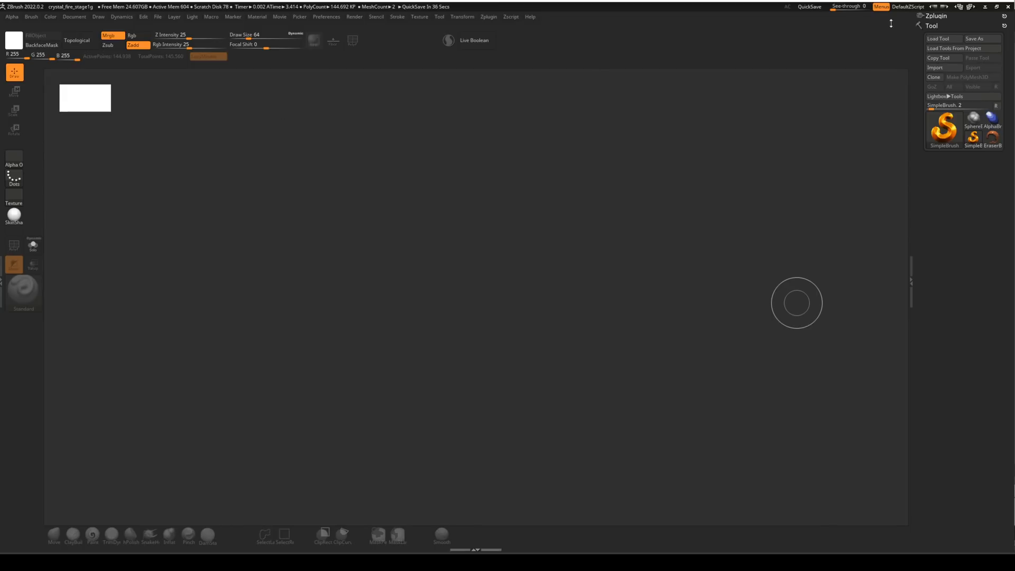
Import memesh1.obj from the mesculpt\memesh folder as the current ZBrush model.
left_click(935, 68)
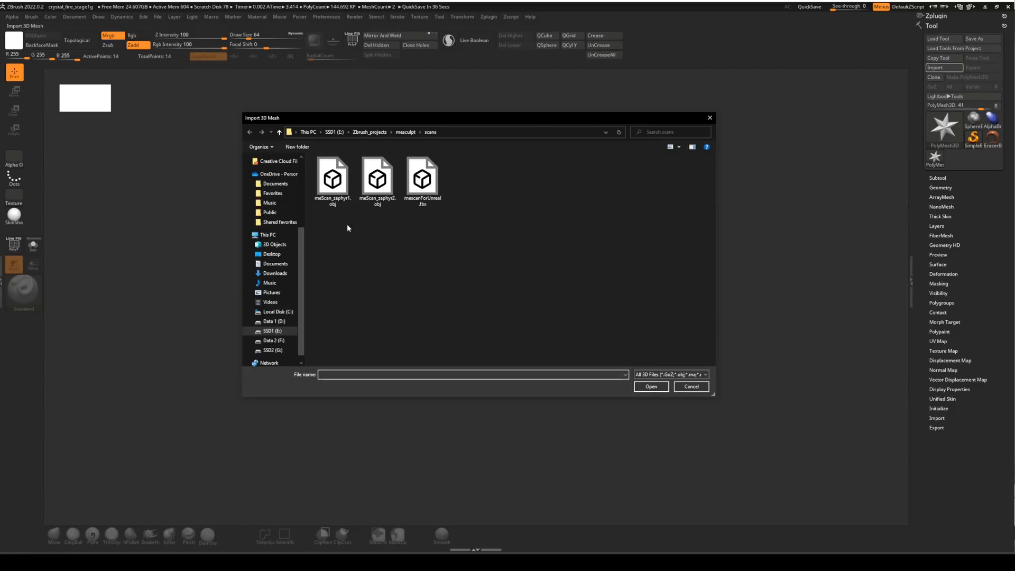
left_click(404, 132)
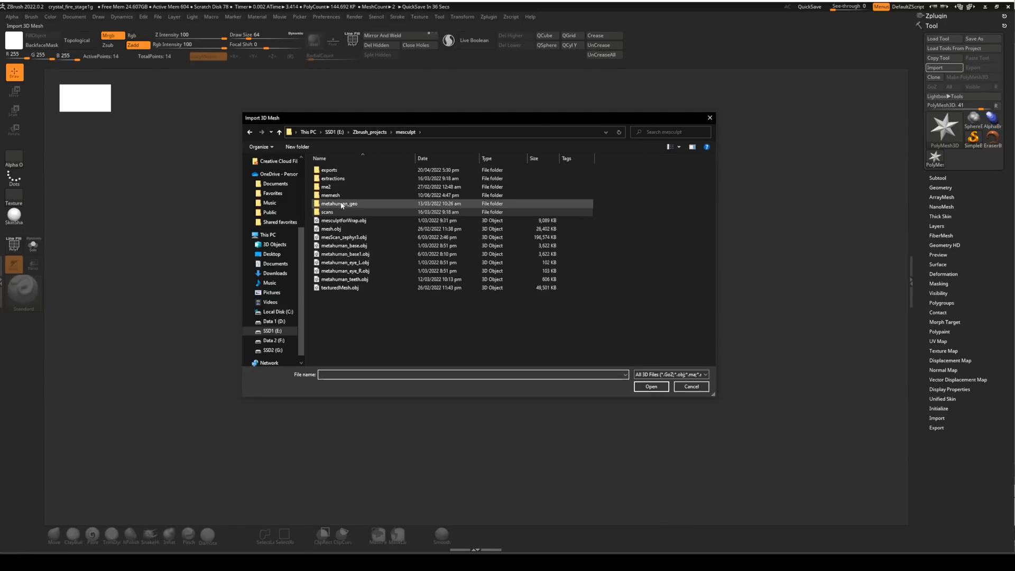
double_click(330, 194)
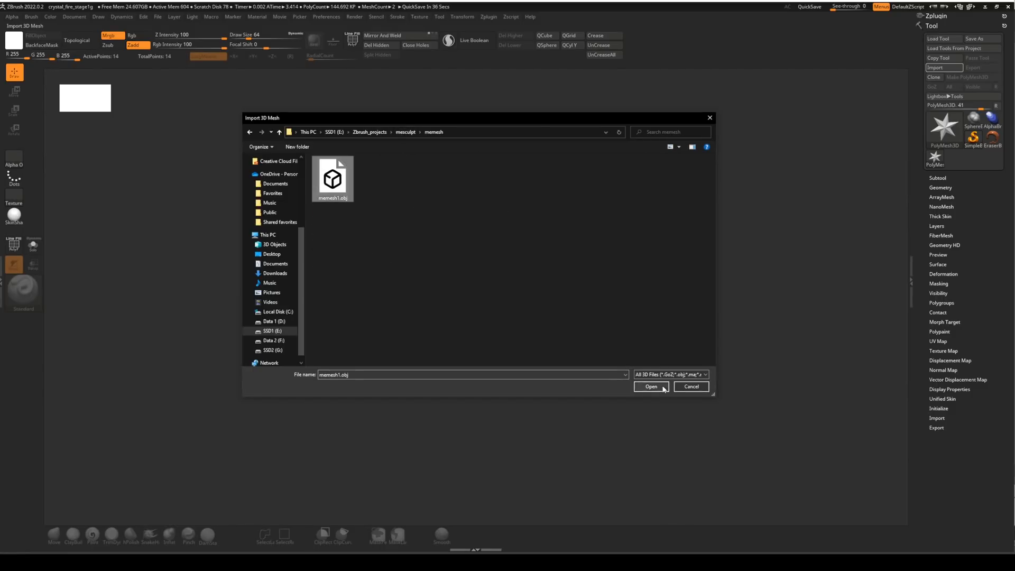
left_click(650, 387)
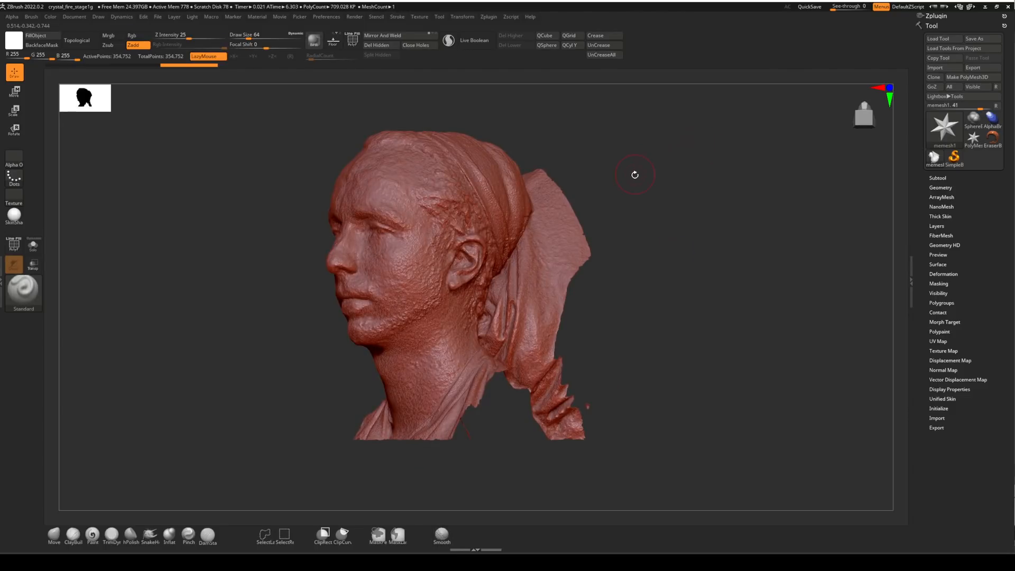
mouse_move(635, 188)
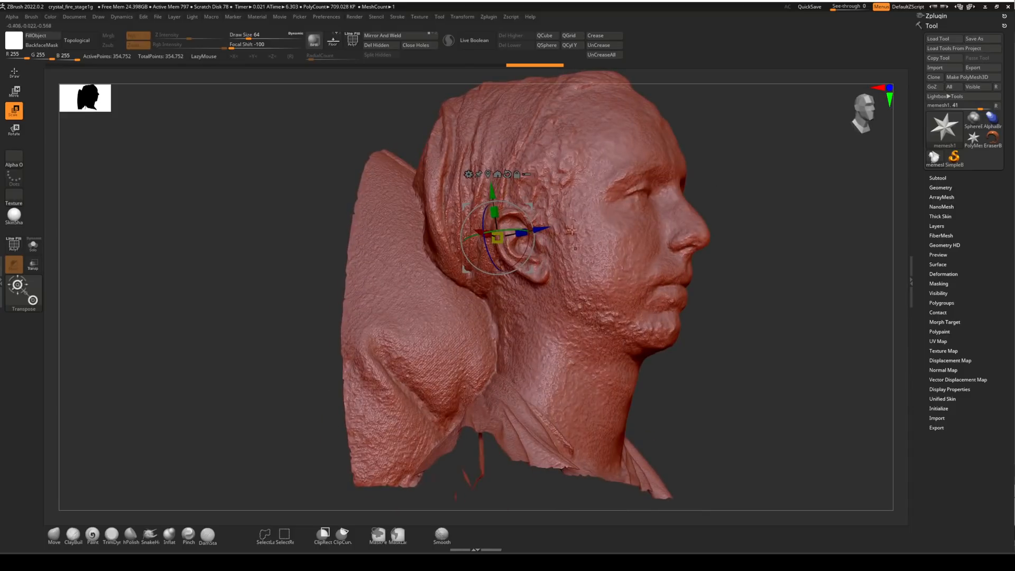
mouse_move(726, 165)
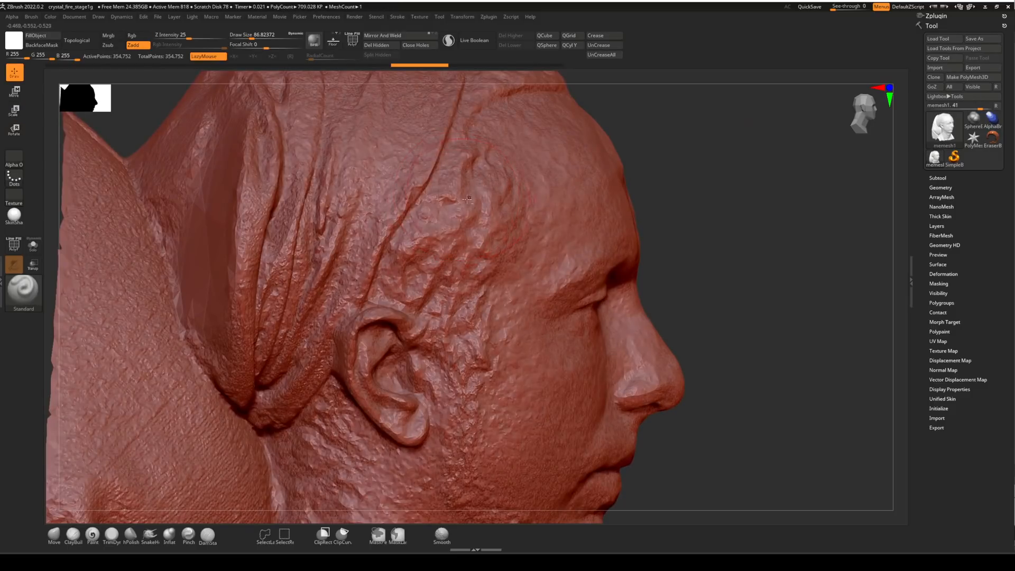
mouse_move(465, 201)
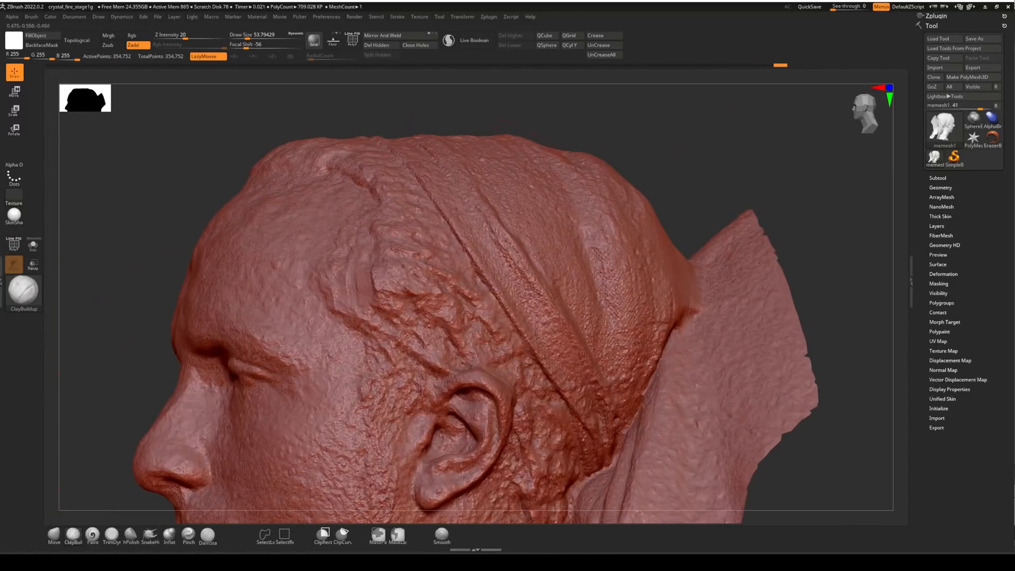
Sculpt over the side of the head with ClayBuildup, then switch to transforming the scan.
left_click(381, 225)
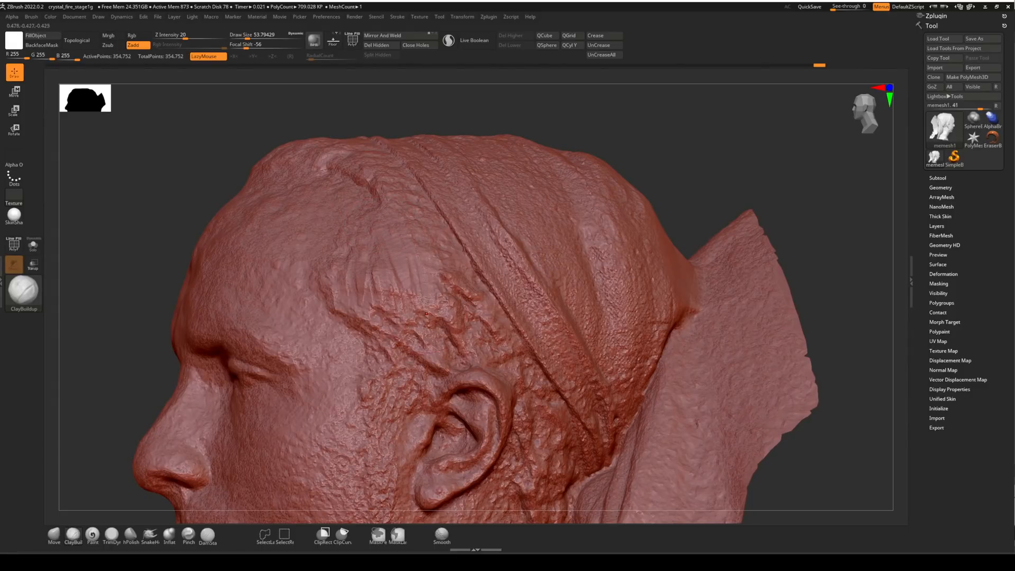
left_click(430, 369)
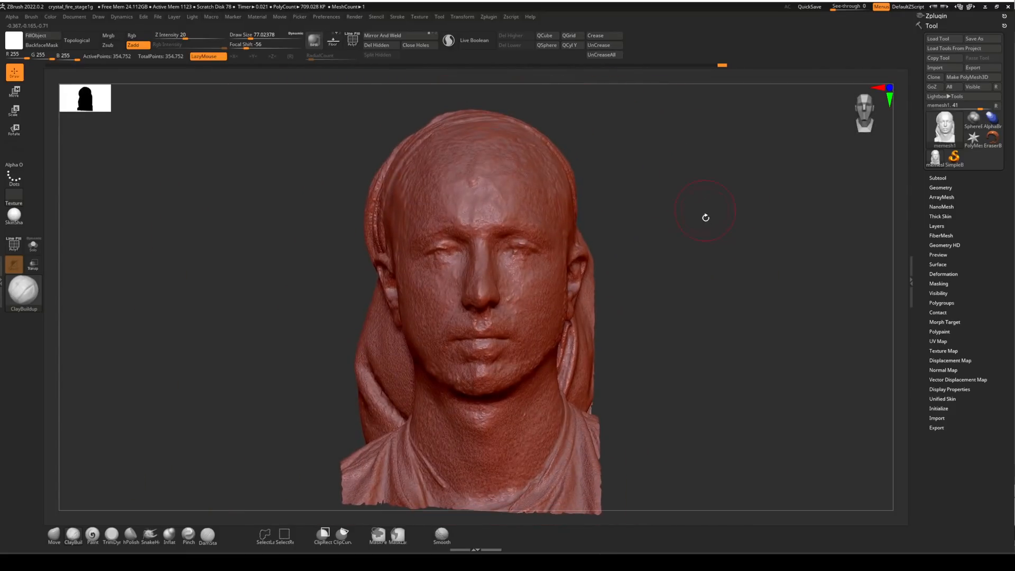
left_click(14, 110)
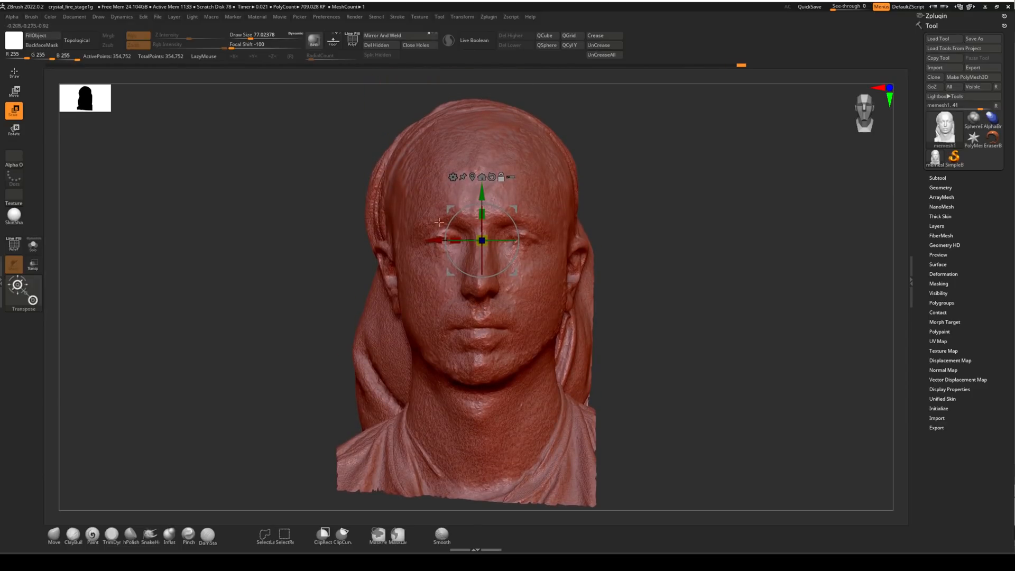
mouse_move(678, 260)
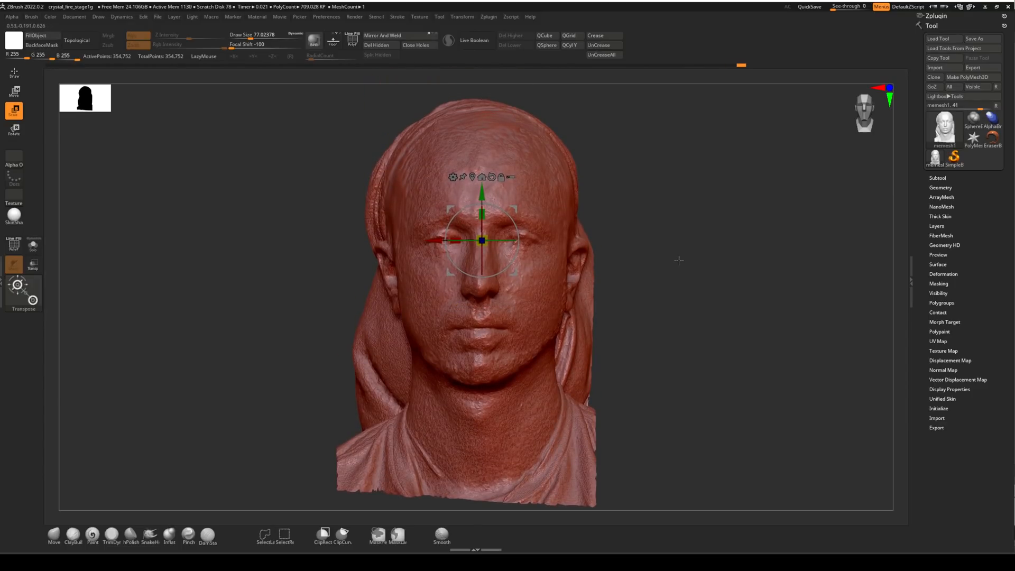
Enter Move mode with the Transpose gizmo centred on the forehead.
left_click(488, 17)
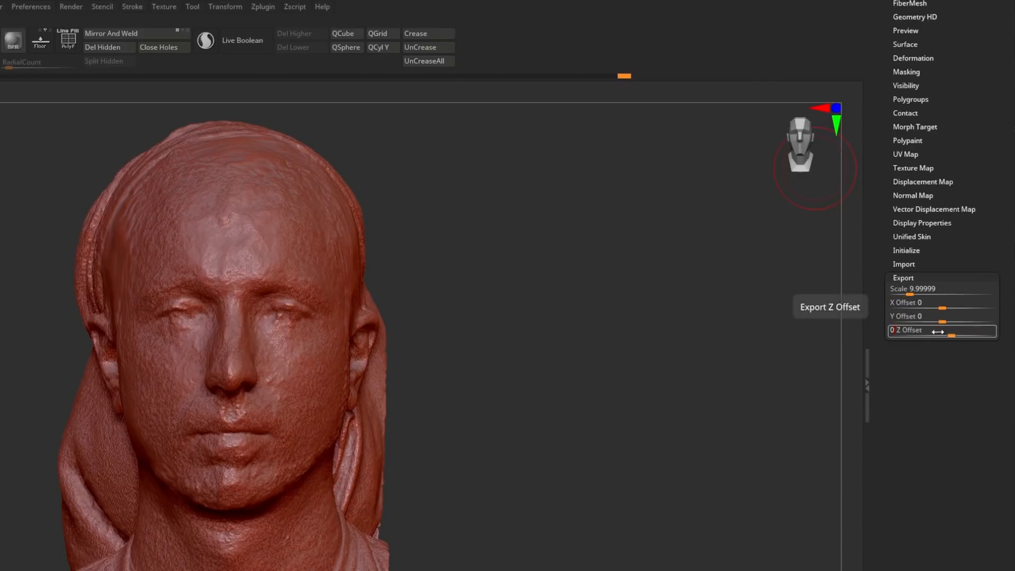
mouse_move(941, 302)
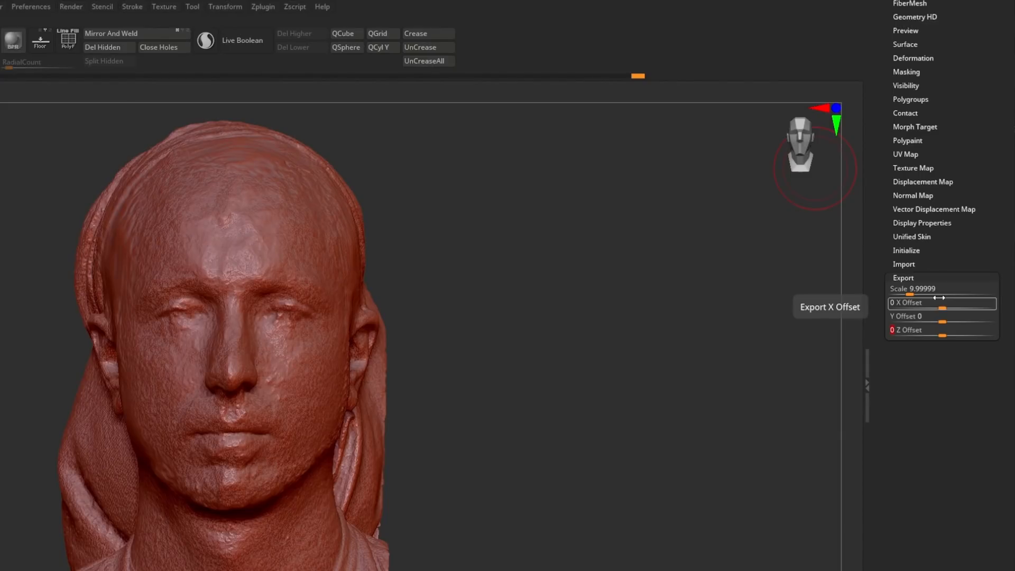
mouse_move(955, 278)
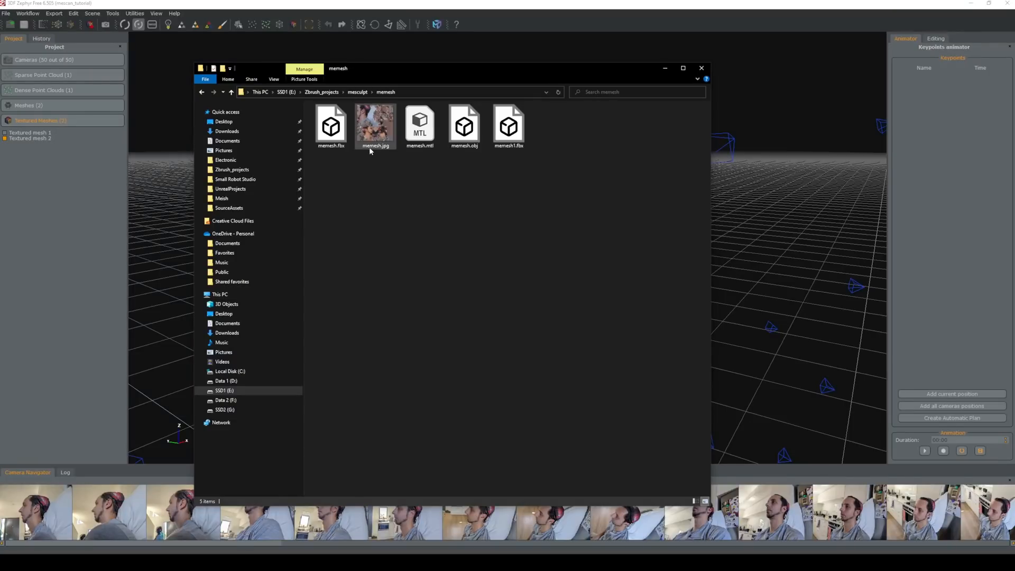
Select the memesh.jpg texture file in the memesh export folder.
left_click(374, 125)
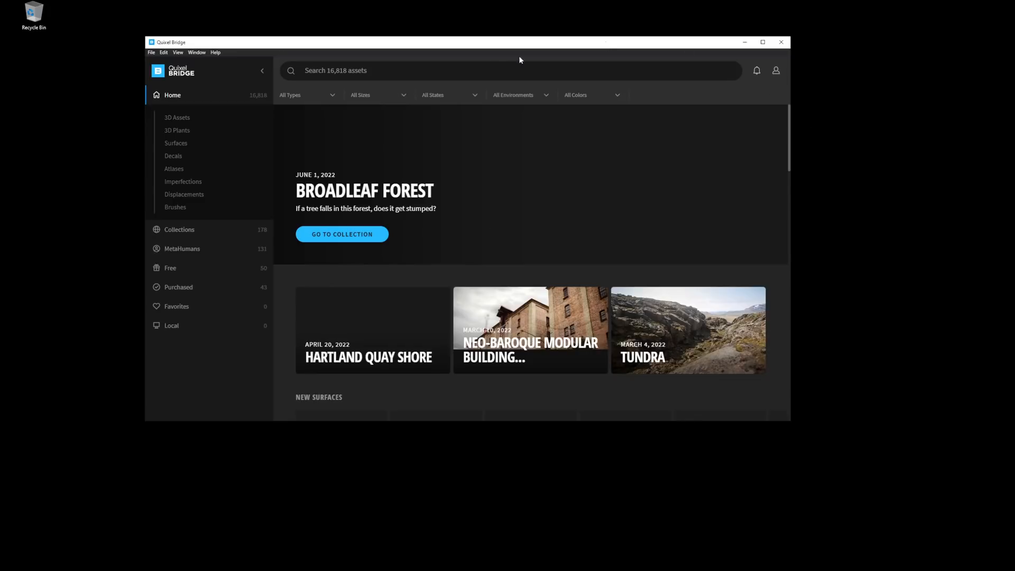
mouse_move(651, 72)
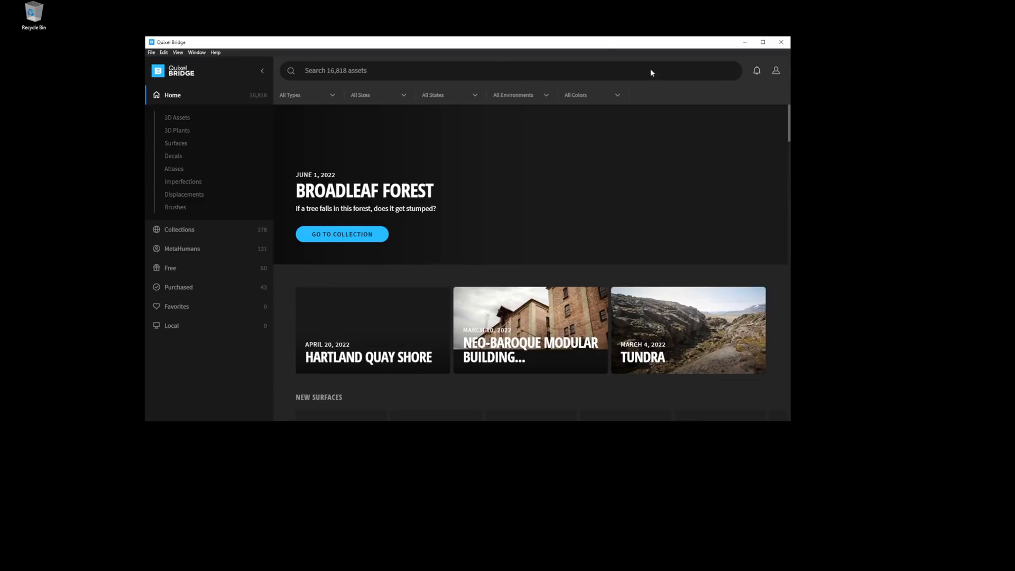
Leave Quixel Bridge's Home page for the Epic Games launcher Marketplace.
left_click(774, 71)
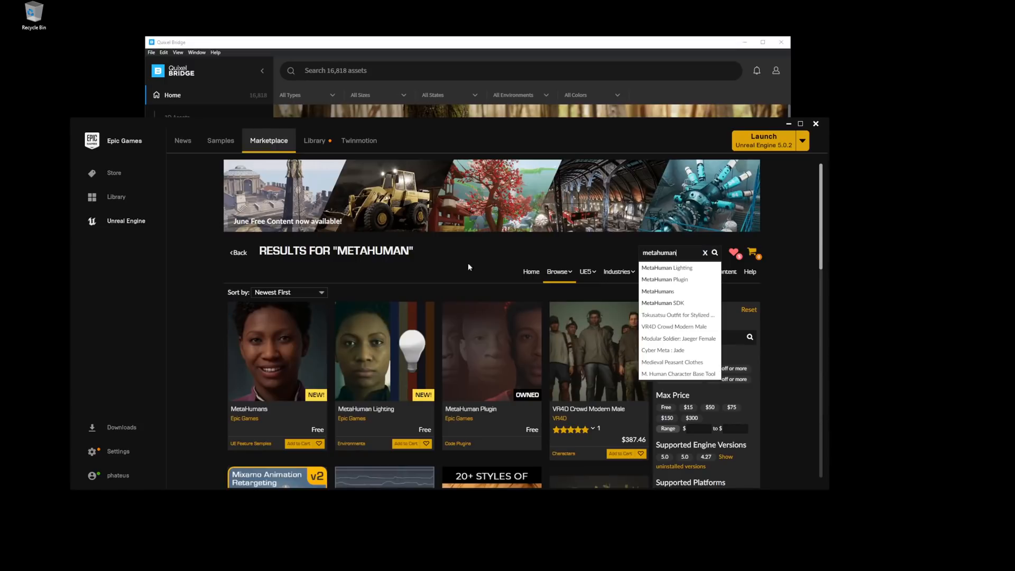
mouse_move(505, 385)
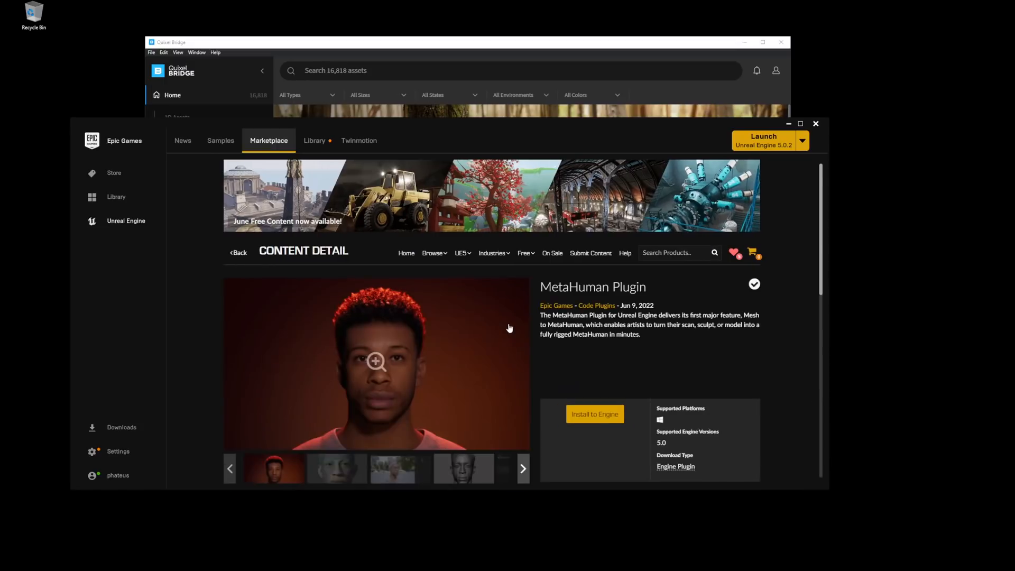
Review the MetaHuman Plugin page, then go to the Library of engines and projects.
scroll("down", 3)
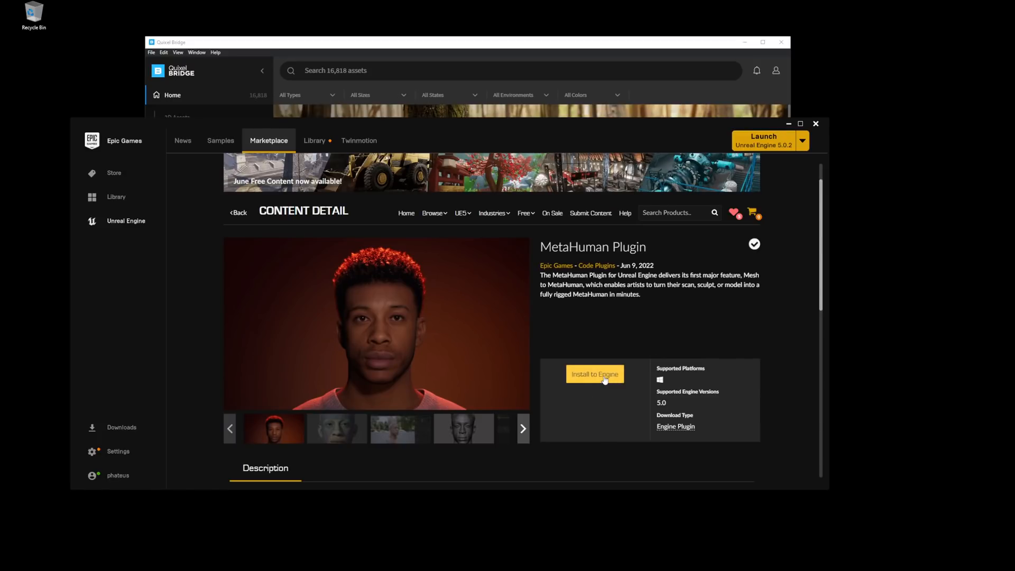
mouse_move(335, 107)
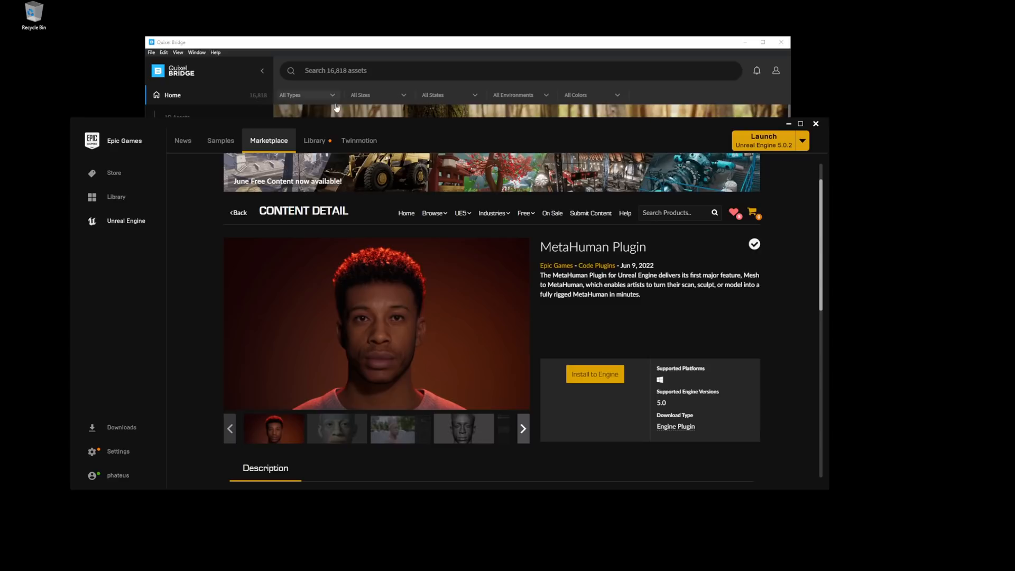
mouse_move(700, 349)
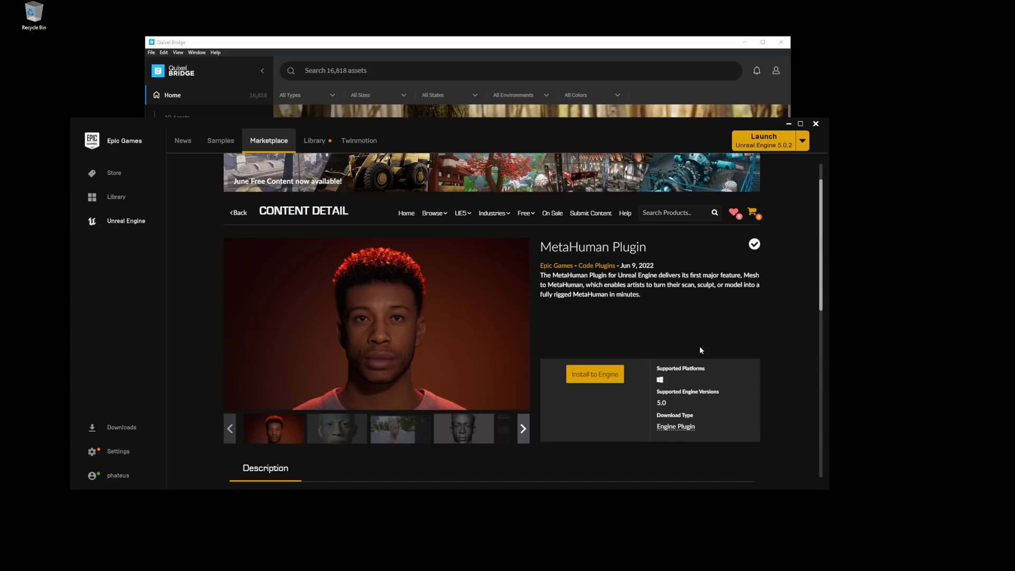
left_click(315, 141)
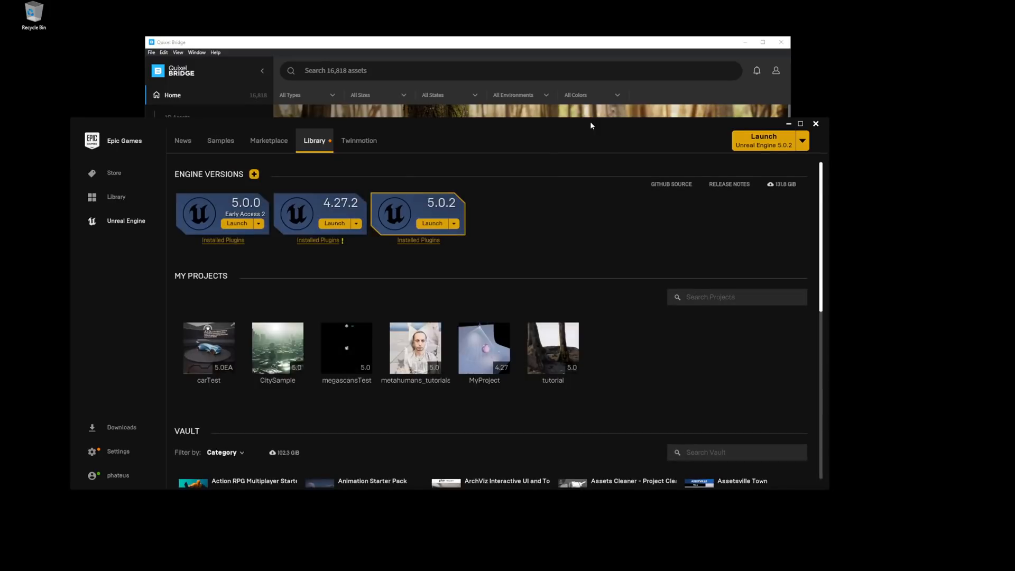
mouse_move(414, 348)
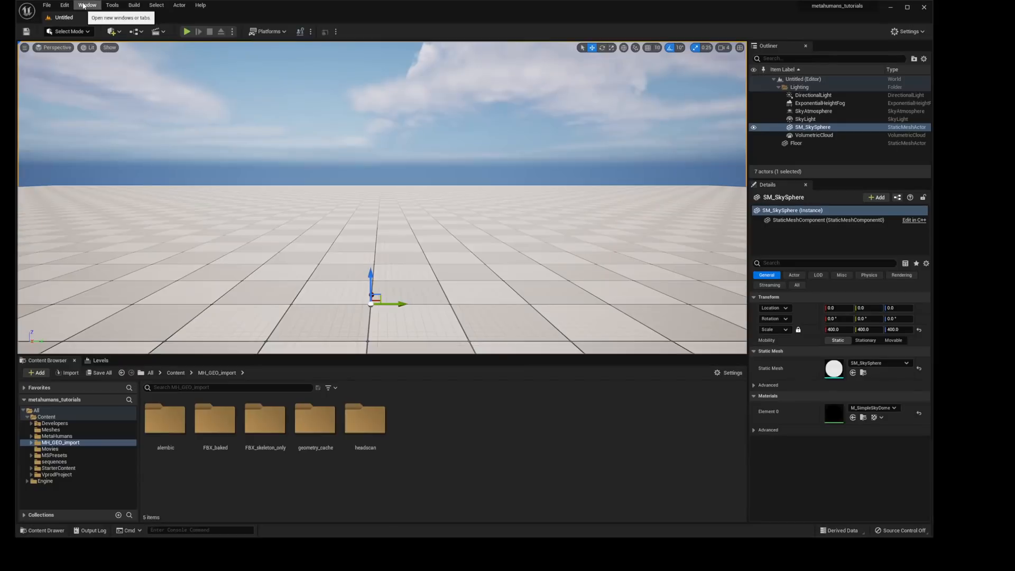
Confirm in Edit > Plugins that the MetaHuman plugin is enabled, searching 'metahuman', then close it.
left_click(64, 5)
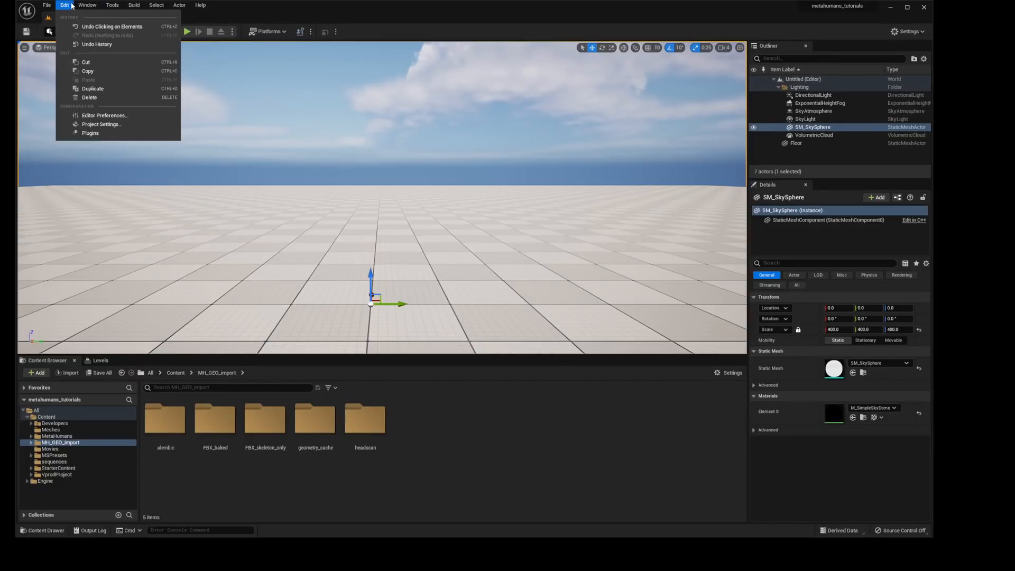
left_click(89, 133)
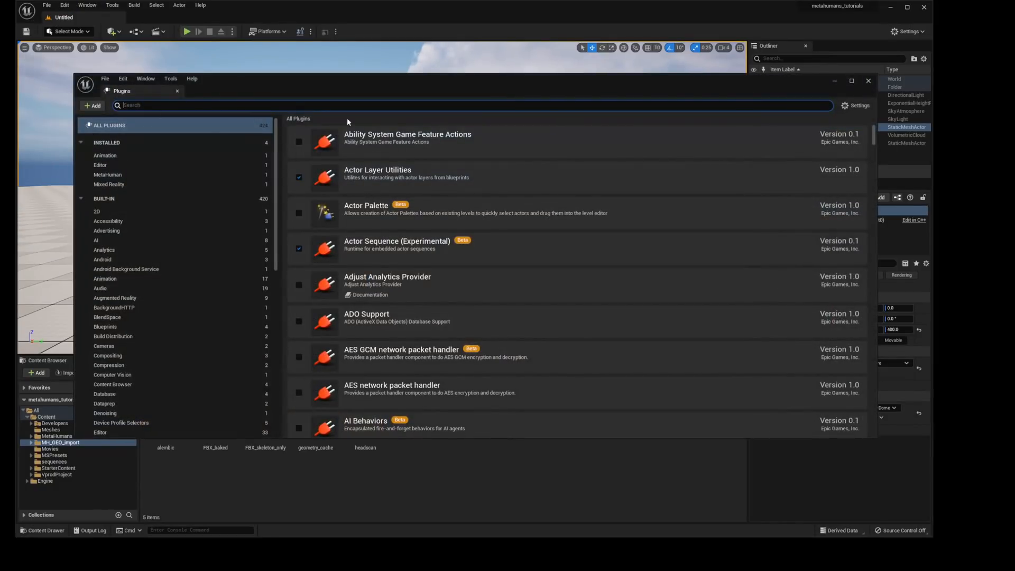
mouse_move(342, 103)
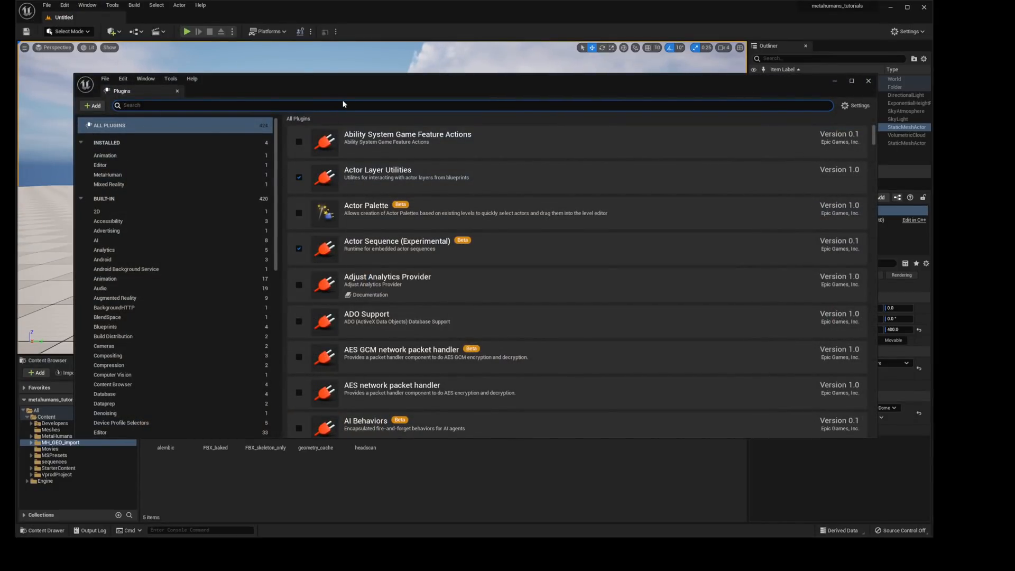
type("metahuman")
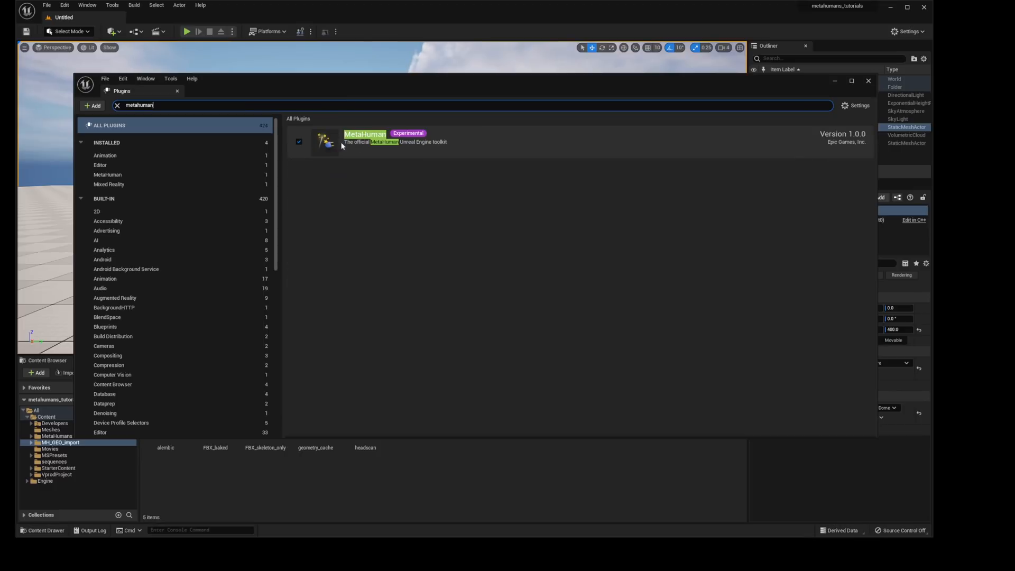
mouse_move(313, 137)
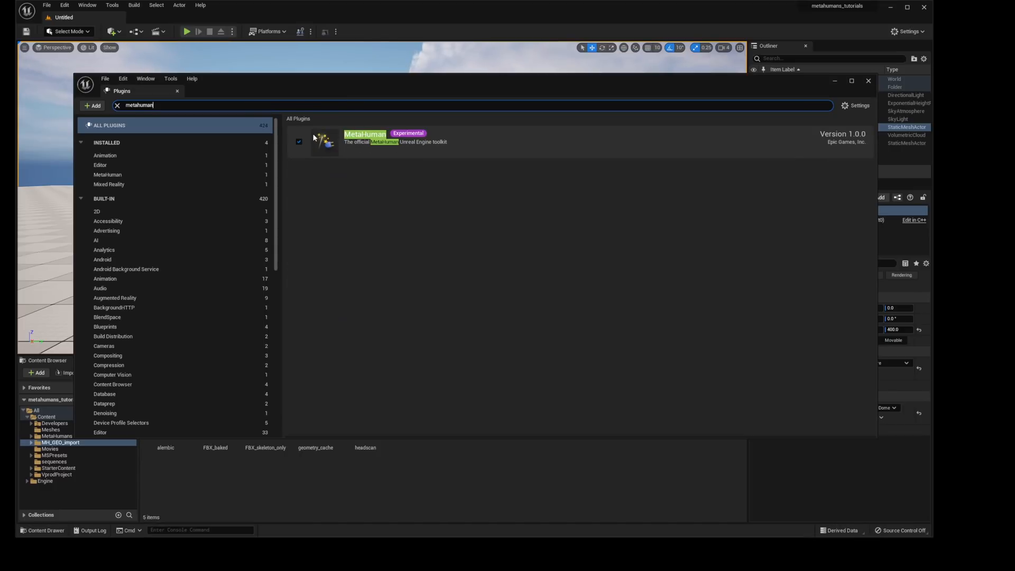
mouse_move(875, 85)
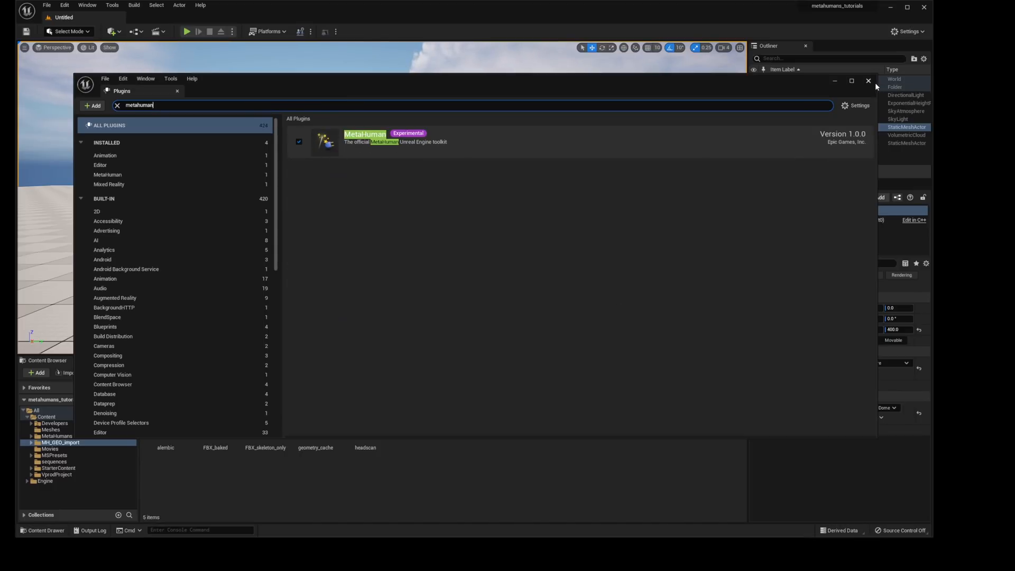
left_click(867, 81)
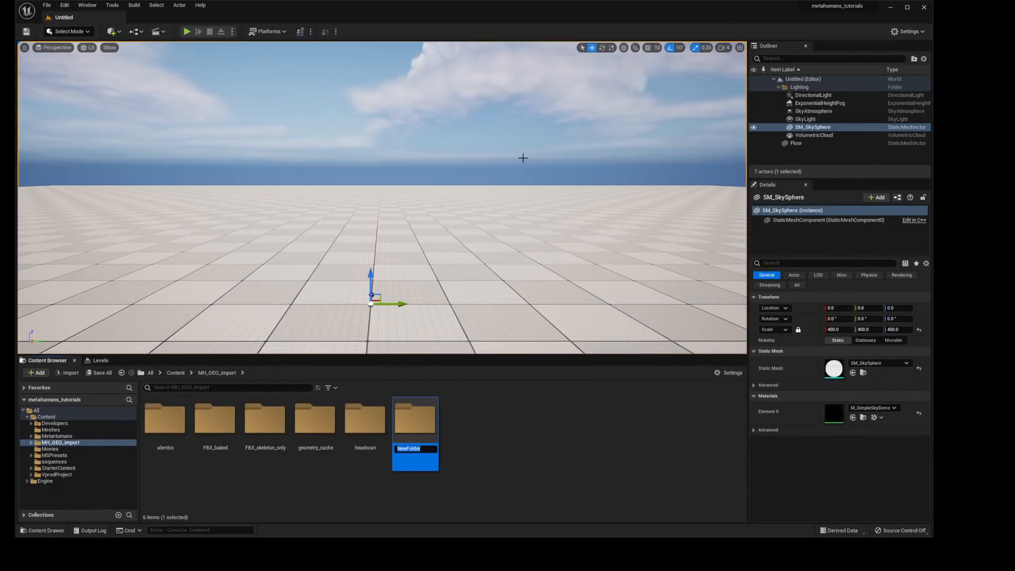
Name the new Unreal folder memesh and rename the scan texture to memesh_texture.jpg.
type("memesh")
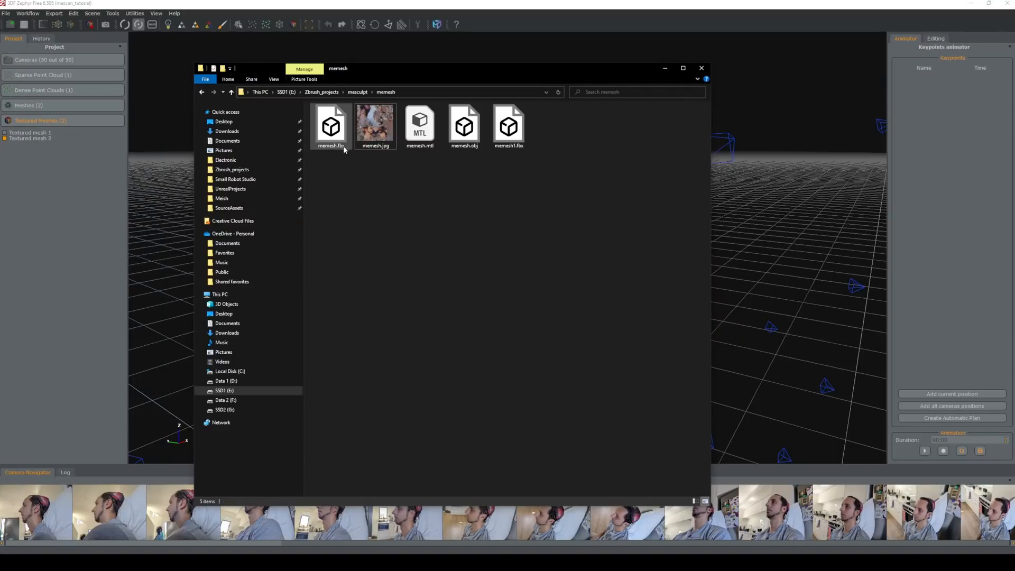
left_click(374, 125)
type("_texture")
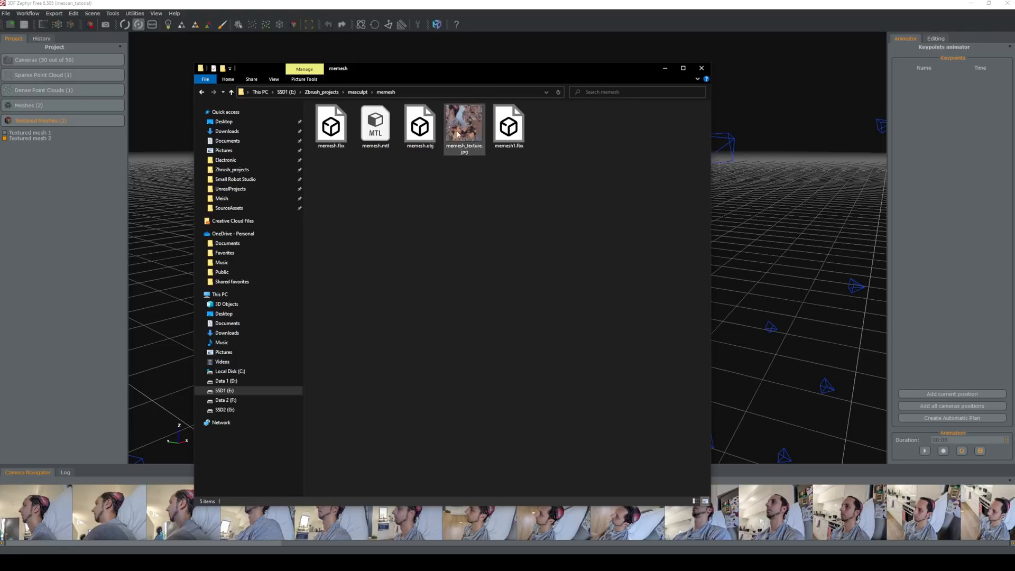
left_click(699, 68)
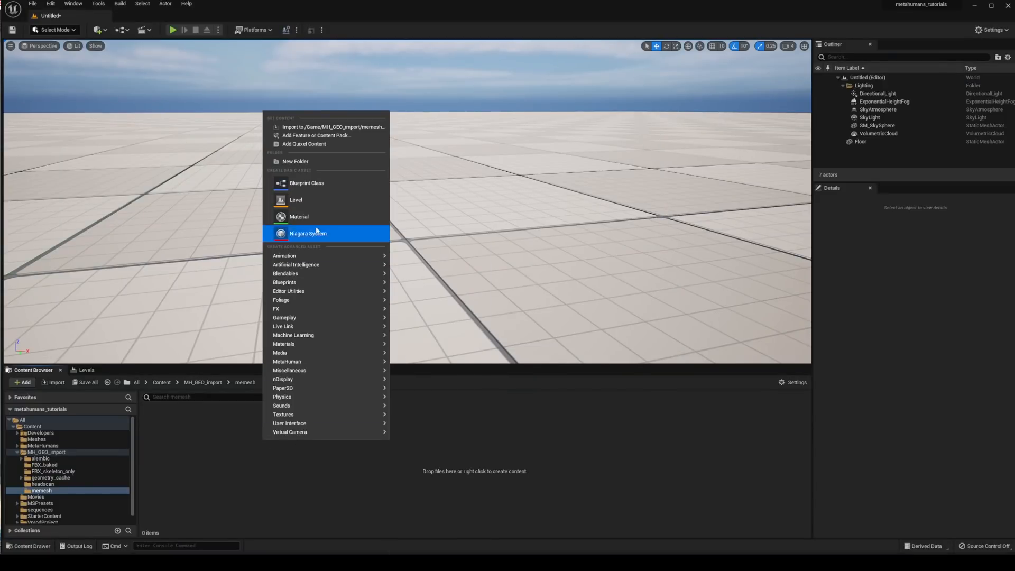
Import memesh1.fbx into the memesh folder with Combine Meshes enabled.
left_click(333, 127)
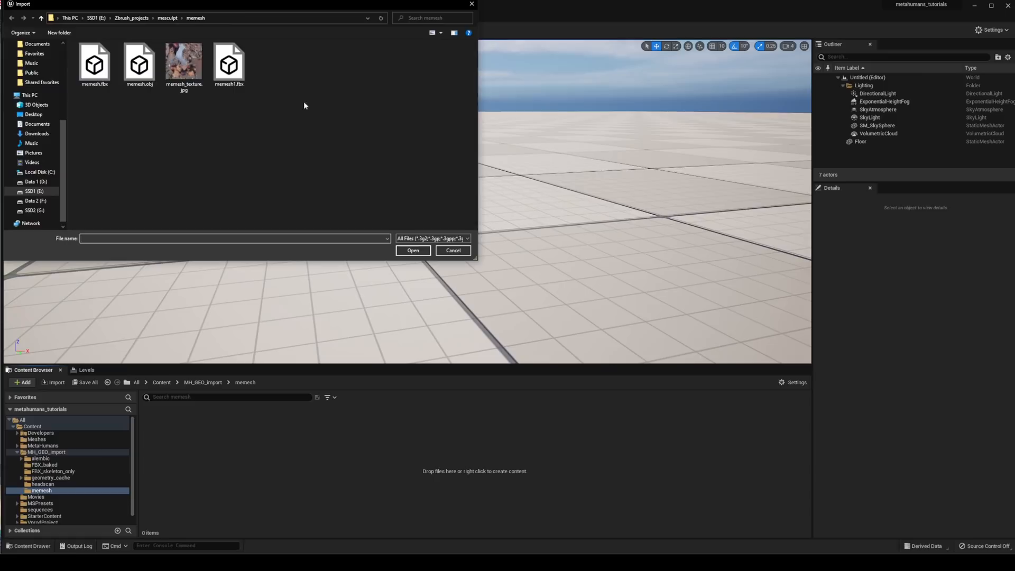
left_click(229, 77)
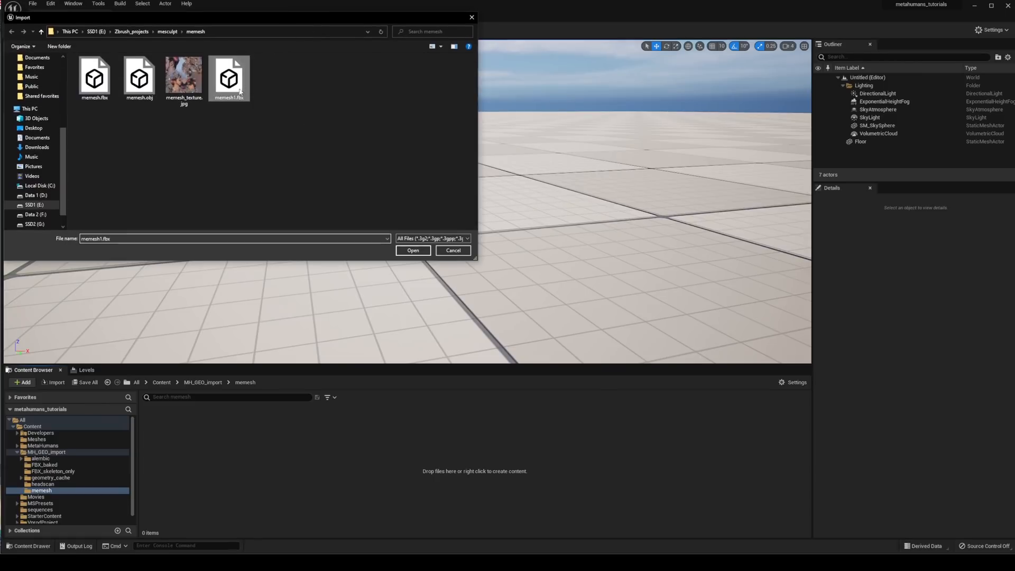
left_click(412, 250)
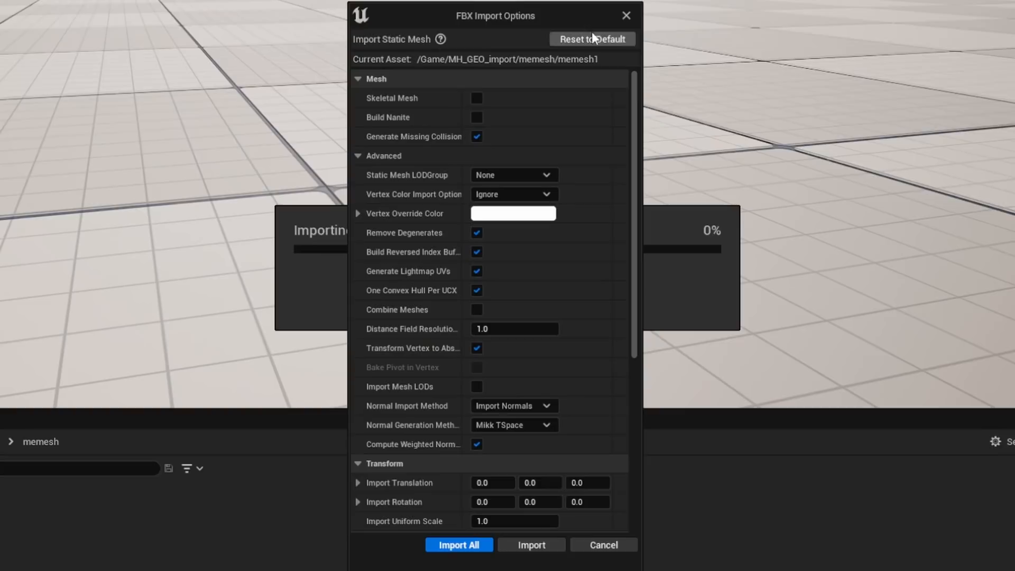
mouse_move(523, 78)
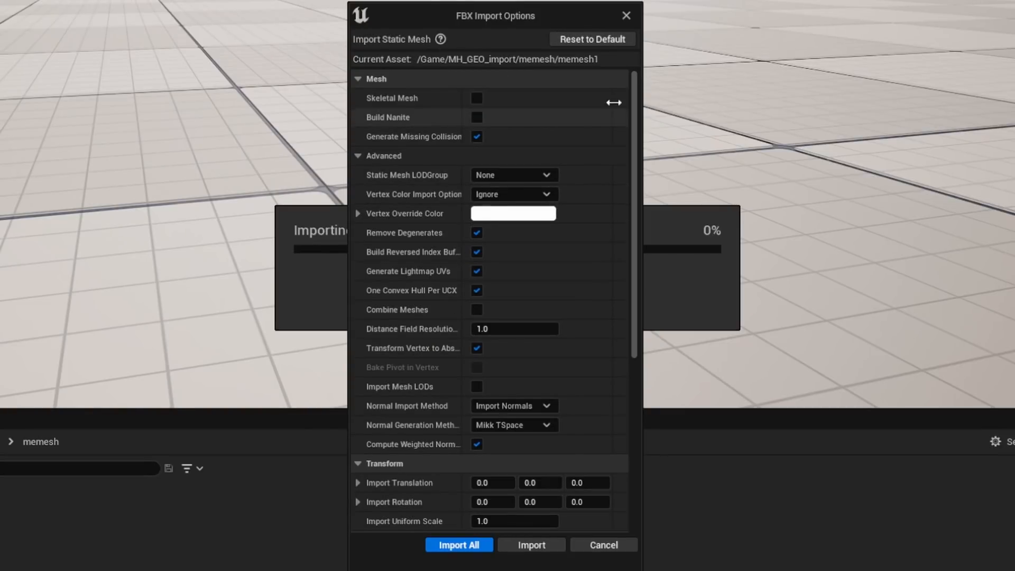
left_click(477, 310)
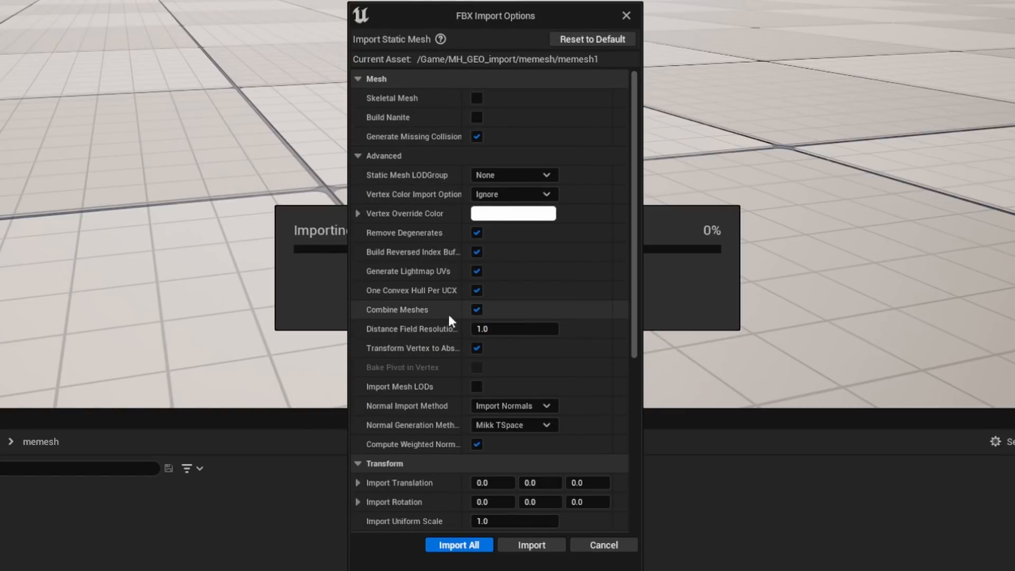
mouse_move(460, 526)
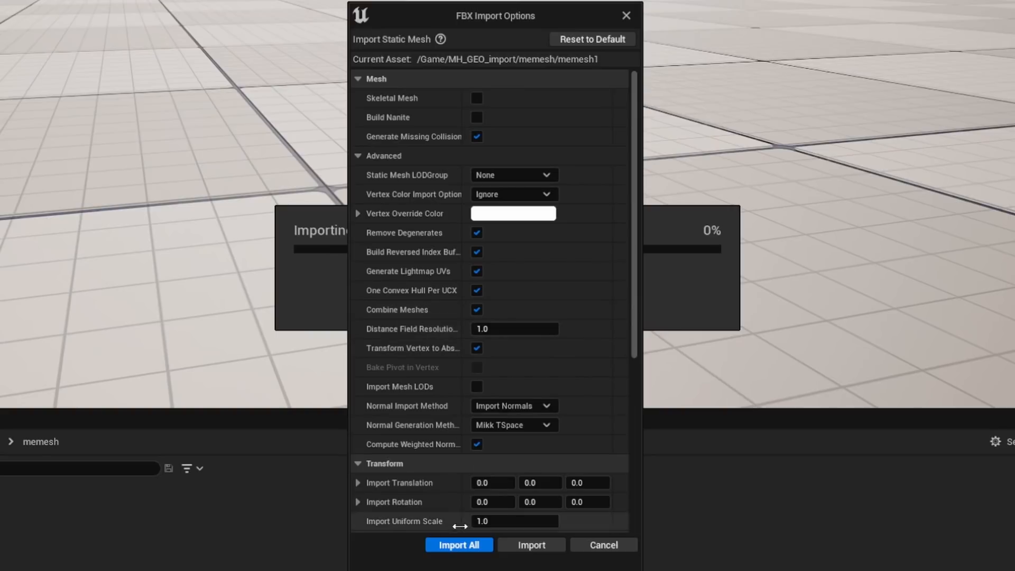
left_click(458, 544)
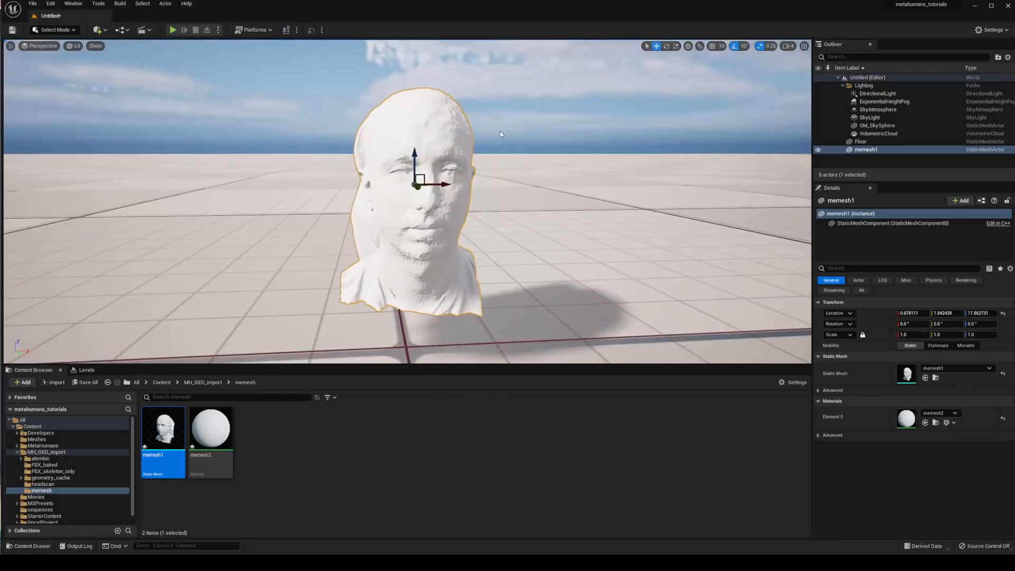
left_click(315, 461)
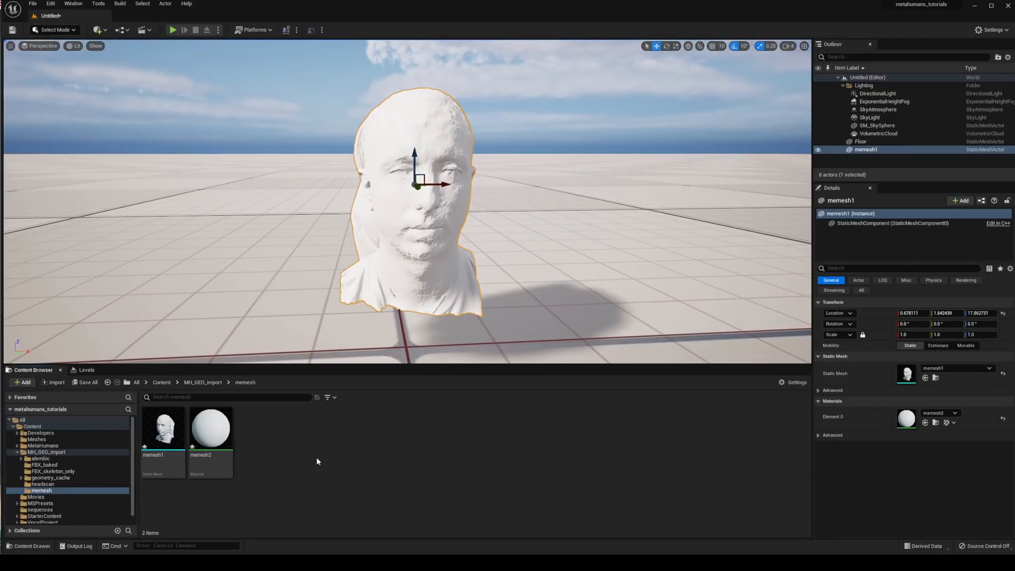
right_click(316, 461)
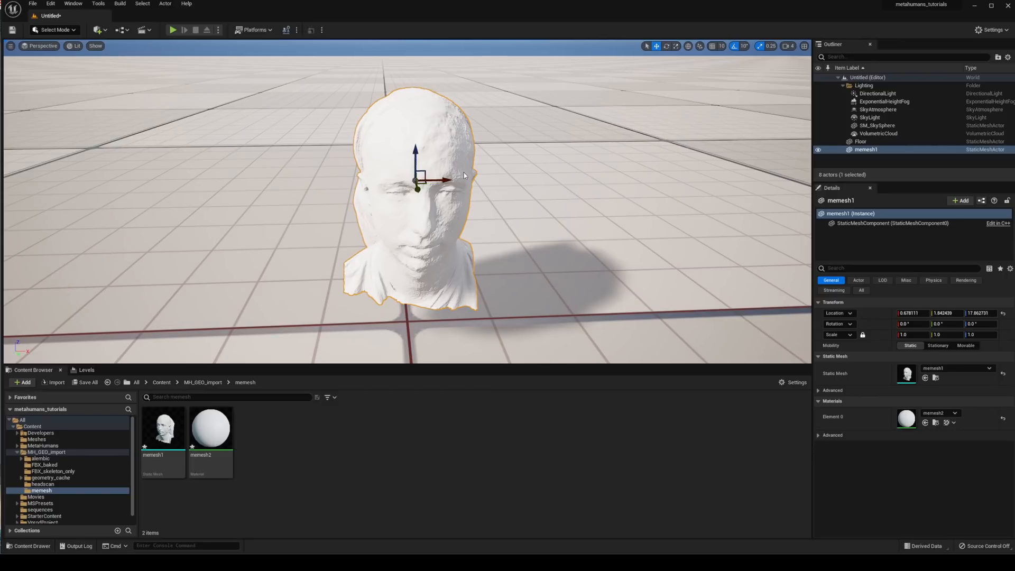
mouse_move(112, 398)
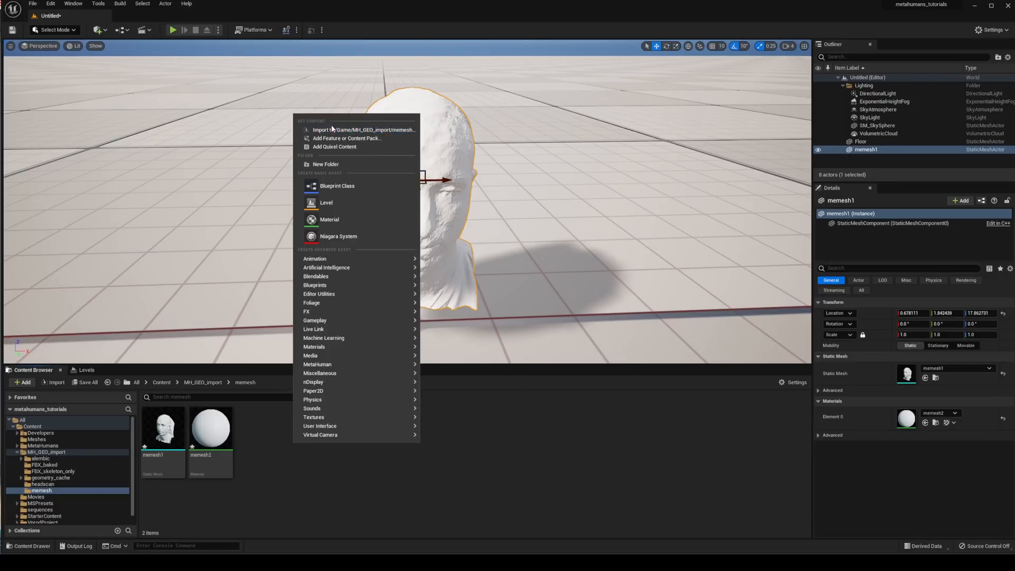
Import memesh_texture.jpg into the memesh folder and pick the head's material memesh2.
left_click(365, 128)
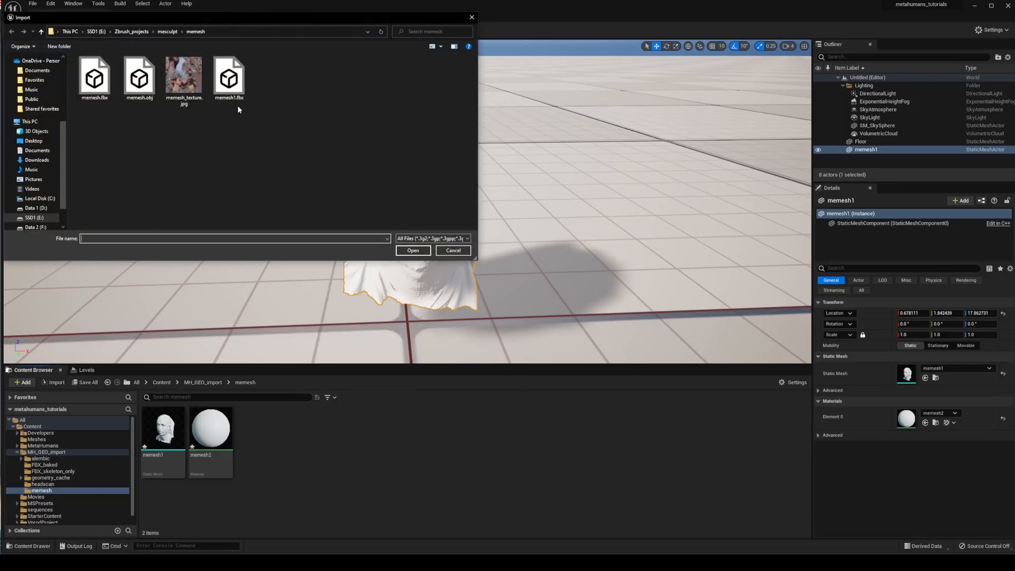
left_click(412, 250)
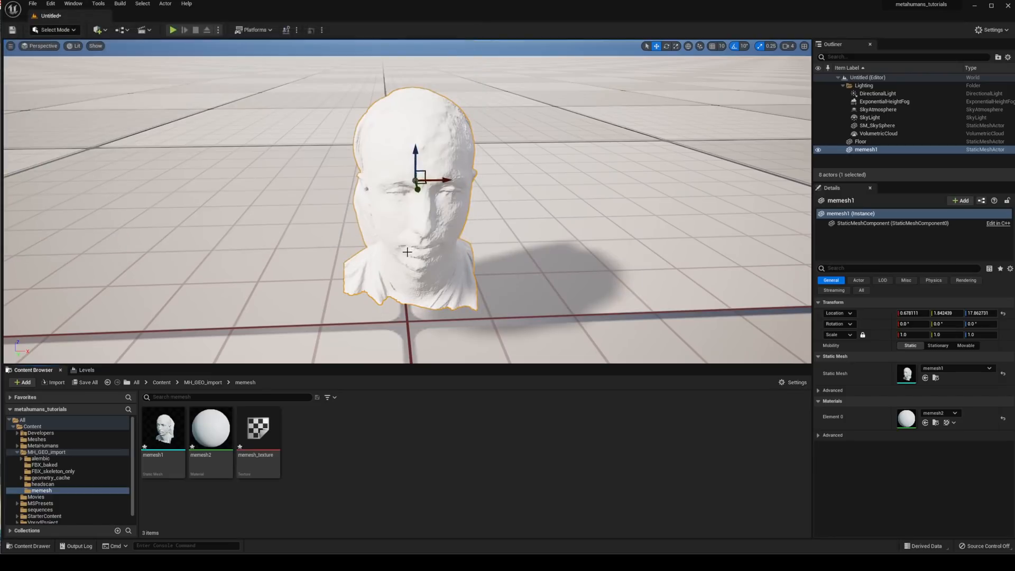
left_click(209, 428)
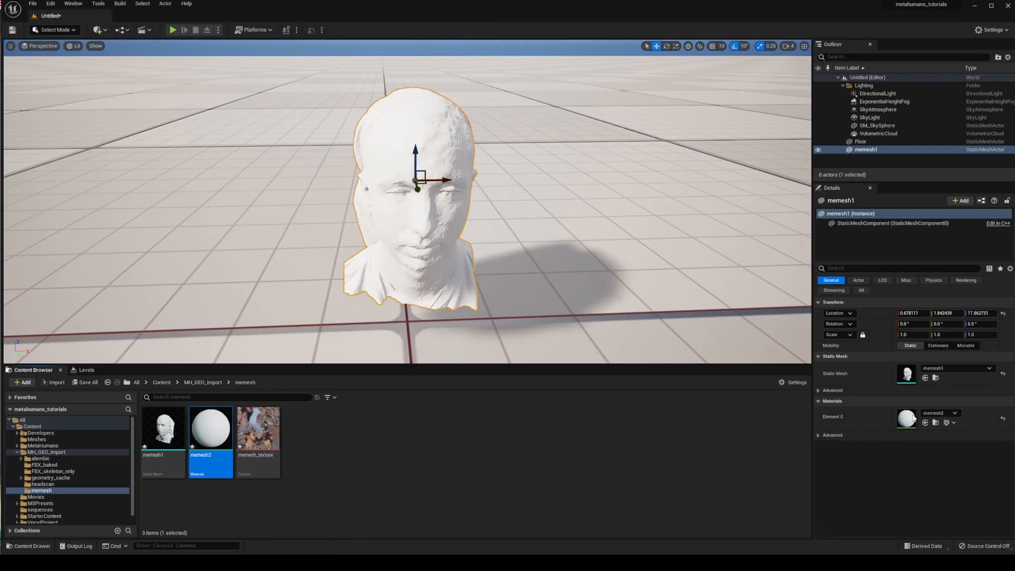
Wire memesh_texture into memesh2's Base Color, drop the old colour parameter, apply and close.
double_click(209, 428)
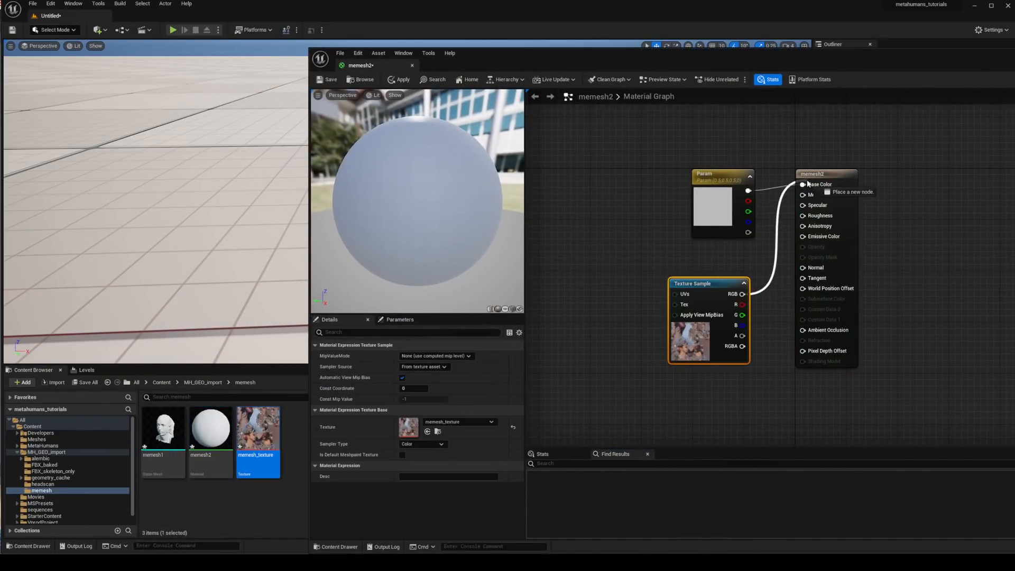
left_click(712, 174)
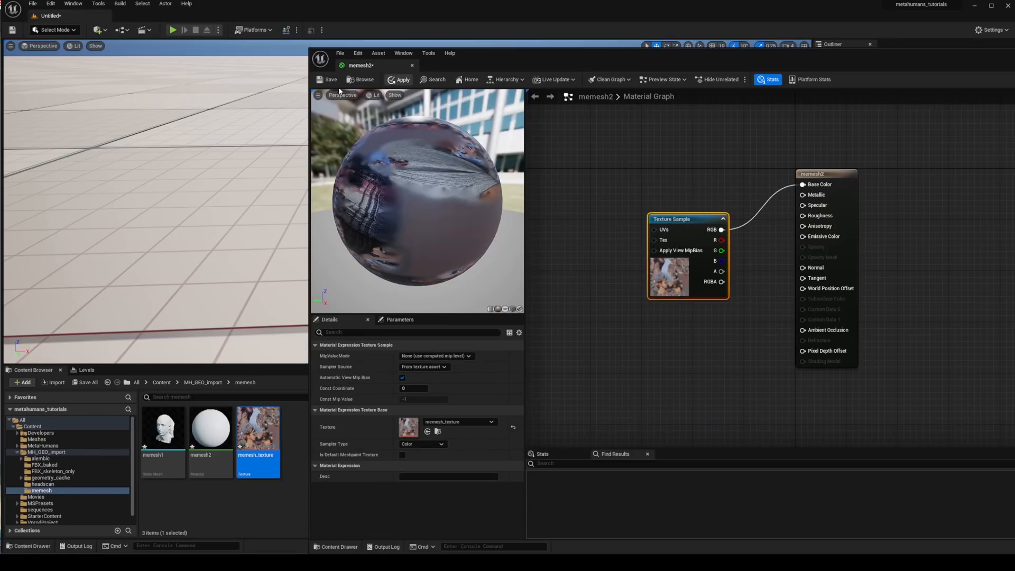
left_click(329, 79)
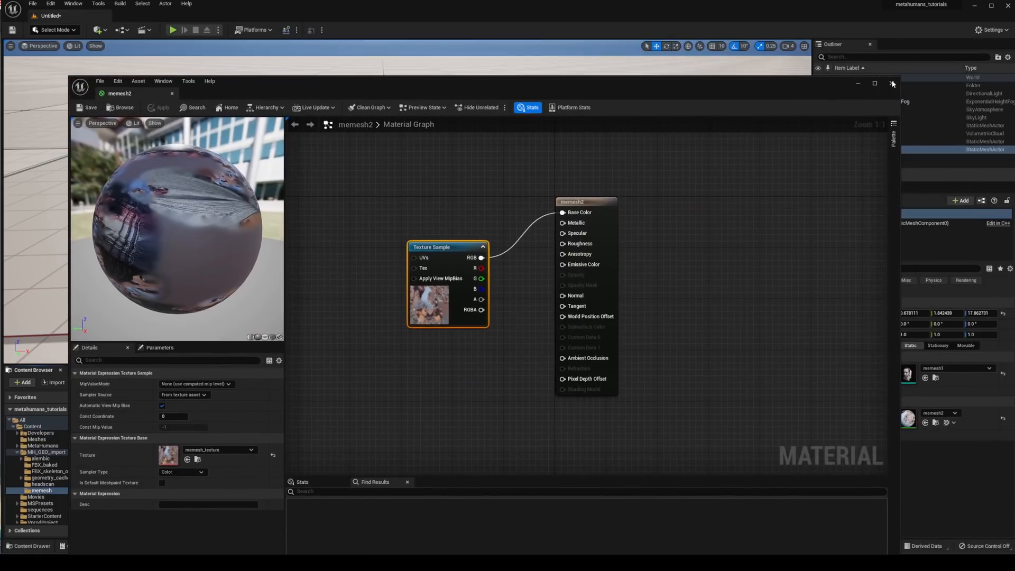
left_click(892, 84)
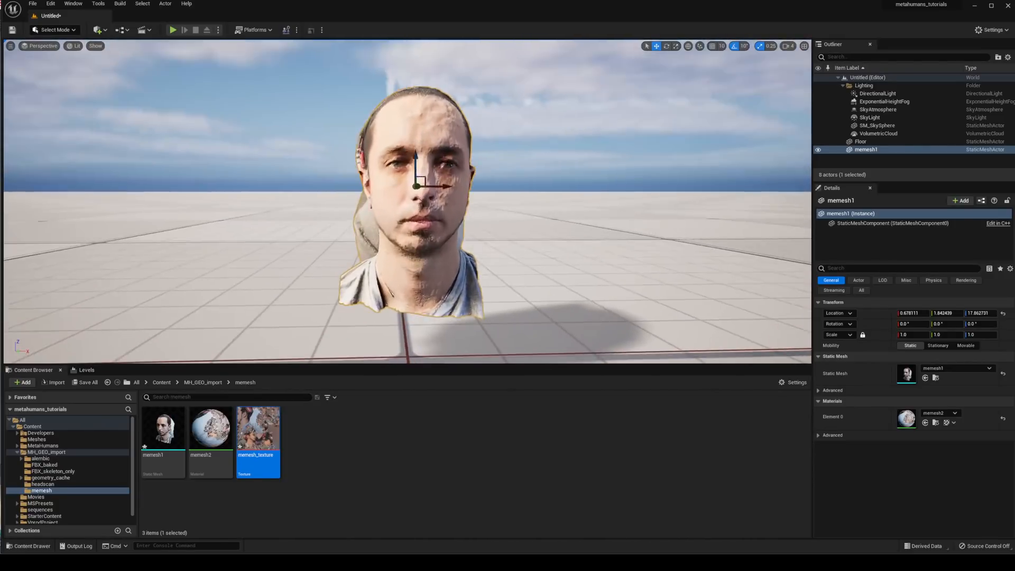
Deselect the textured head scan and create a new MetaHuman Identity asset in the memesh folder.
left_click(877, 124)
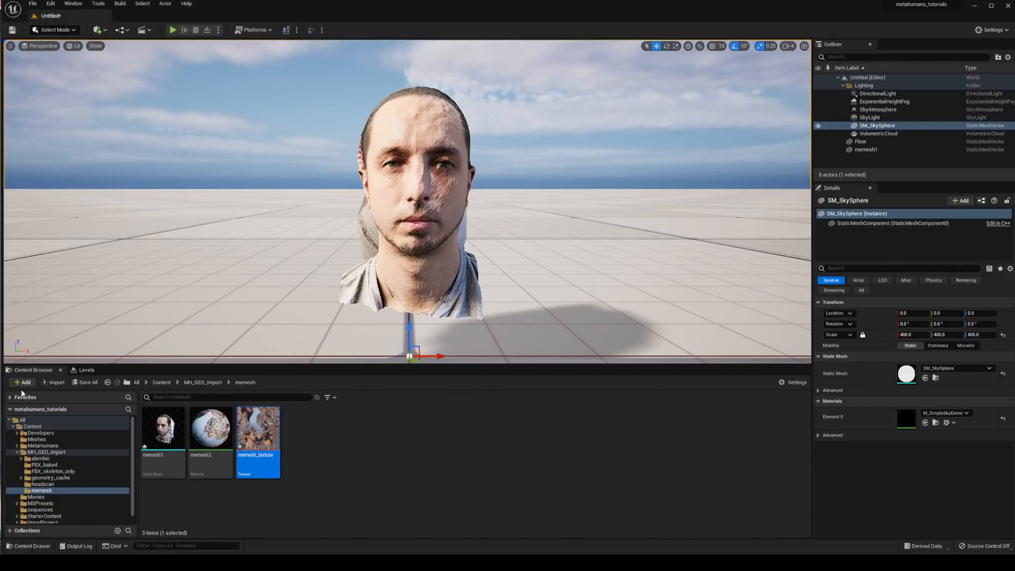
left_click(22, 381)
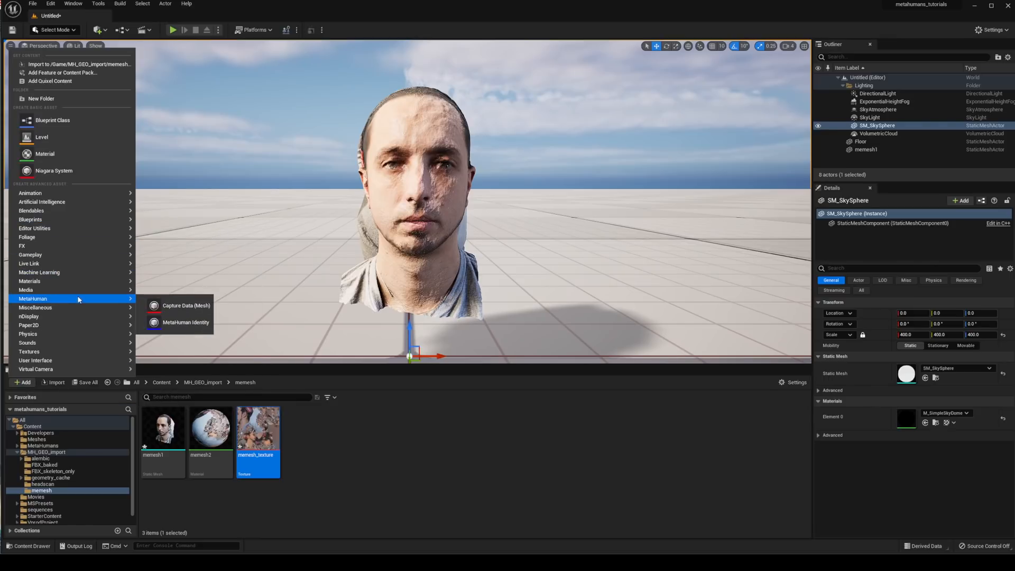
left_click(189, 321)
type("Me_tutori")
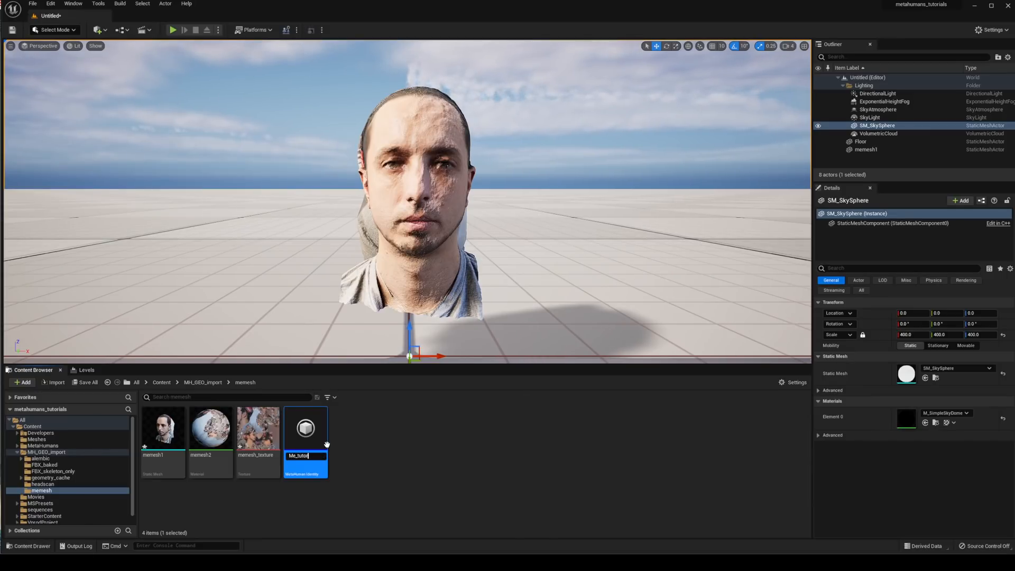
Build the identity's components from the 'me' head scan mesh and show its Neutral Pose.
double_click(306, 428)
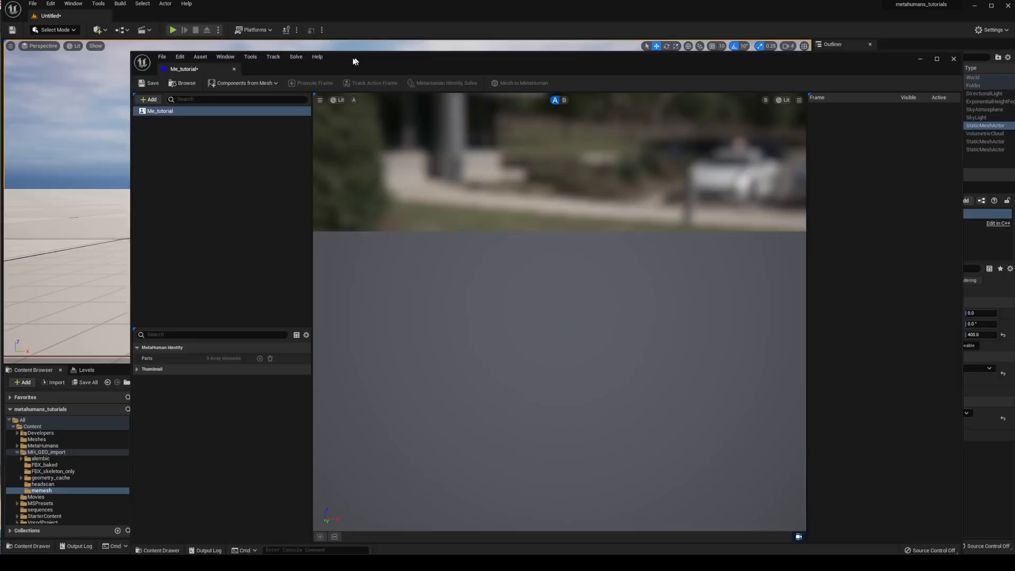
left_click(215, 76)
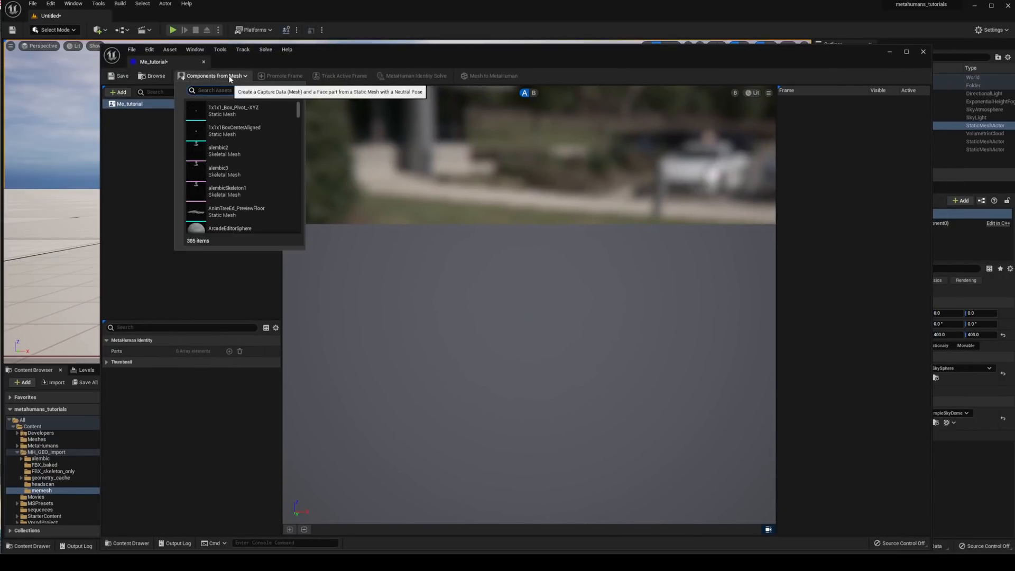
type("me")
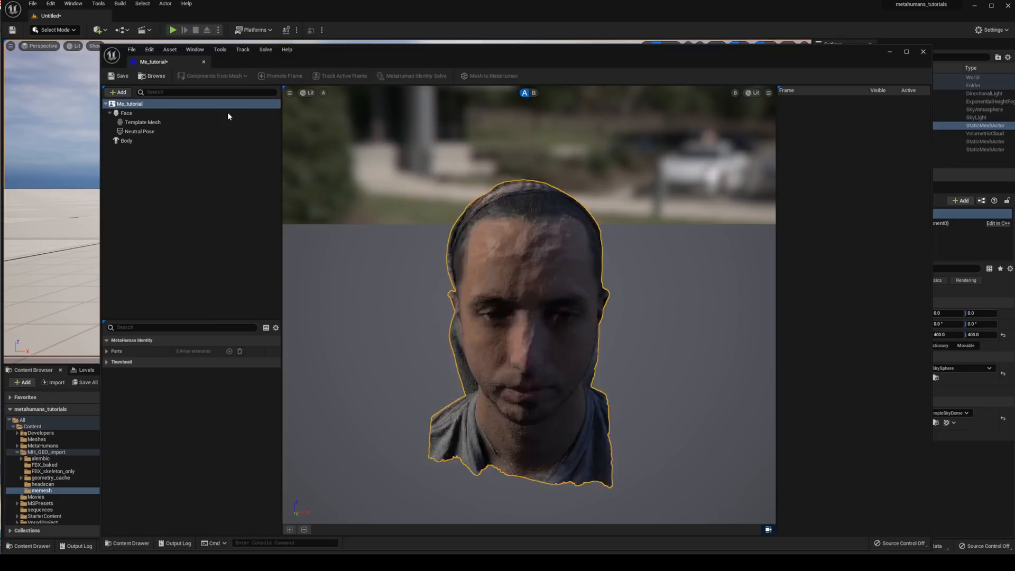
left_click(139, 131)
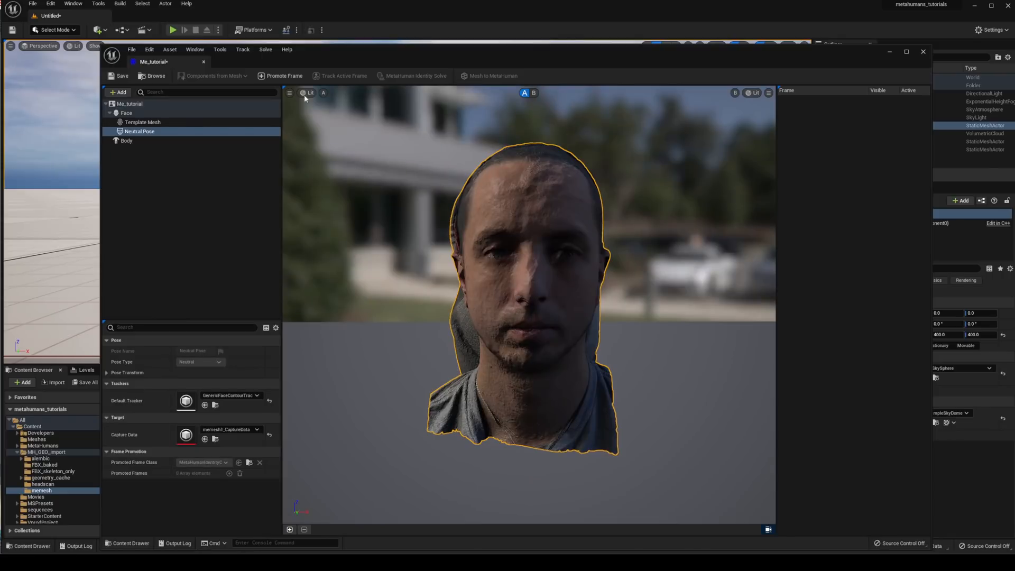
Switch the identity viewport to Unlit and select the Template Mesh component.
left_click(310, 92)
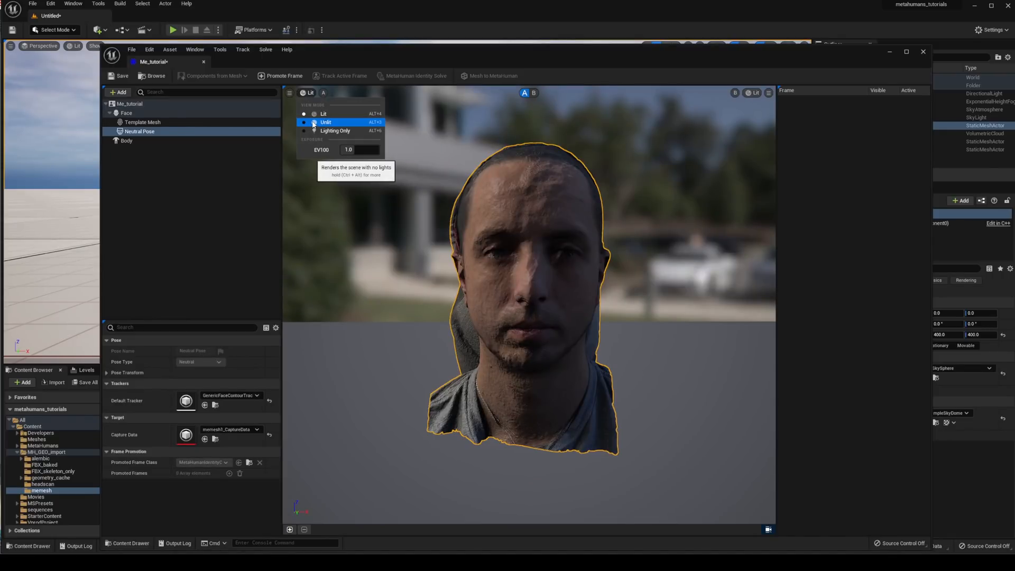
left_click(325, 123)
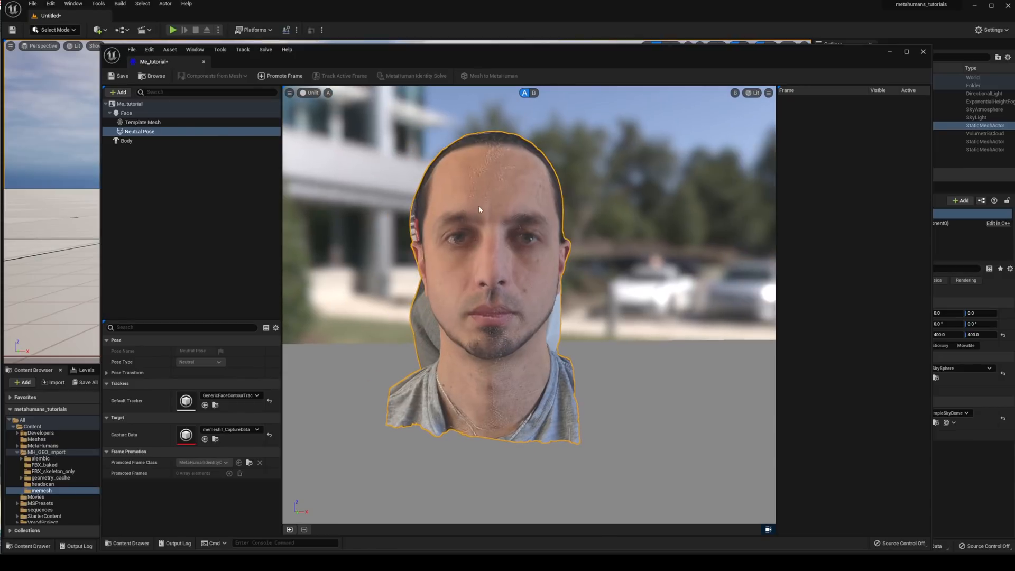
left_click(142, 123)
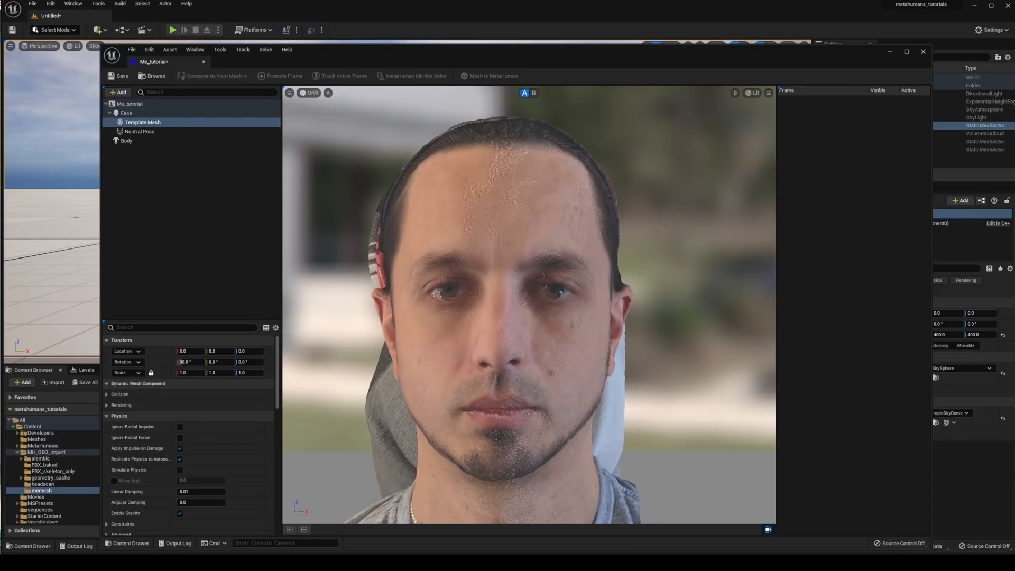
mouse_move(664, 298)
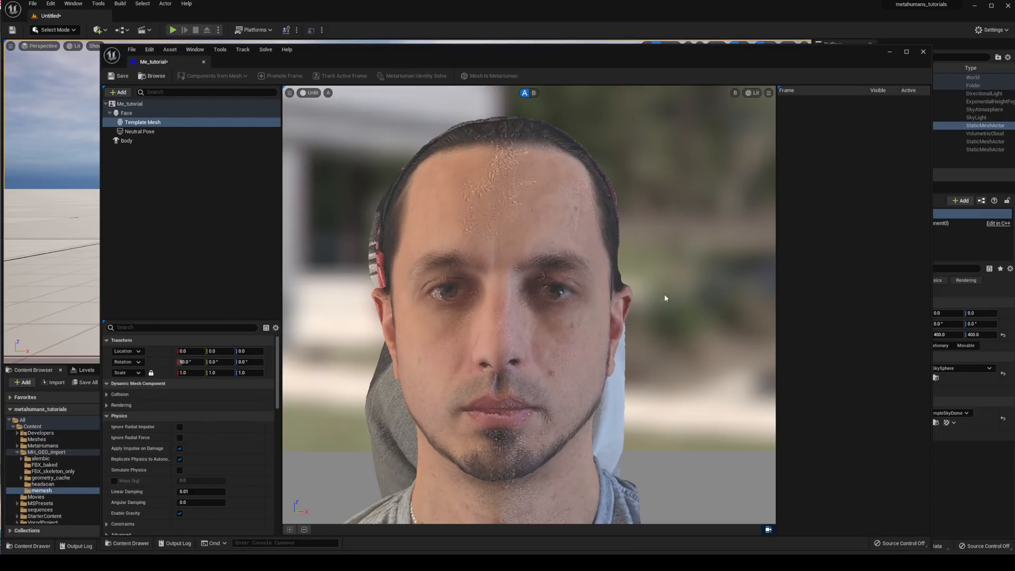
Promote the current Neutral Pose view as a tracking frame named Front.
left_click(140, 132)
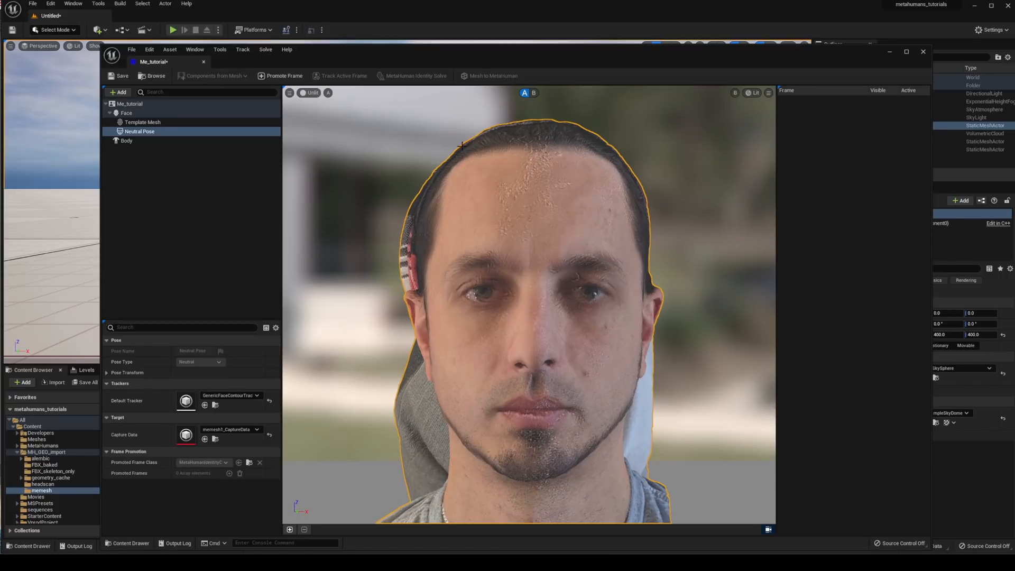
left_click(284, 76)
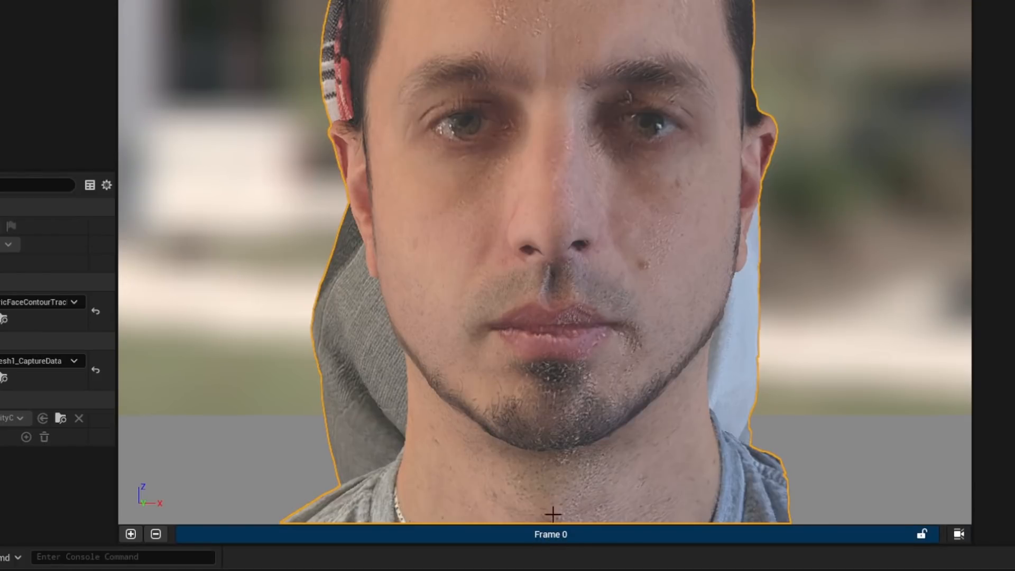
double_click(549, 533)
type("Front")
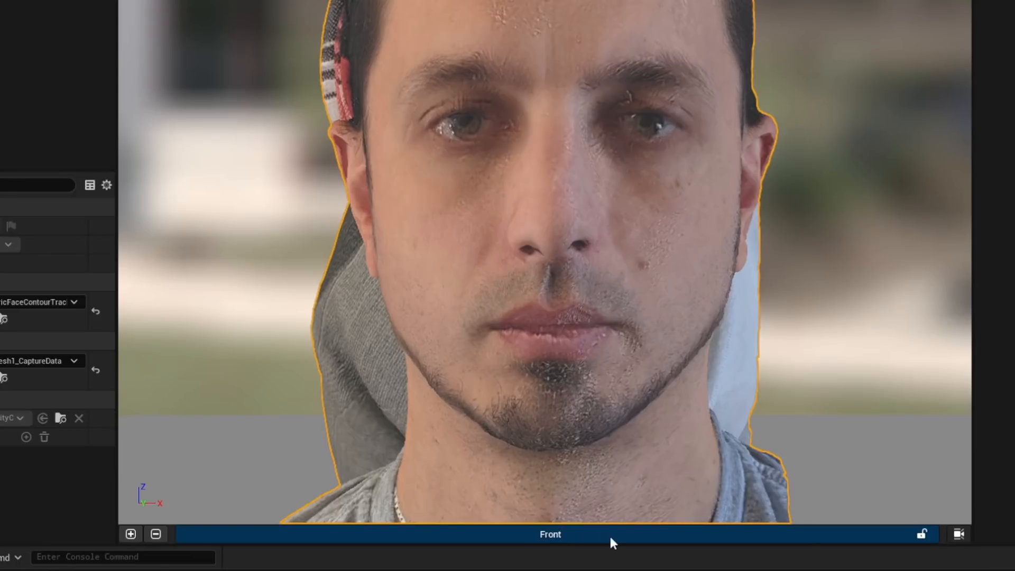
mouse_move(655, 463)
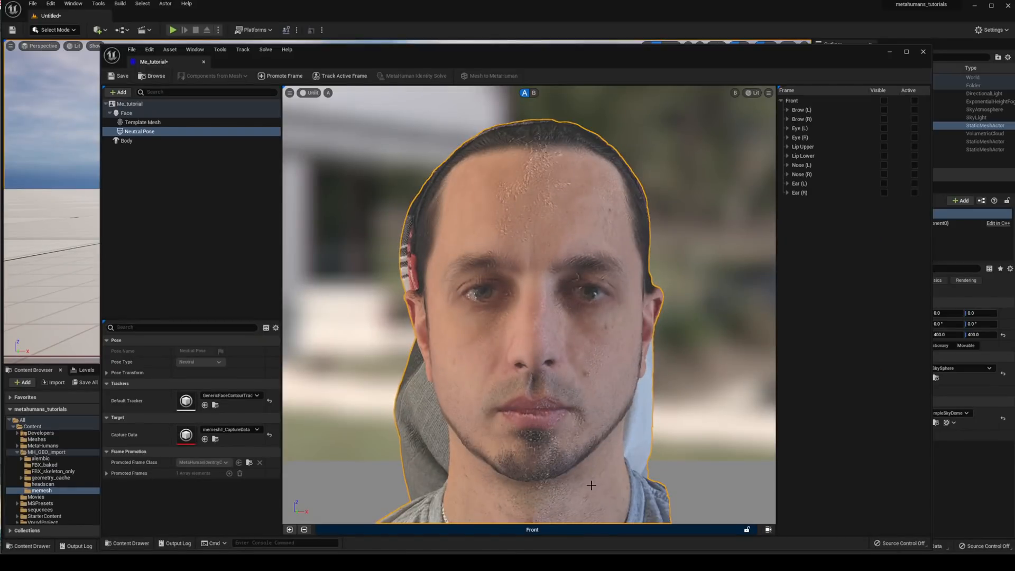
mouse_move(621, 296)
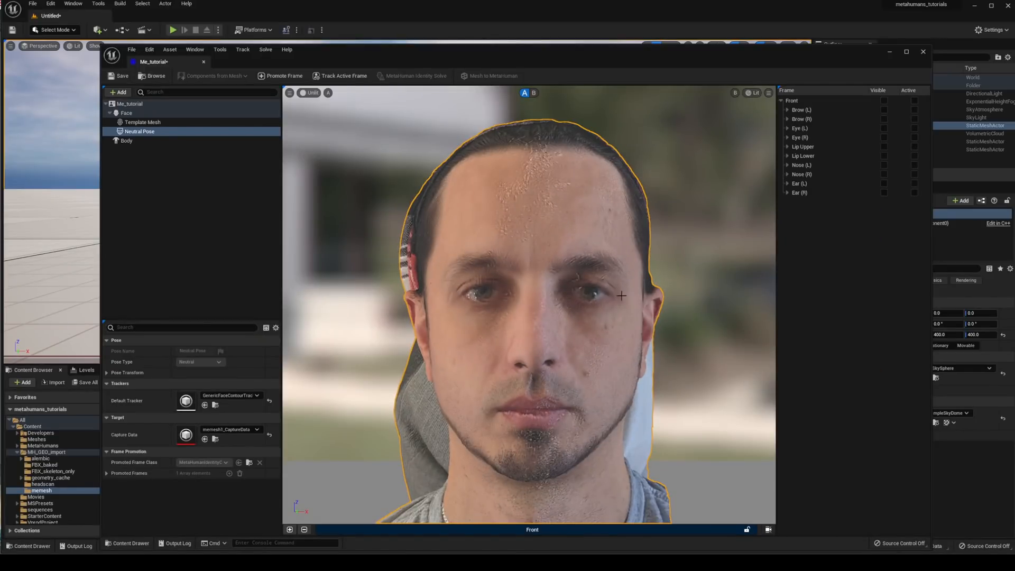
mouse_move(730, 420)
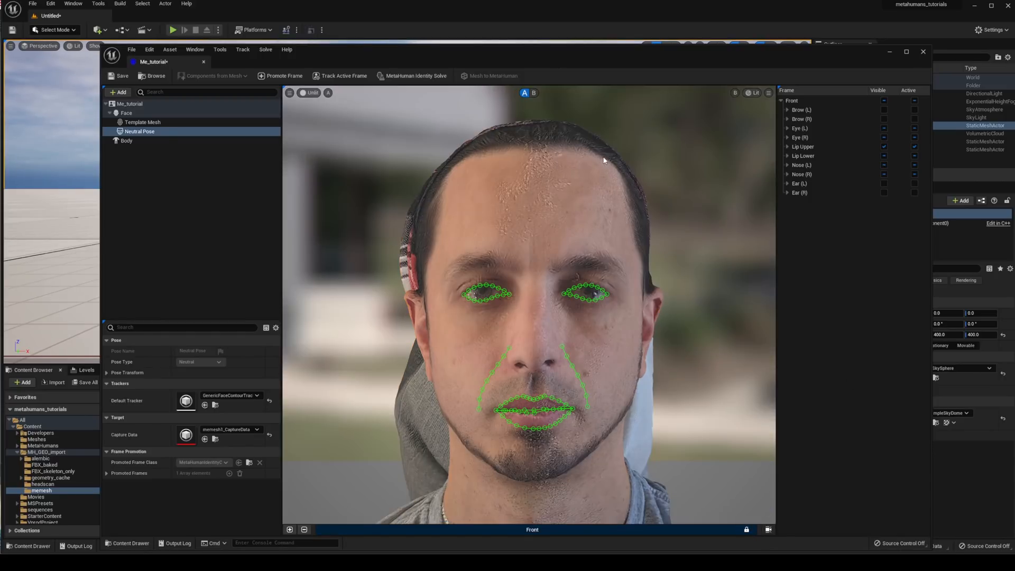
mouse_move(412, 76)
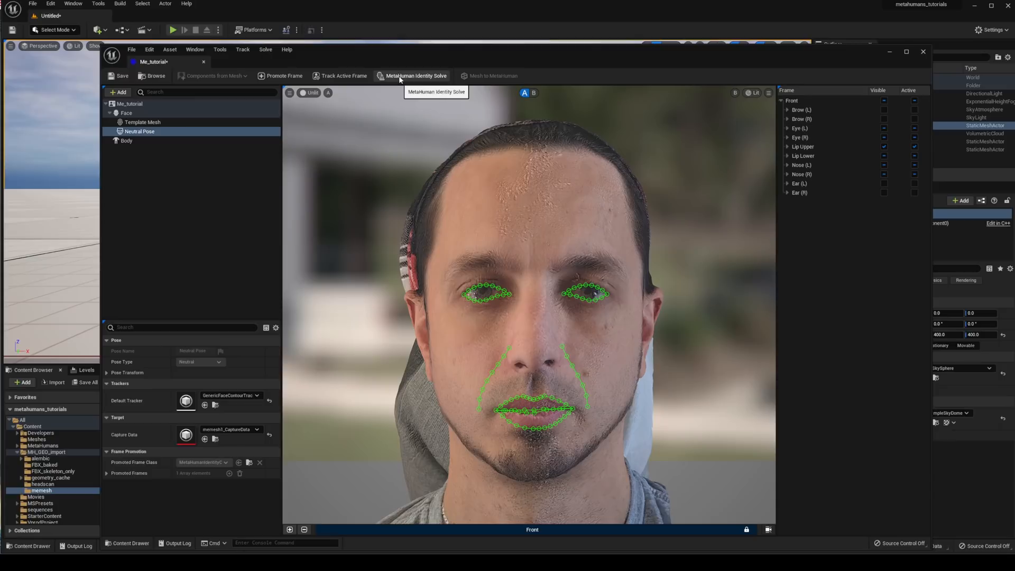
Run MetaHuman Identity Solve, view the solved template head in B, and unlock the frame camera.
left_click(414, 76)
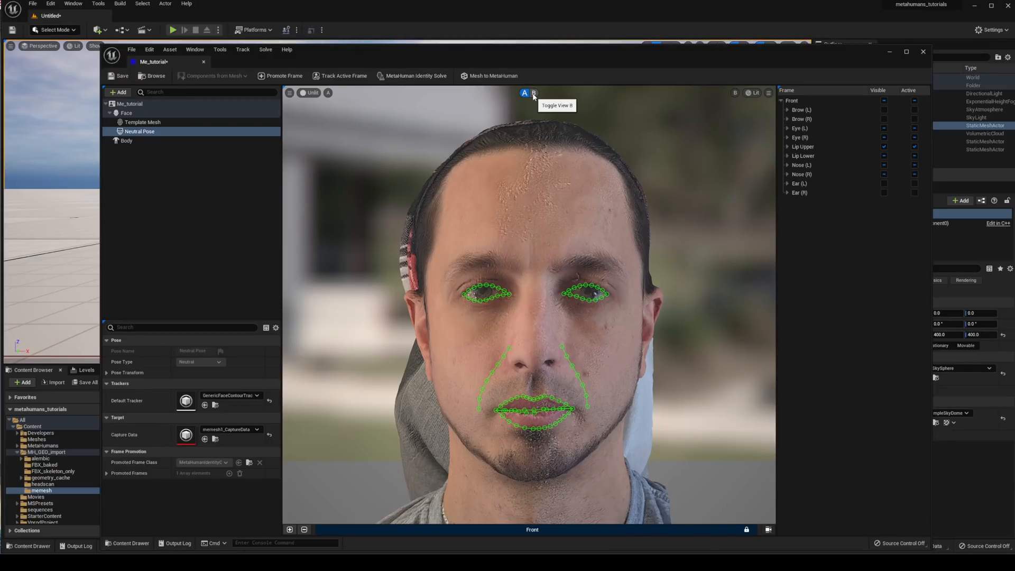
left_click(533, 93)
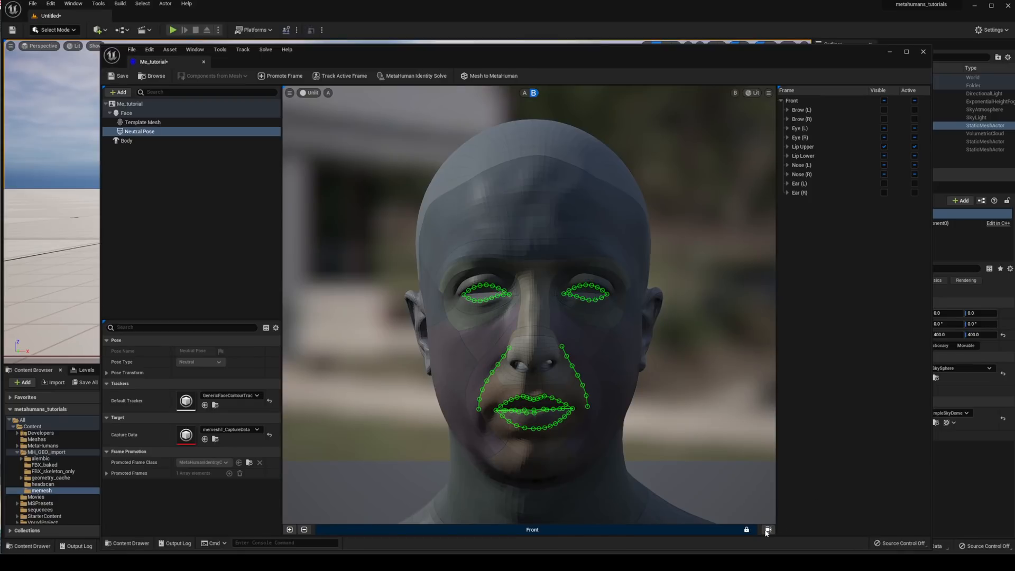
left_click(767, 529)
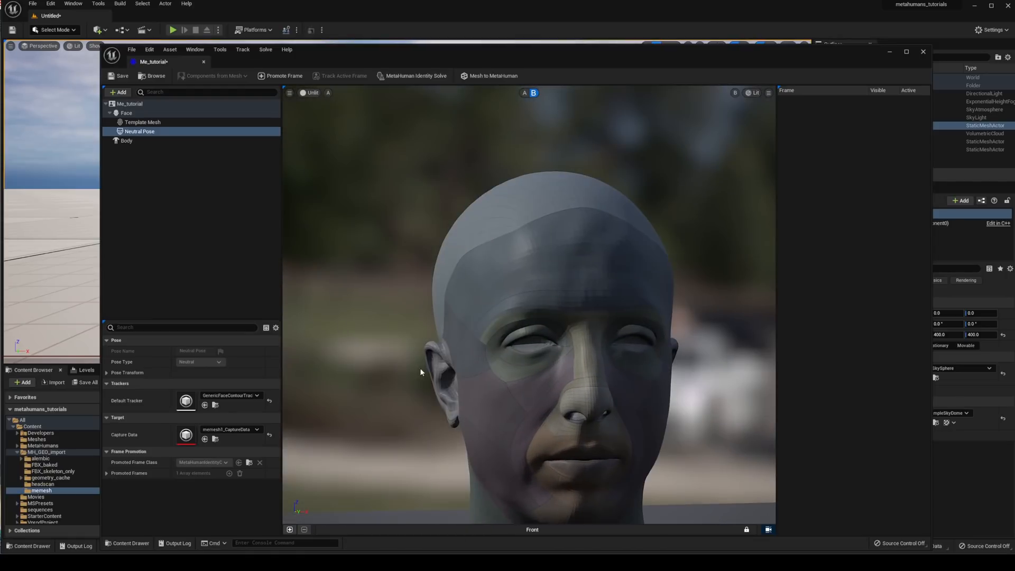
Select the Body component, run Mesh to MetaHuman and acknowledge the availability message.
left_click(125, 140)
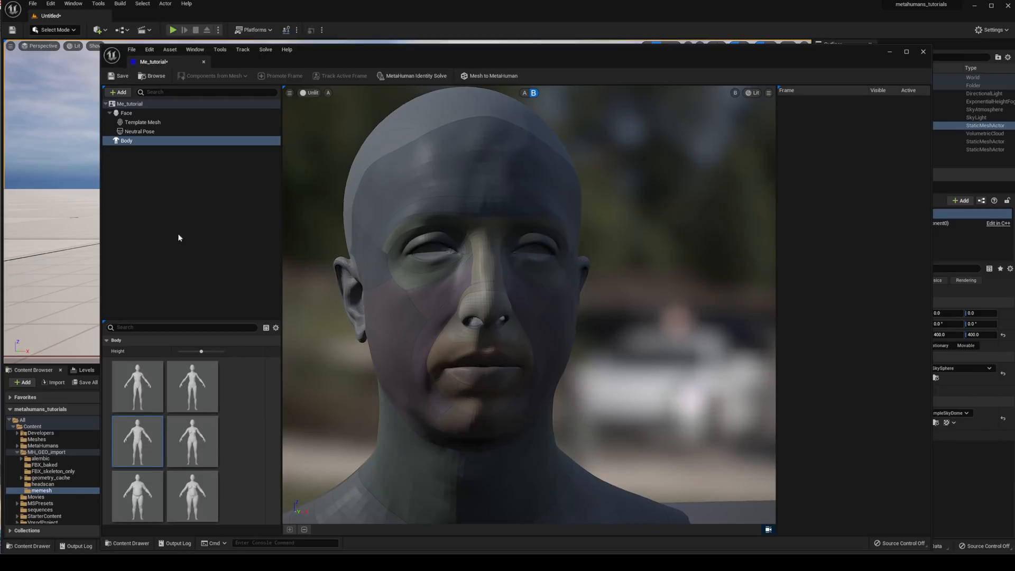
mouse_move(156, 254)
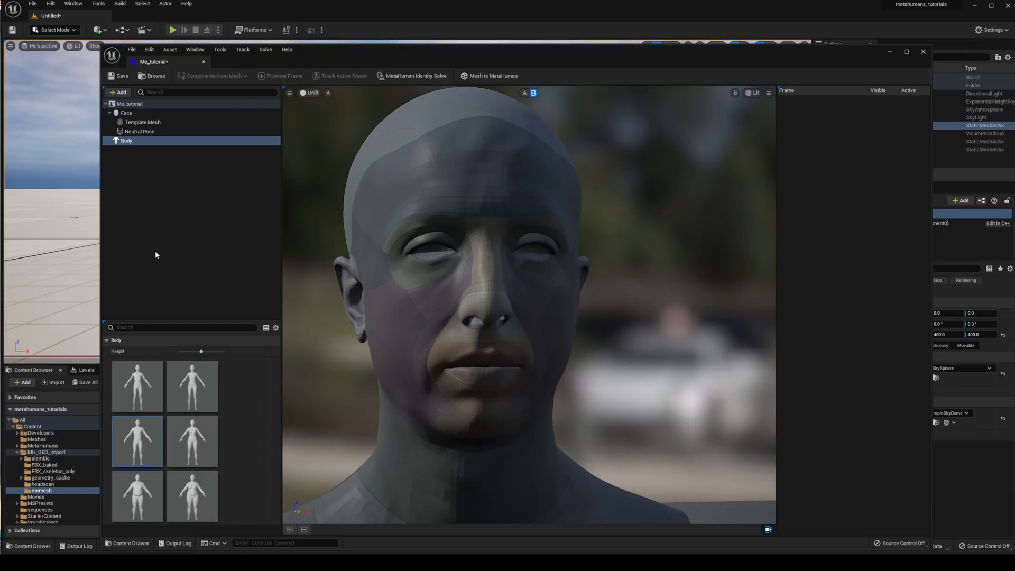
mouse_move(42, 213)
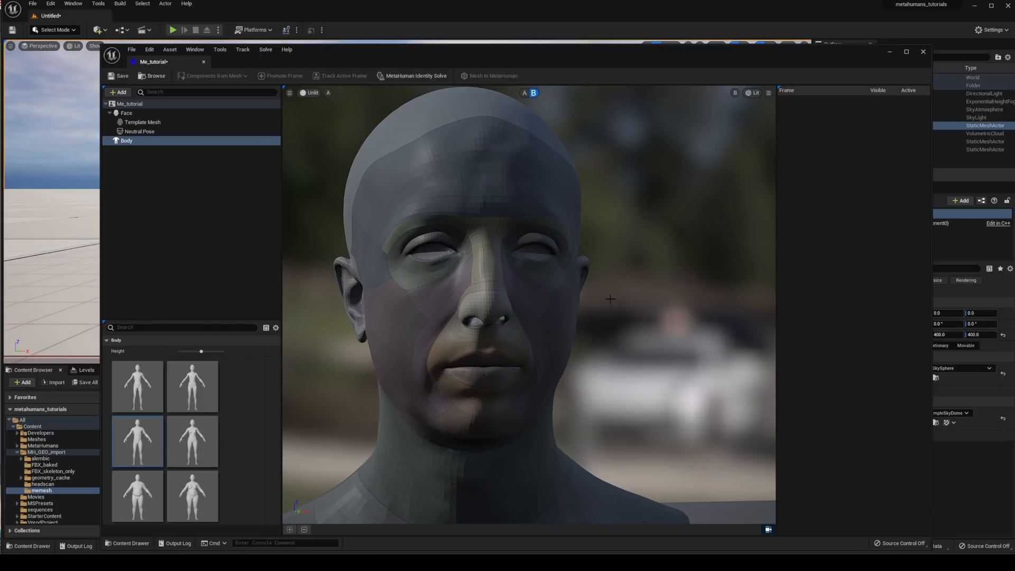
mouse_move(650, 321)
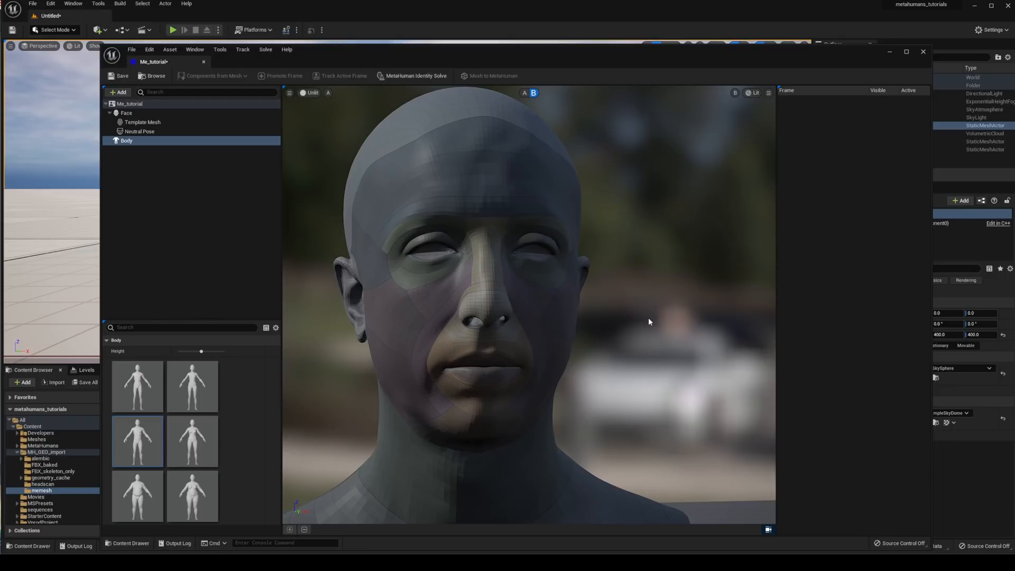
left_click(494, 76)
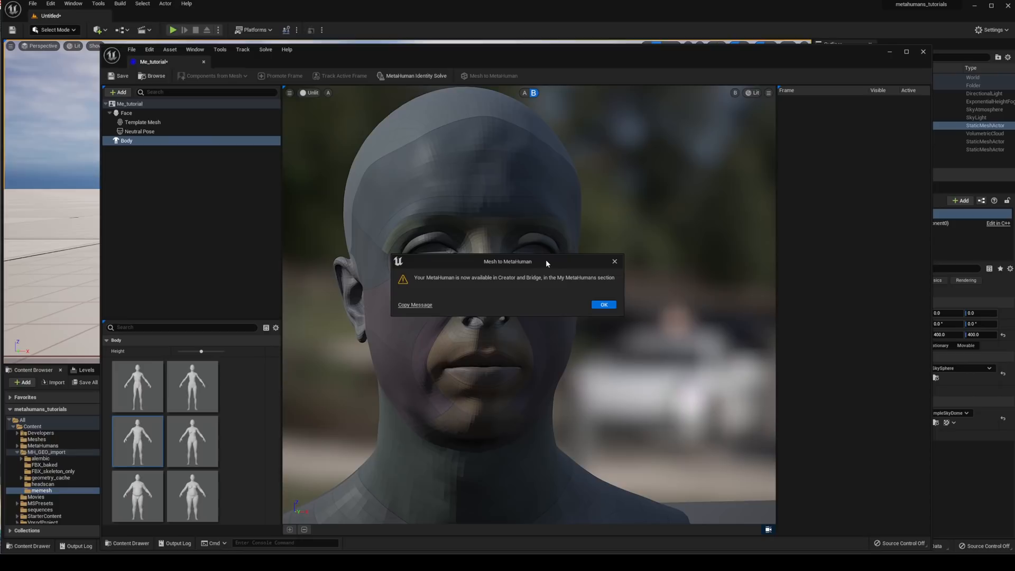
left_click(601, 305)
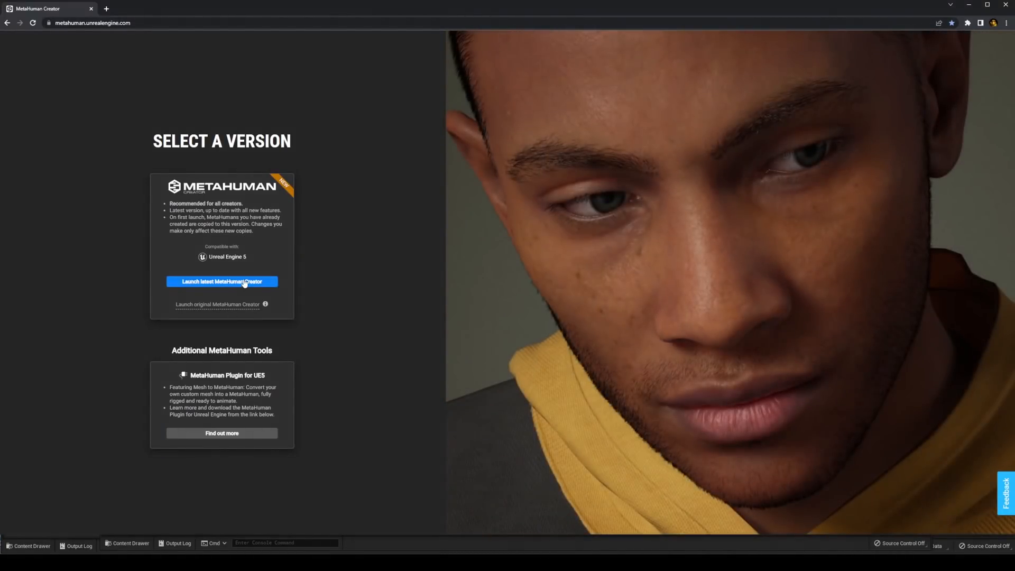
Launch the latest MetaHuman Creator and open Me_tutorial for editing.
left_click(220, 281)
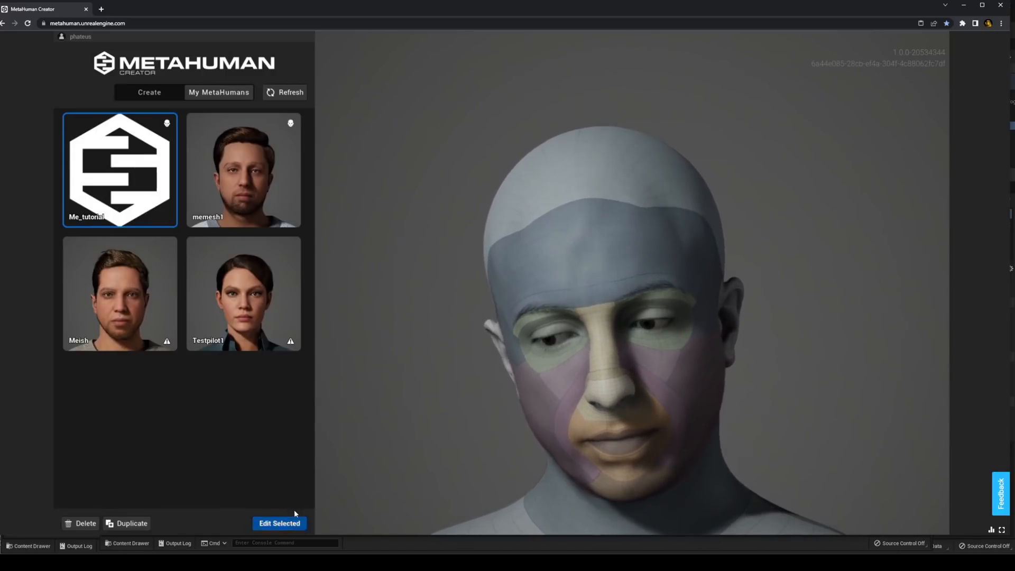
left_click(279, 523)
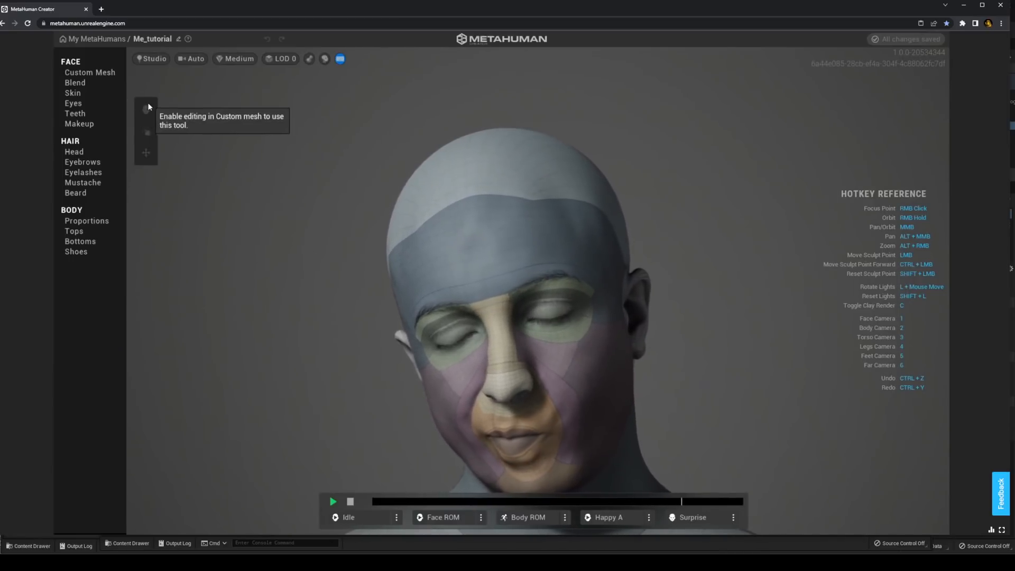
mouse_move(89, 72)
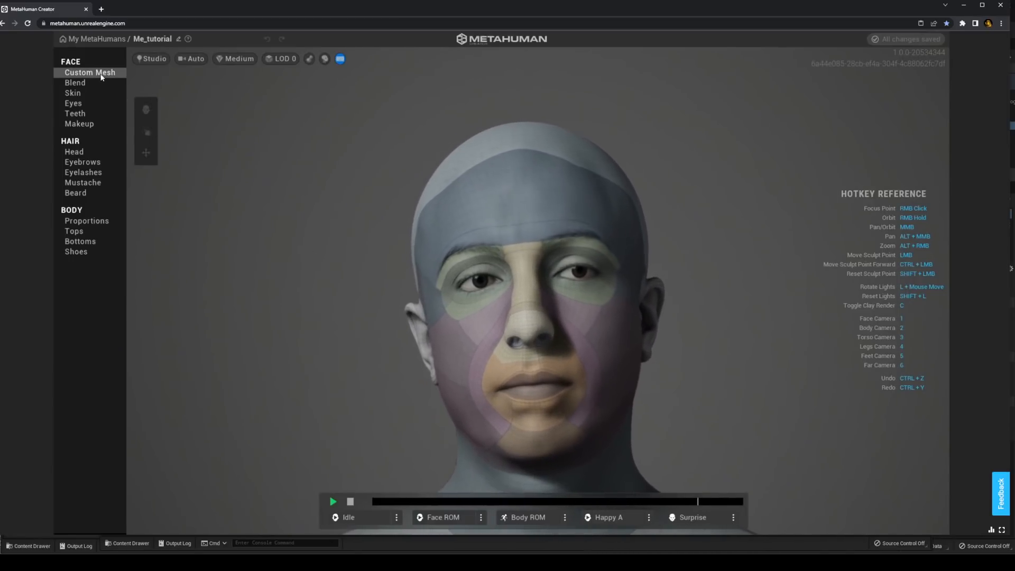
In Face > Custom Mesh, lower the Outer eye (Left) region influence to 0.9.
left_click(89, 72)
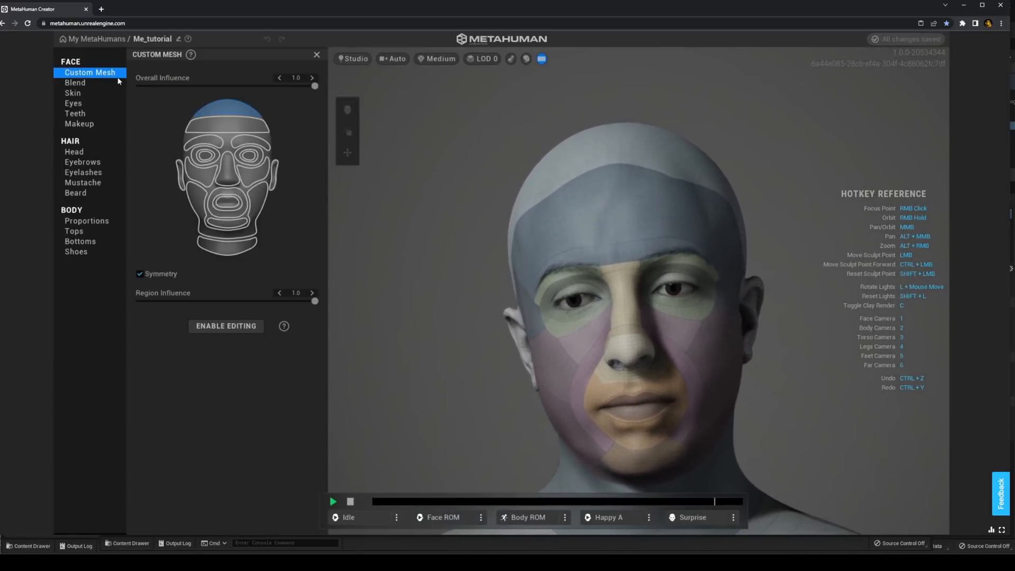
mouse_move(239, 125)
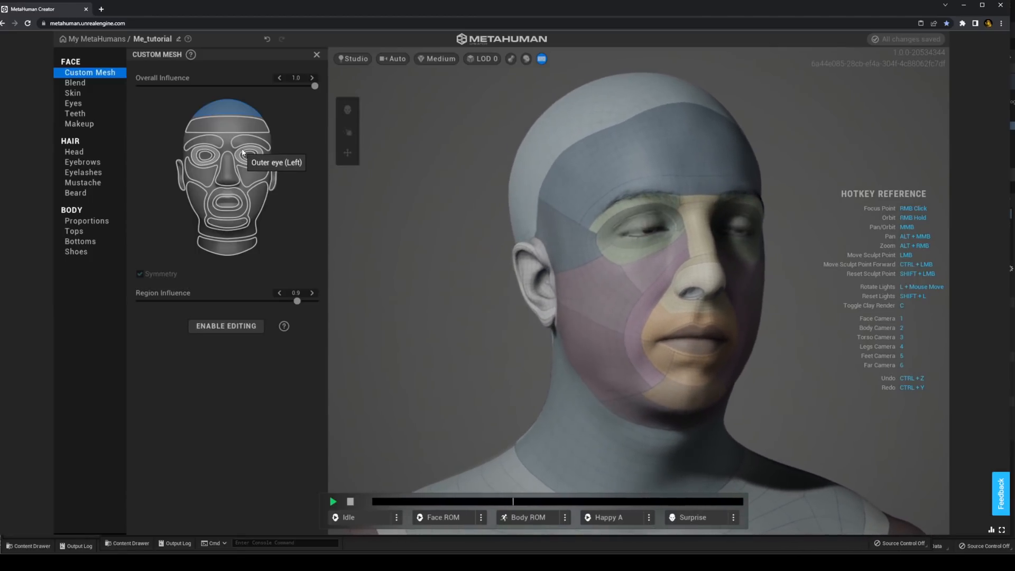
left_click(73, 103)
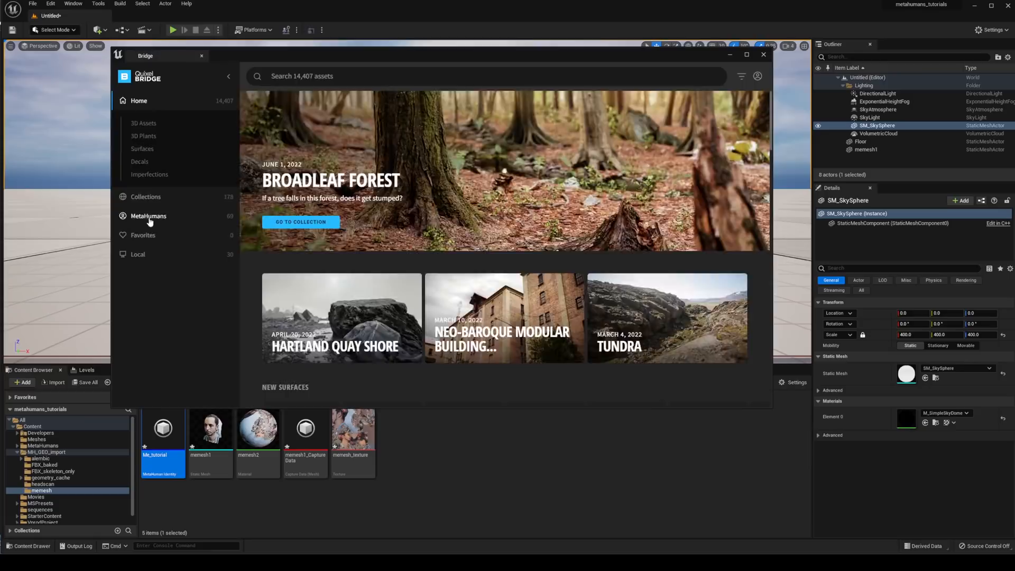
Browse My MetaHumans, select memesh1 and set its download quality to Highest Quality.
left_click(148, 215)
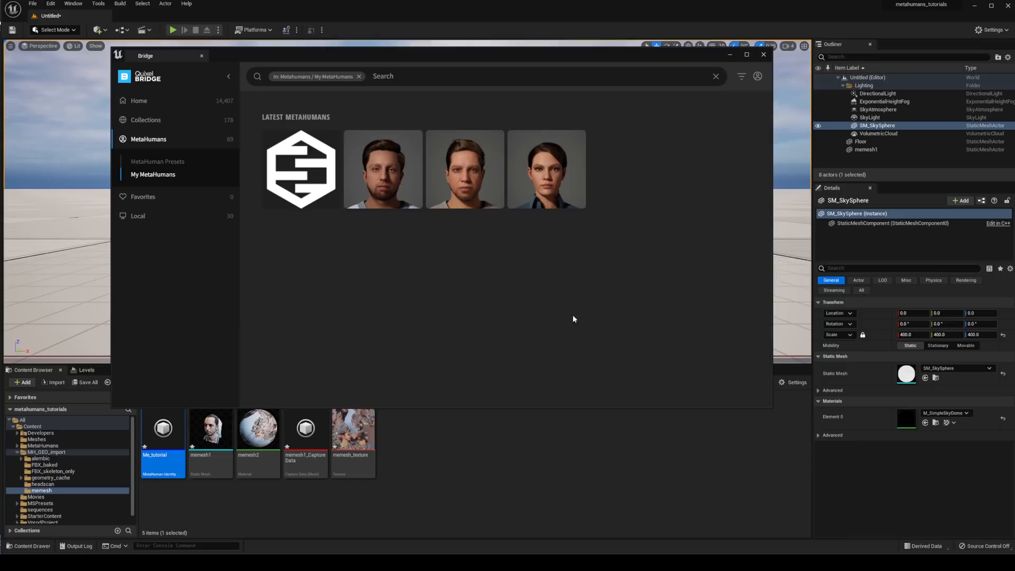
left_click(348, 158)
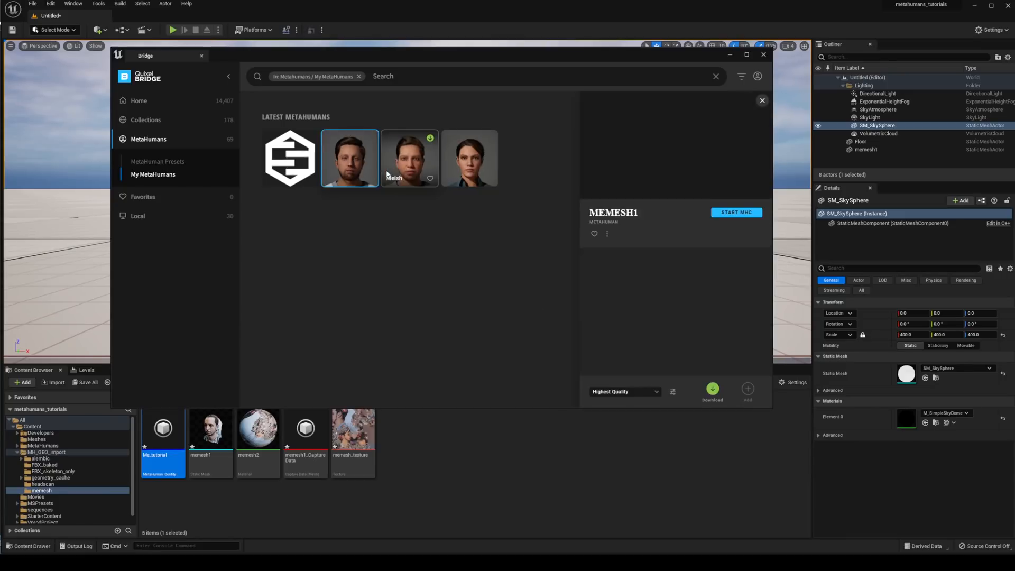
left_click(348, 157)
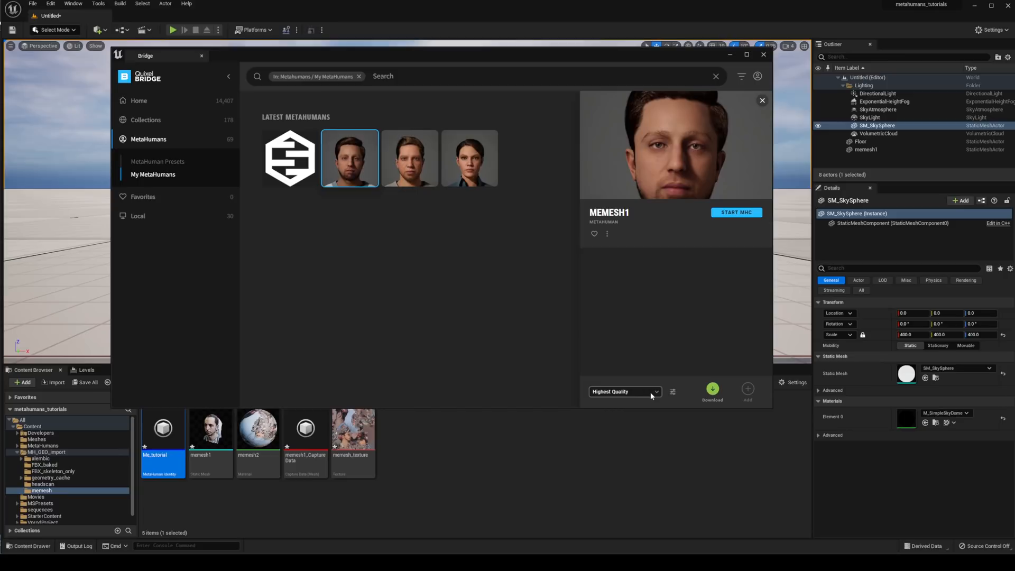
left_click(623, 391)
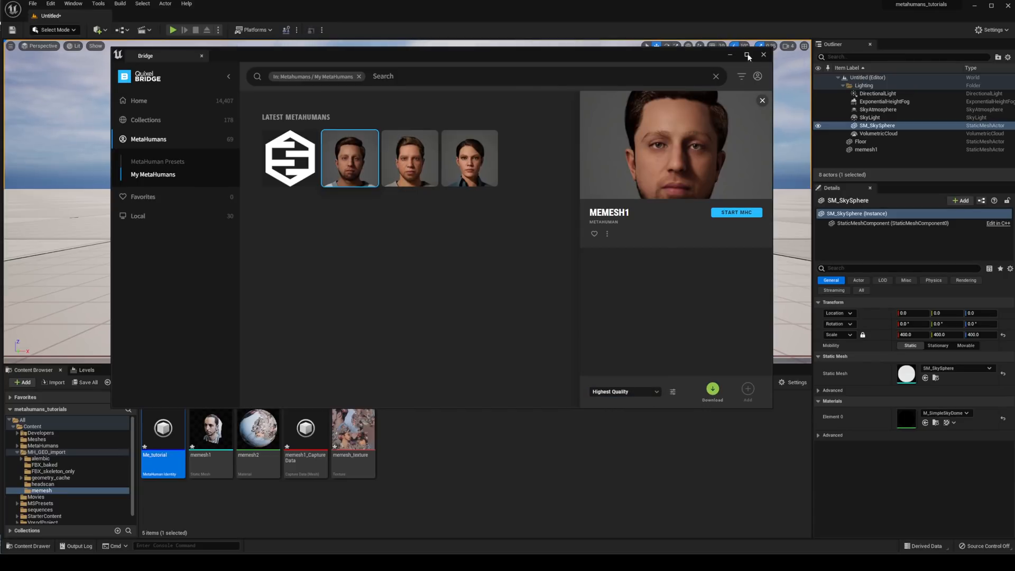
mouse_move(736, 61)
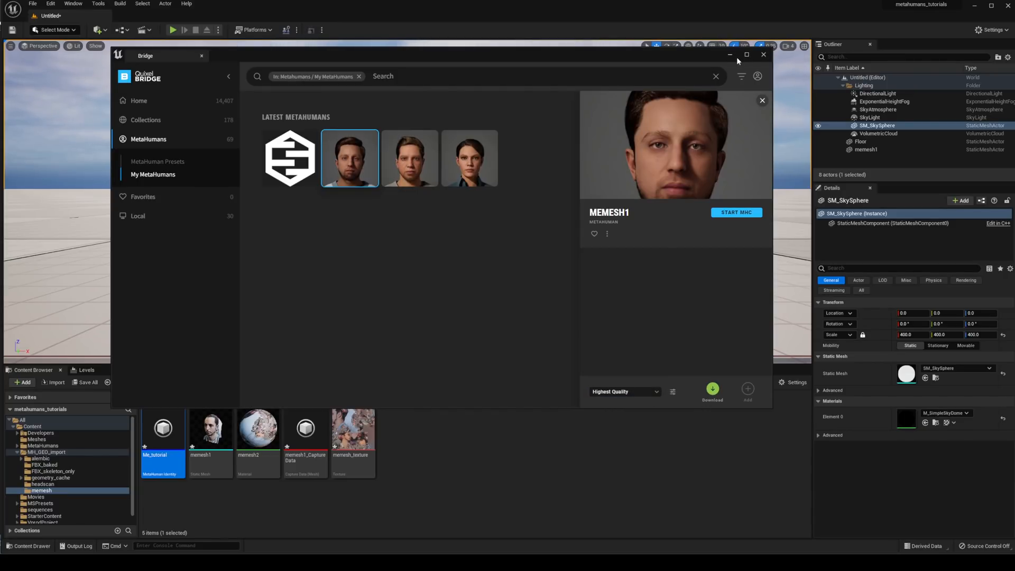